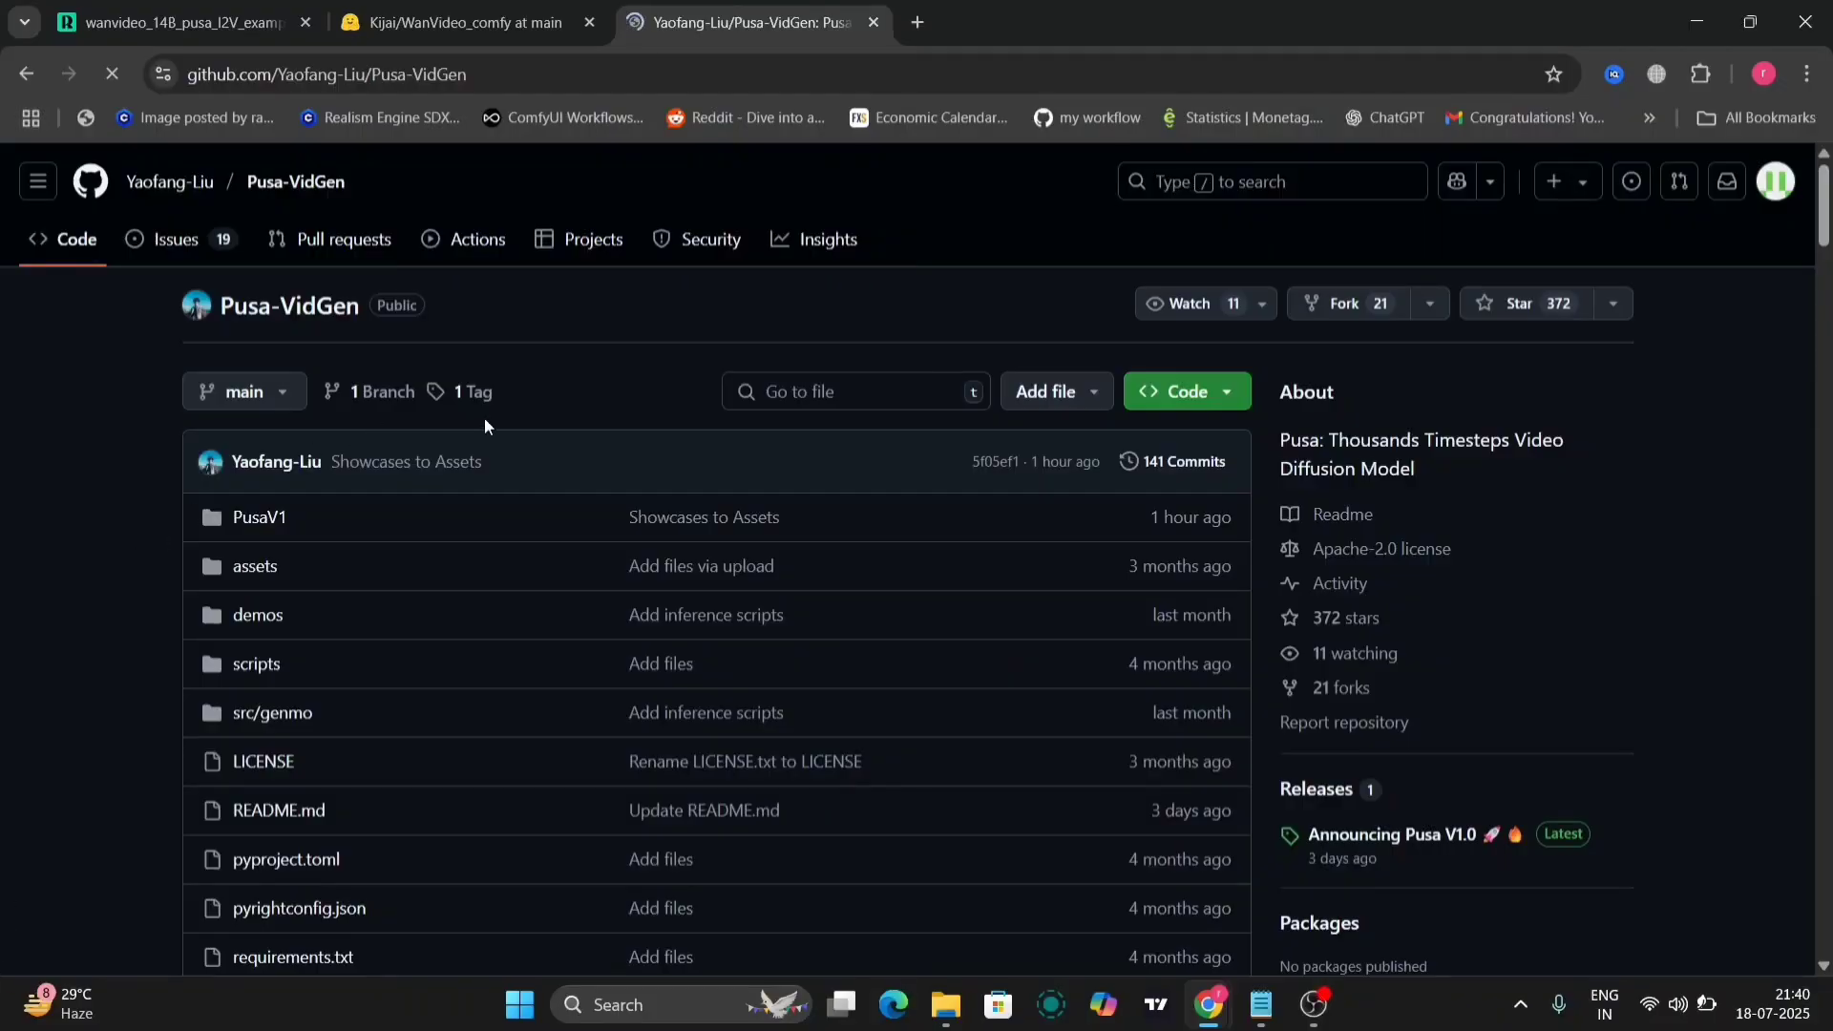
# - Scroll the Pusa page and highlight the phrase about zero-shot multi-task capabilities
pyautogui.scroll(-3)
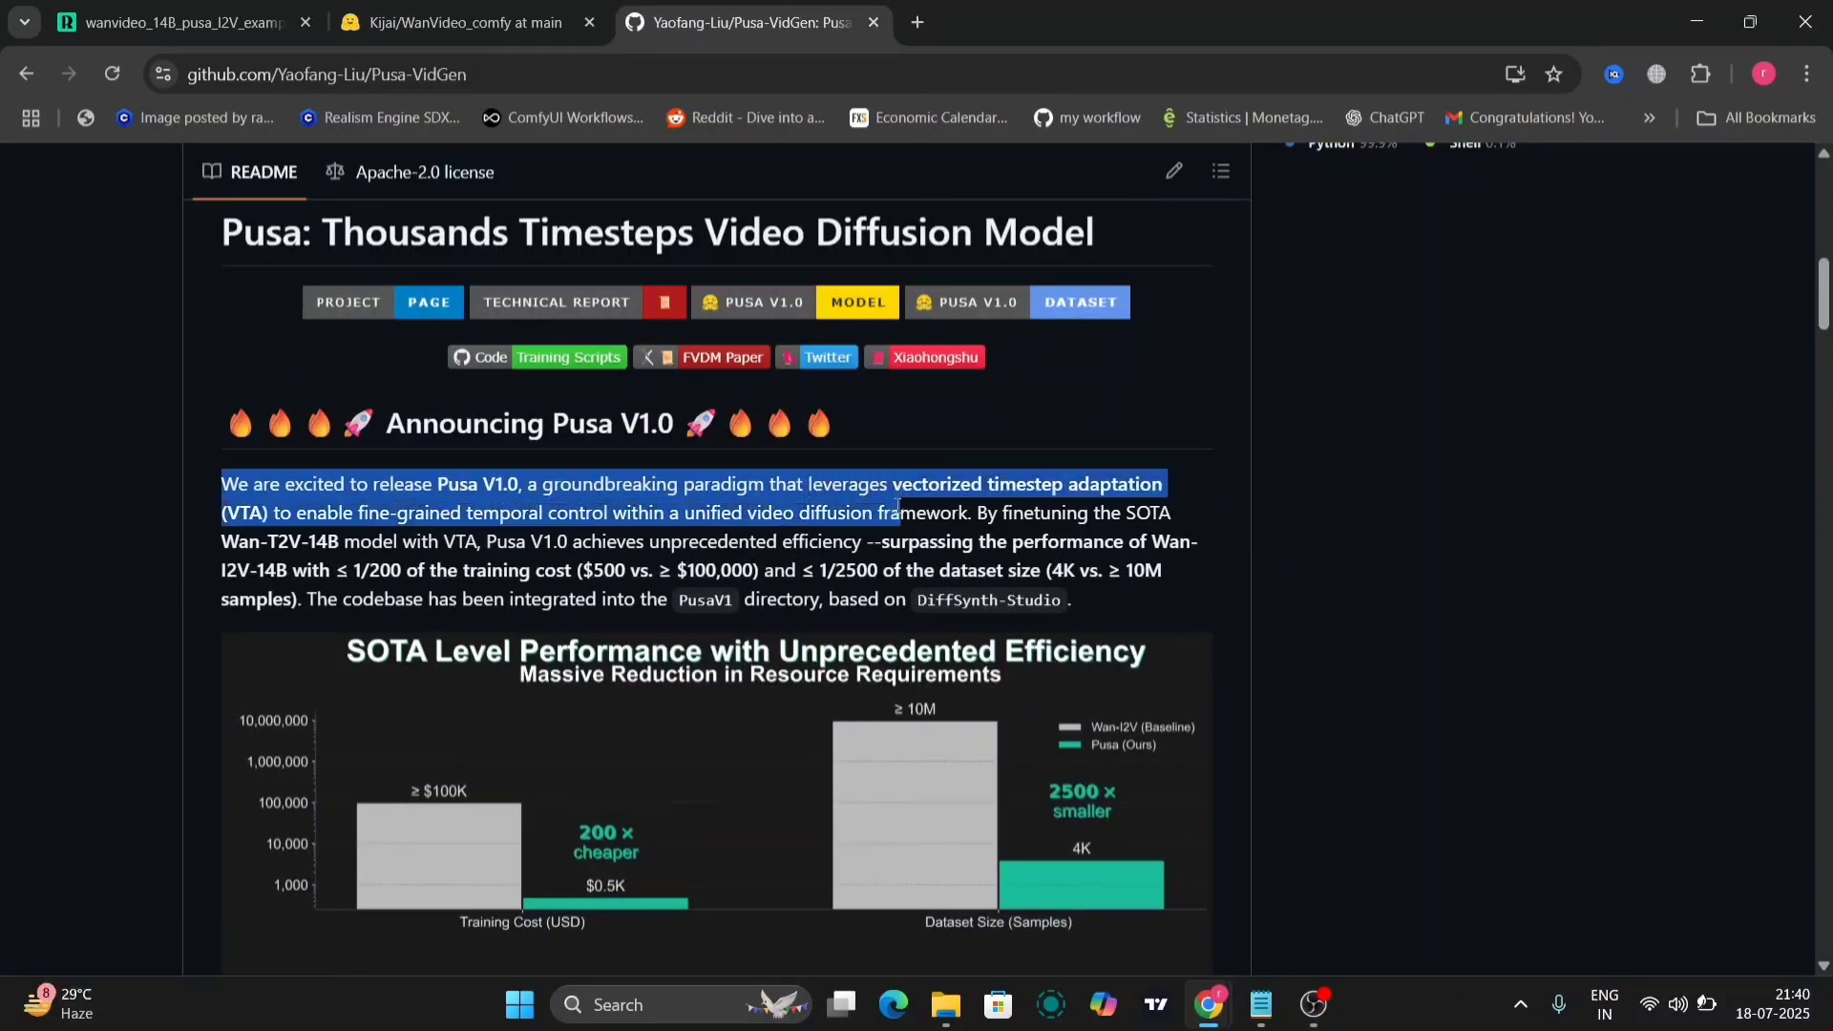
pyautogui.click(1387, 613)
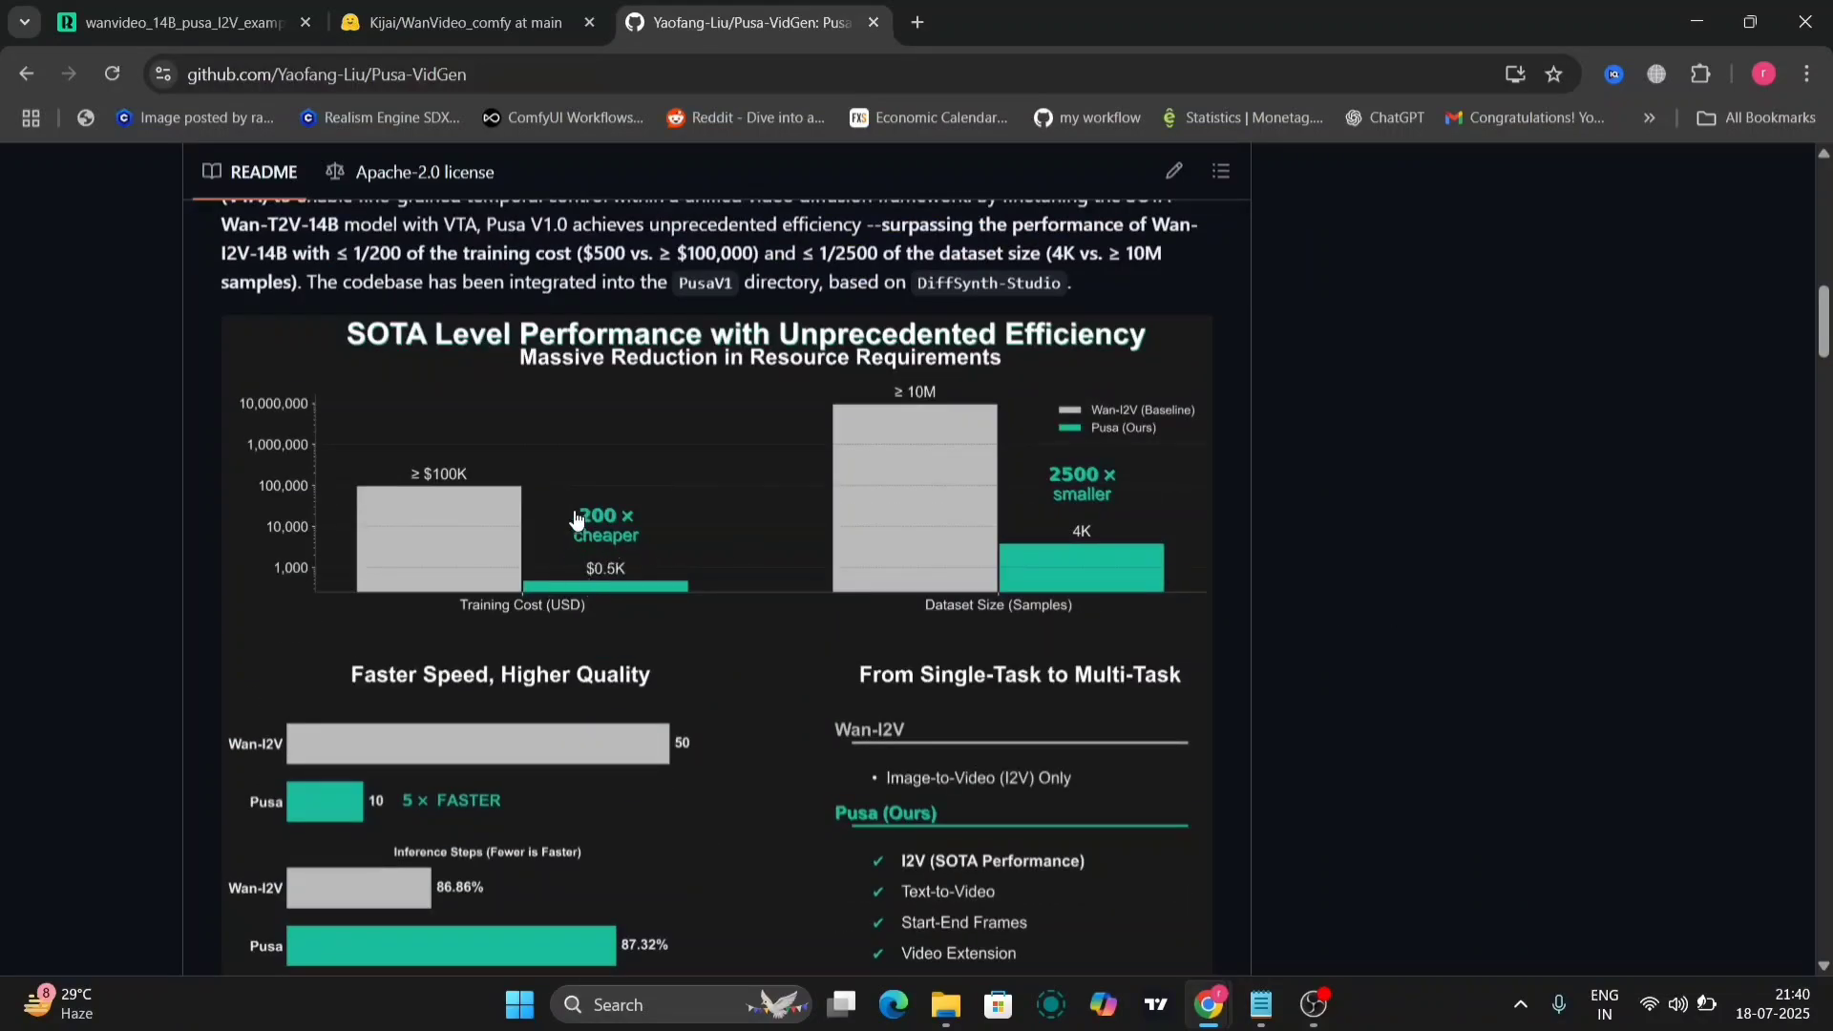
pyautogui.moveTo(1069, 687)
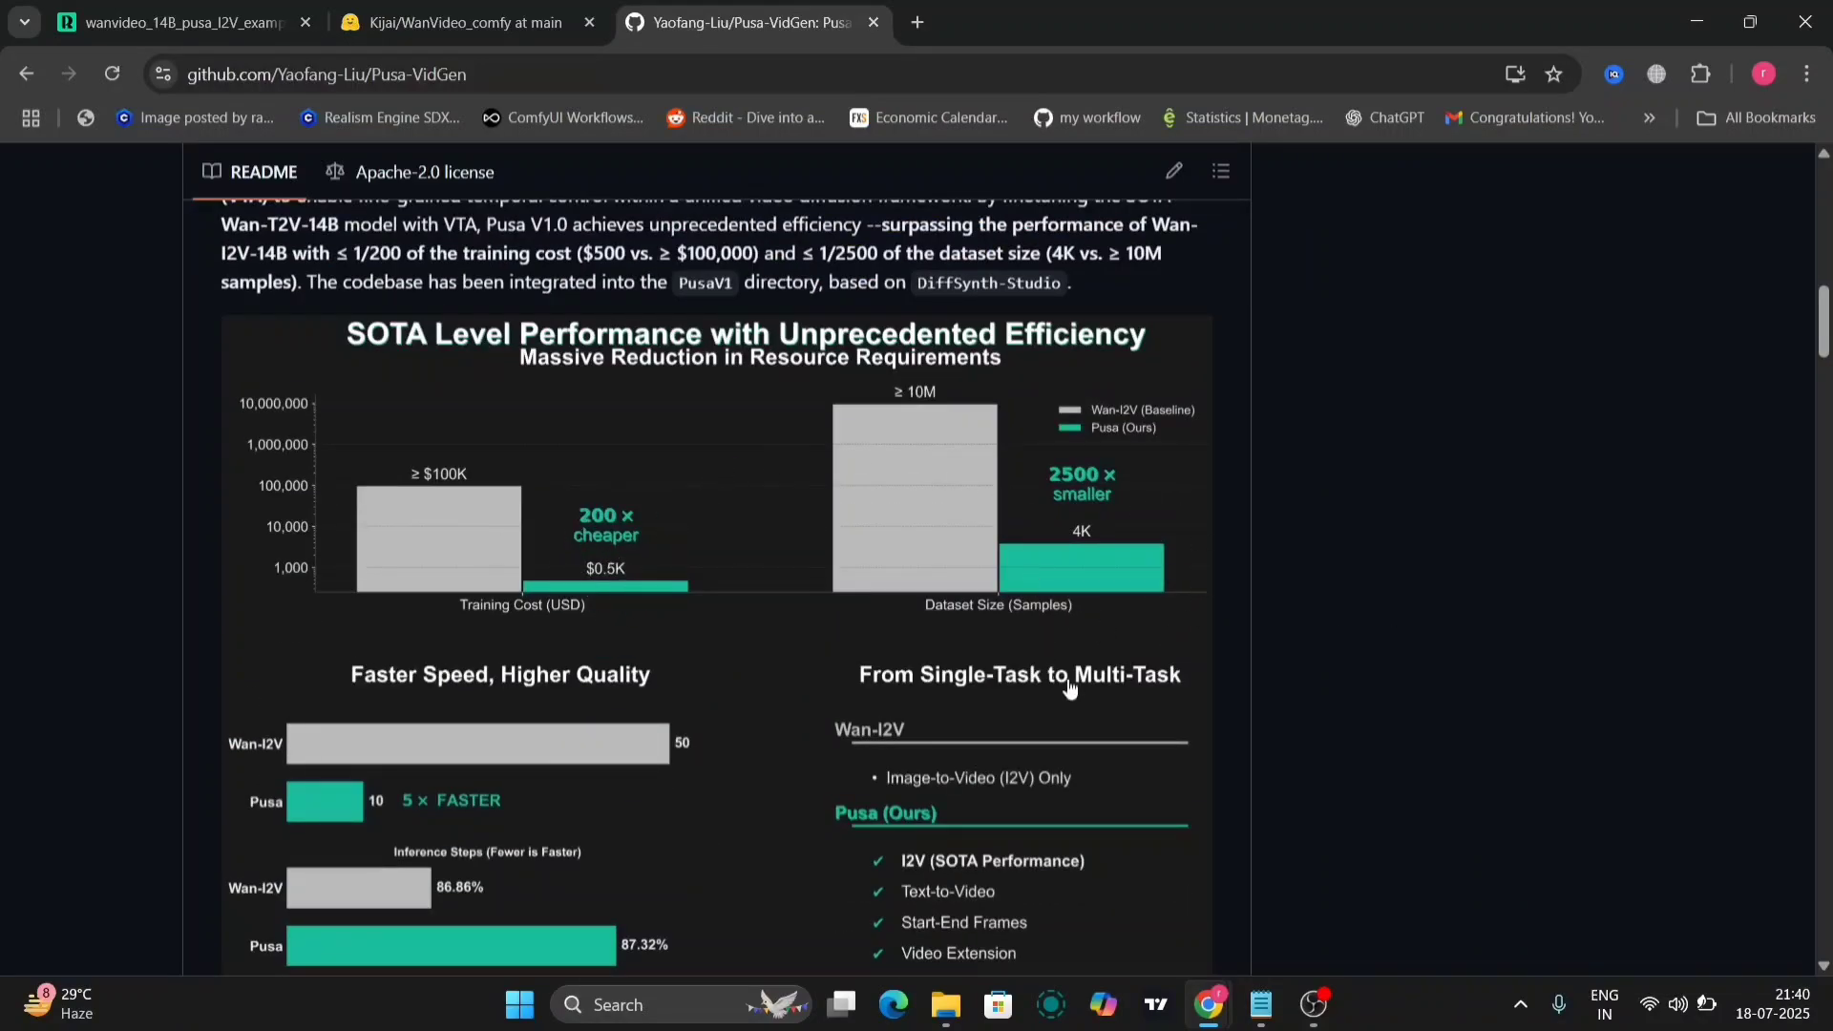
pyautogui.scroll(-3)
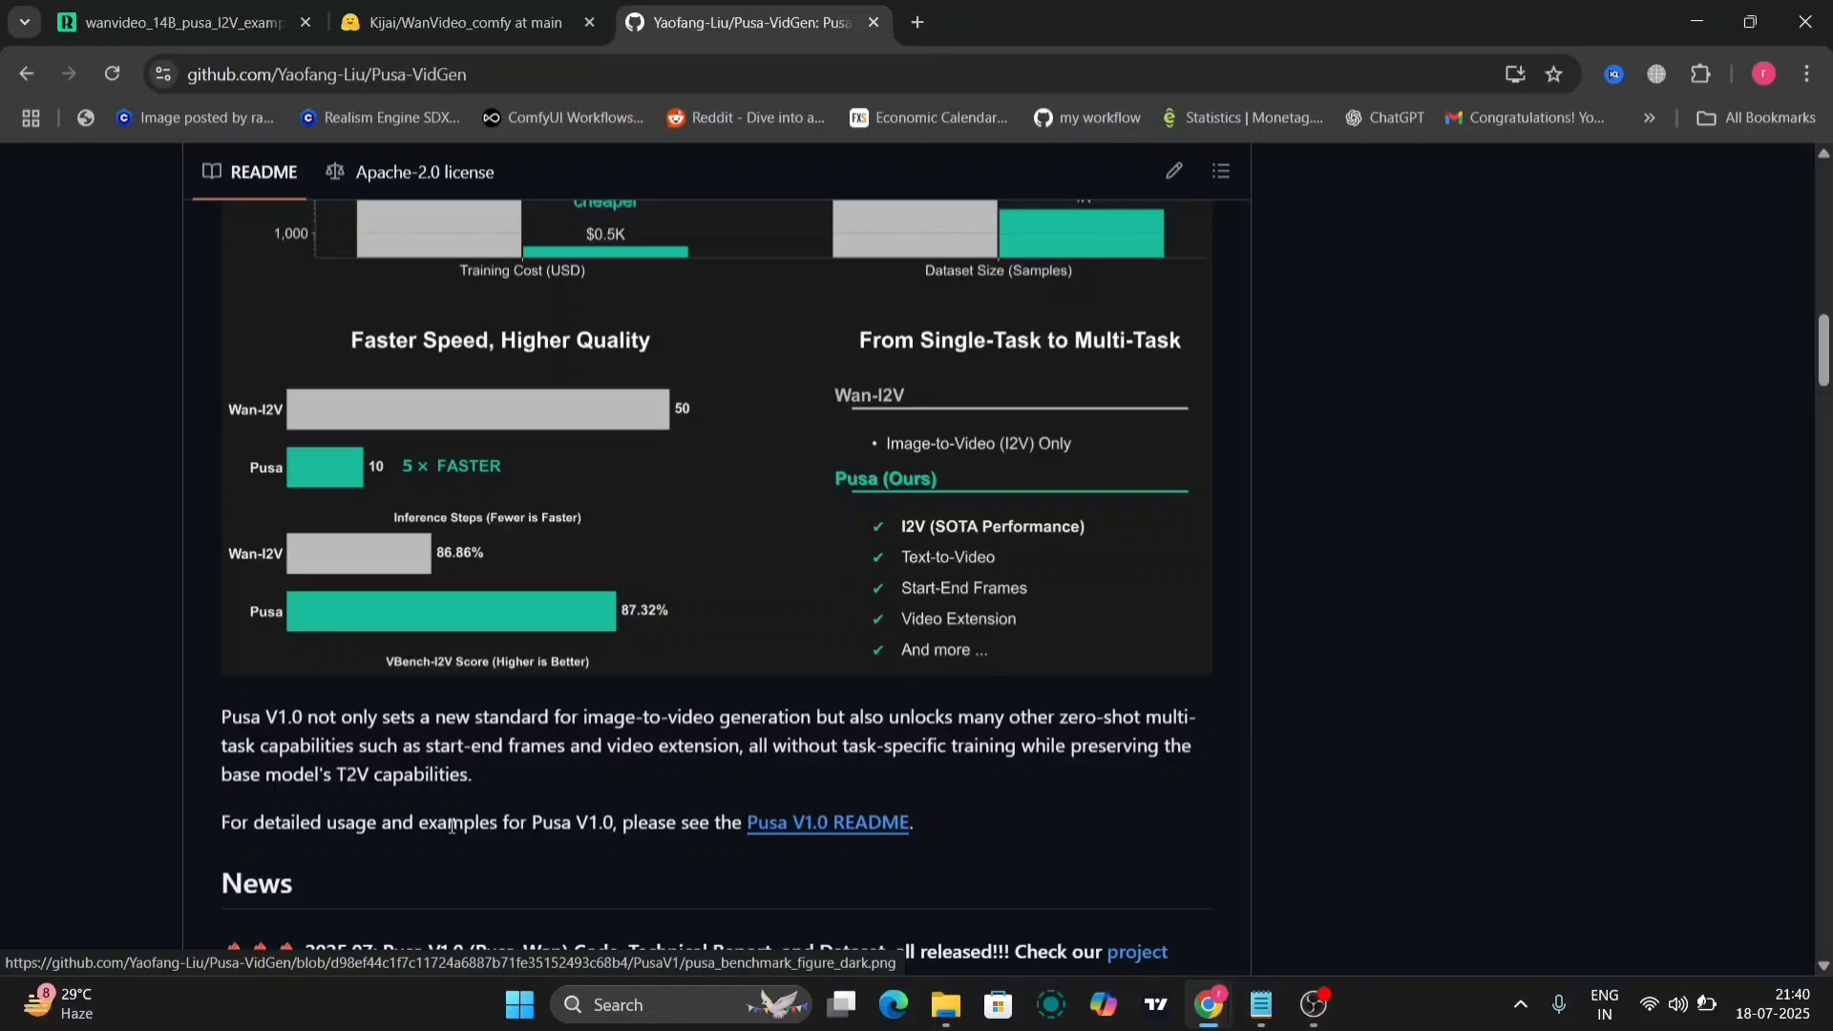
pyautogui.scroll(-3)
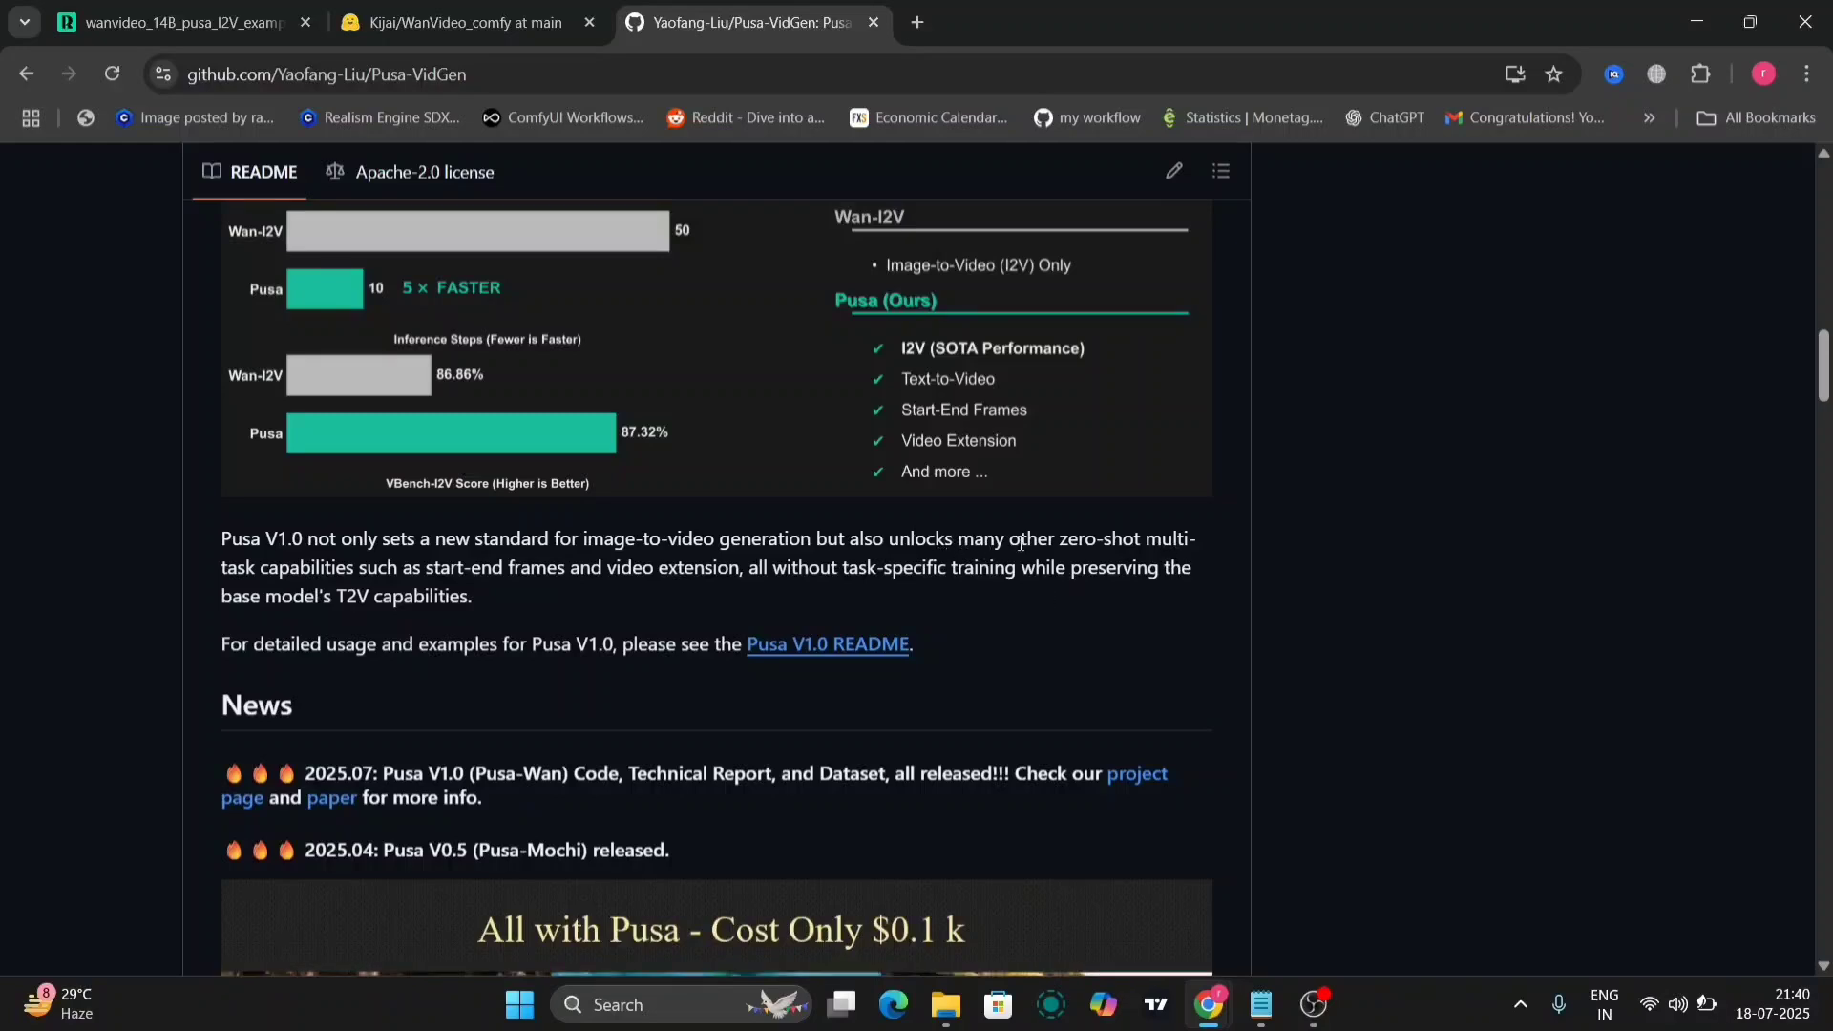
pyautogui.moveTo(1056, 537); pyautogui.dragTo(823, 567)
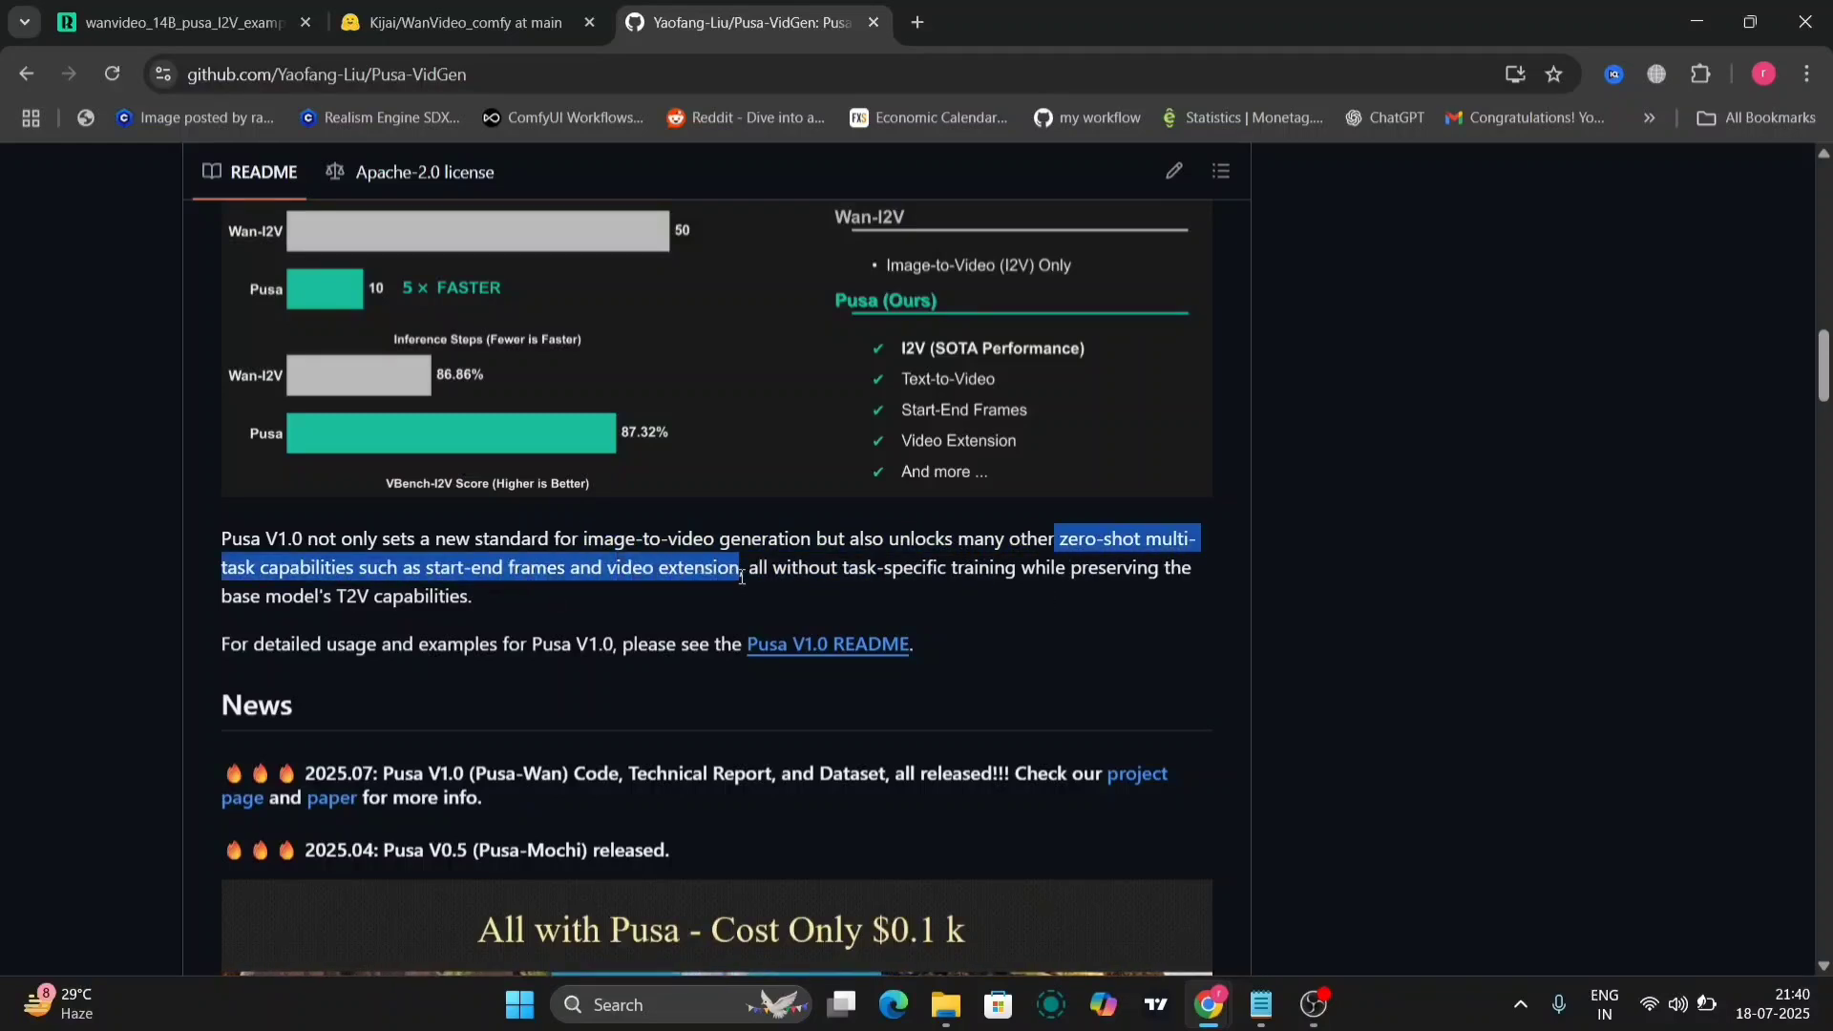
pyautogui.click(1087, 589)
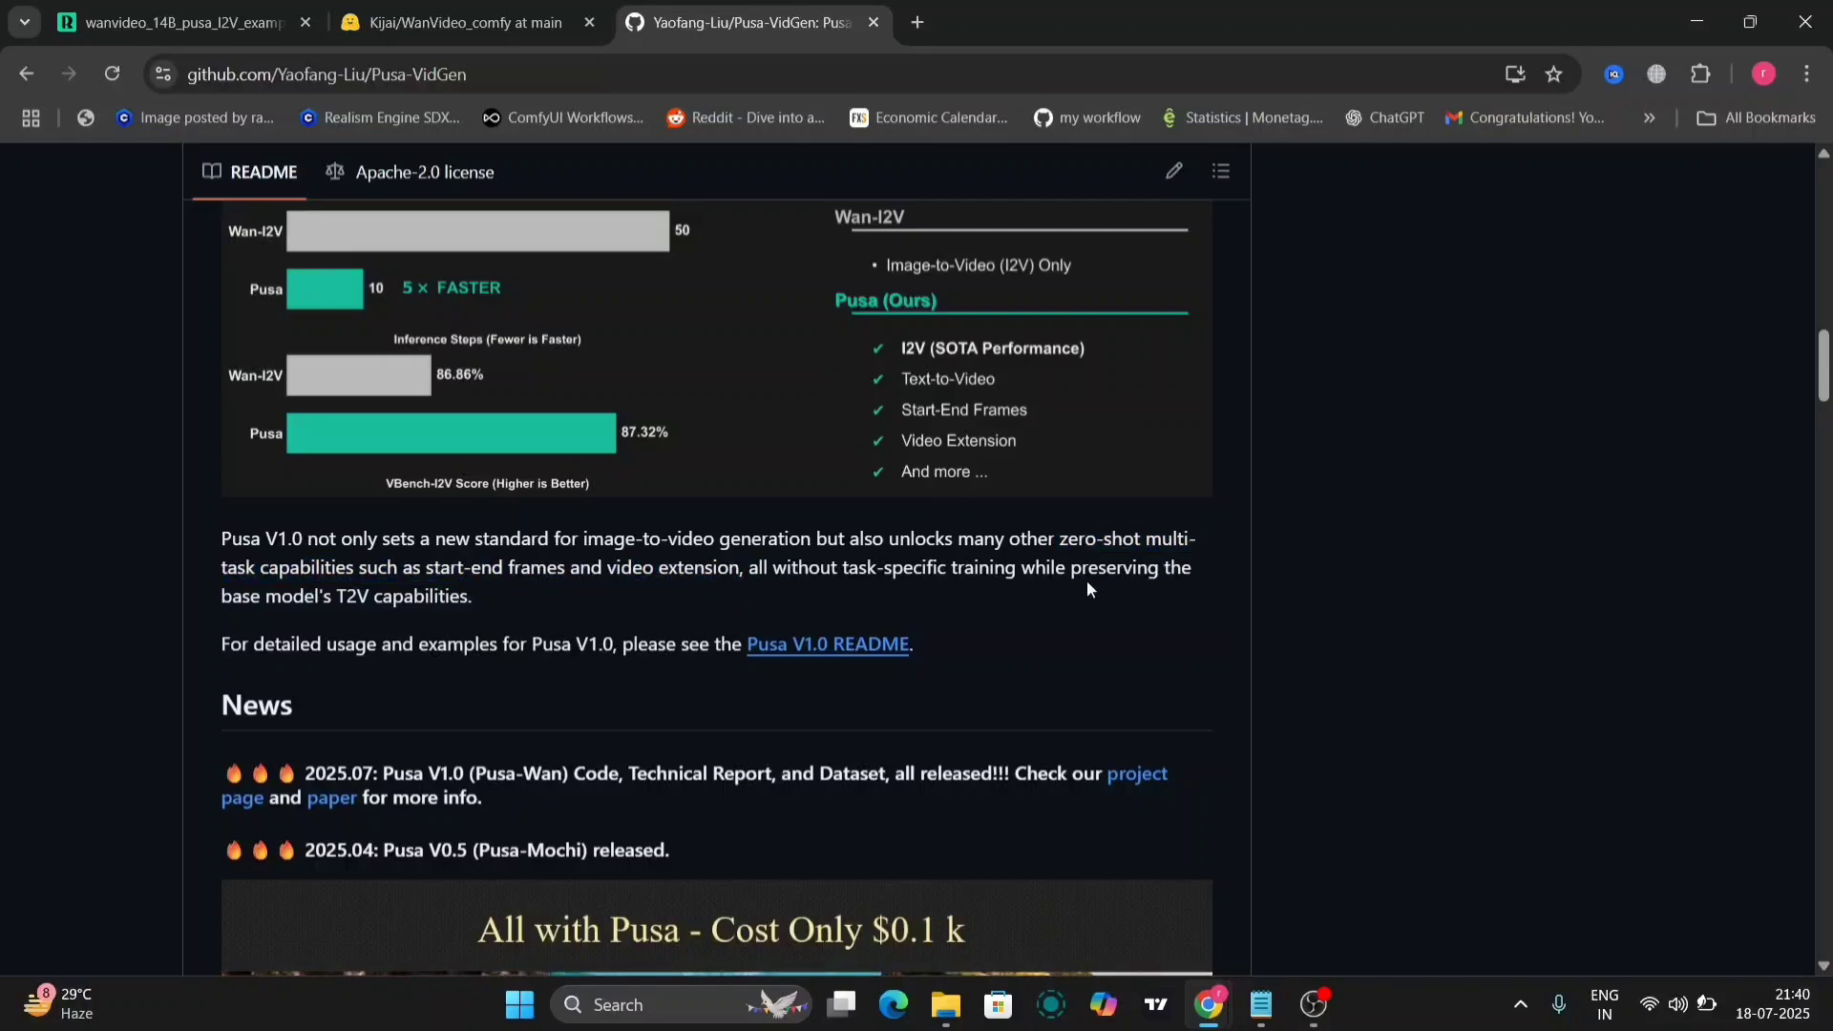
pyautogui.moveTo(585, 683)
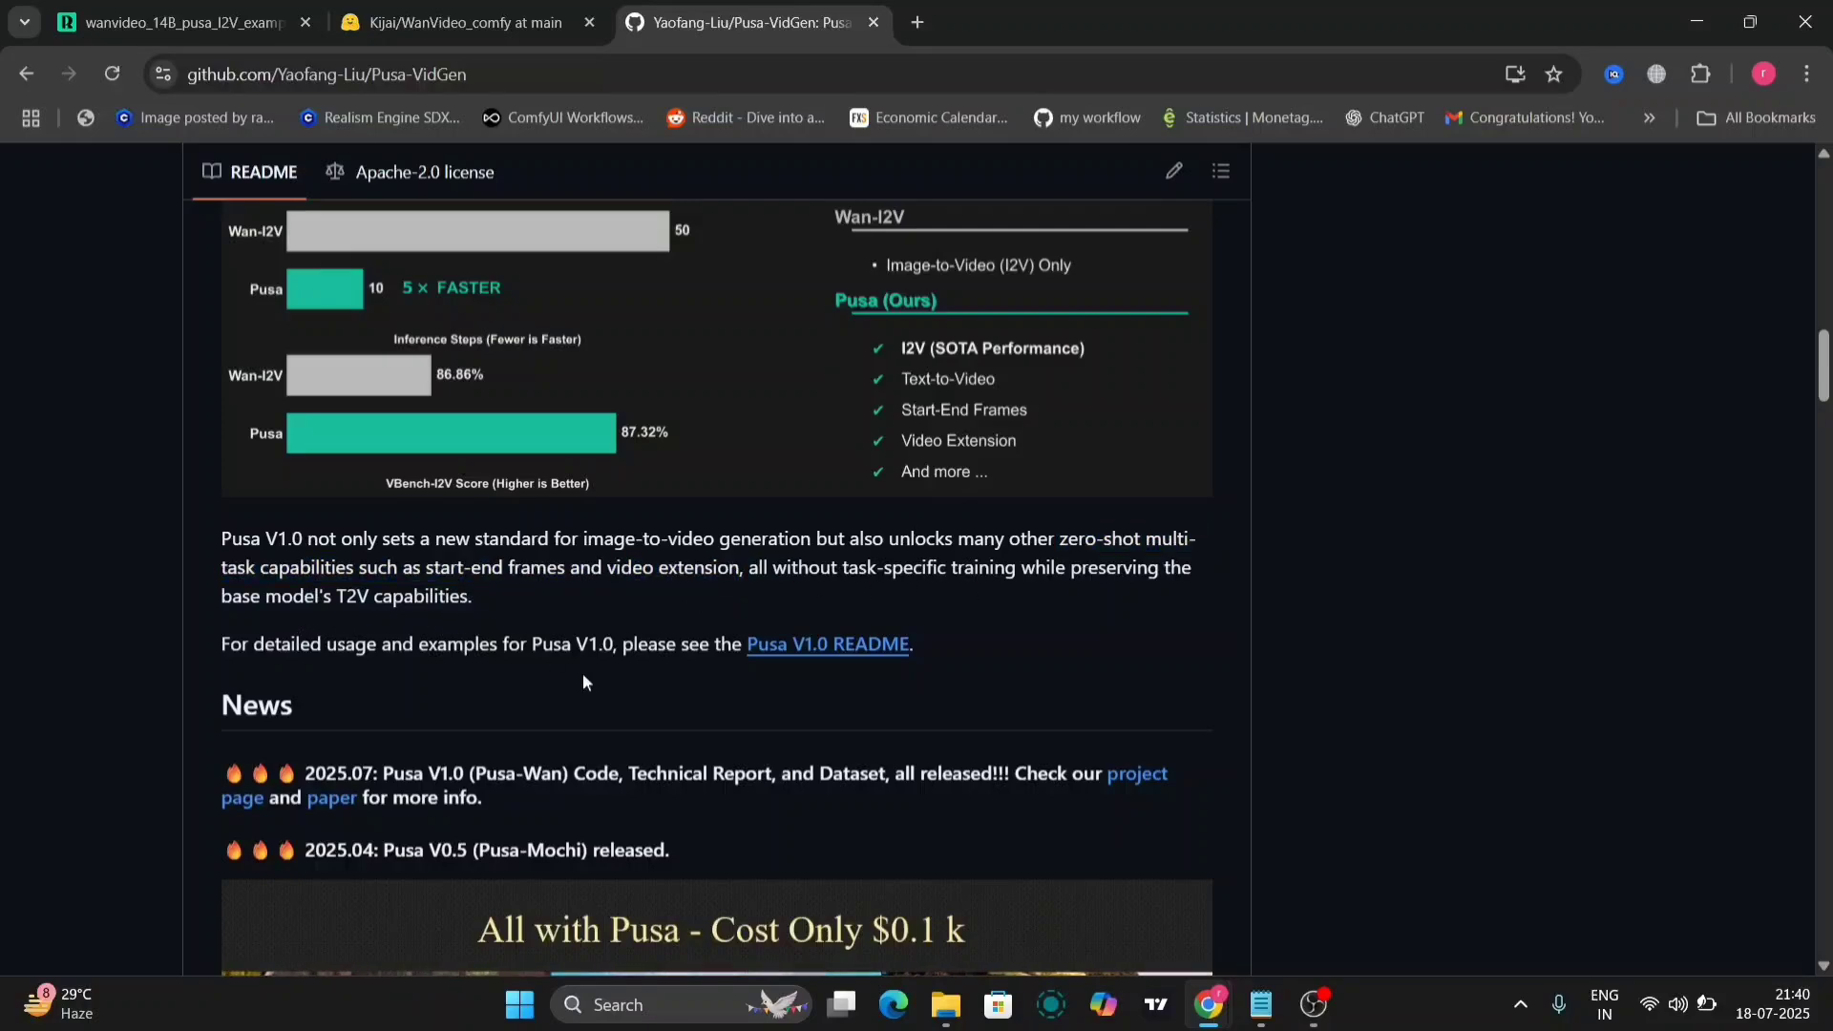
# - Scroll to the example videos and expand the climber video's full prompt
pyautogui.scroll(-3)
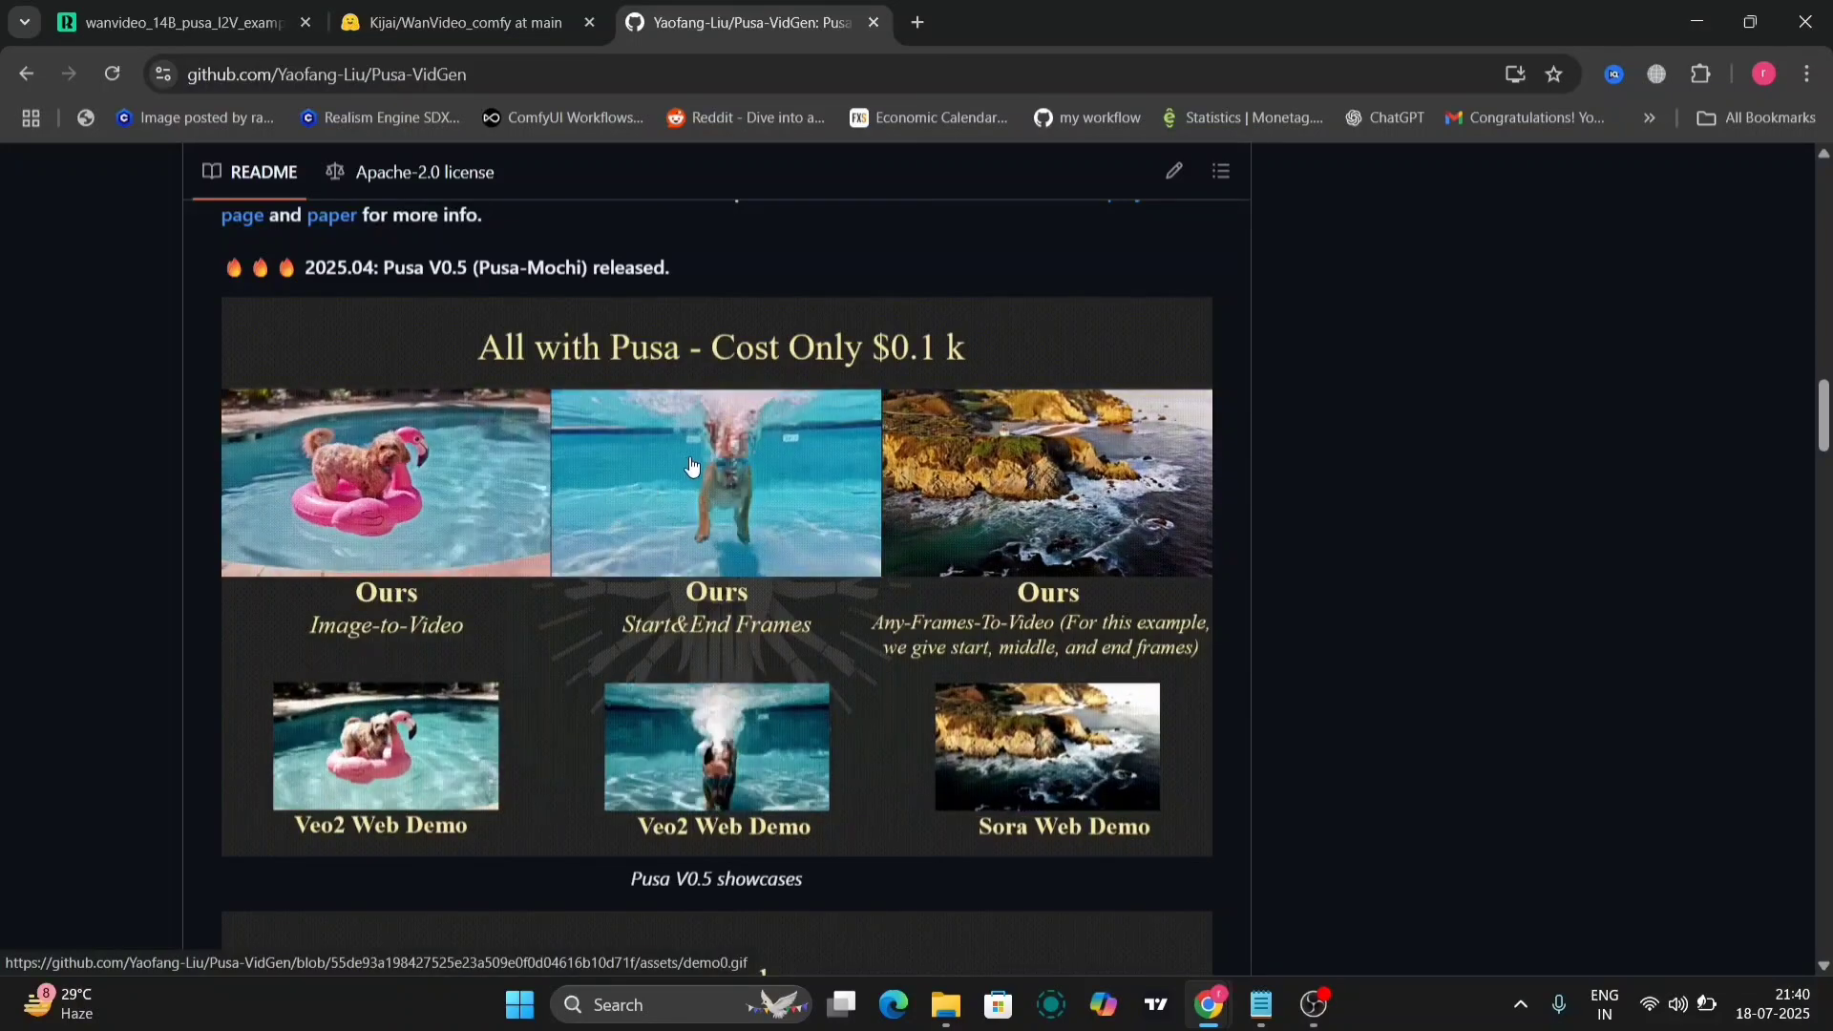
pyautogui.scroll(-3)
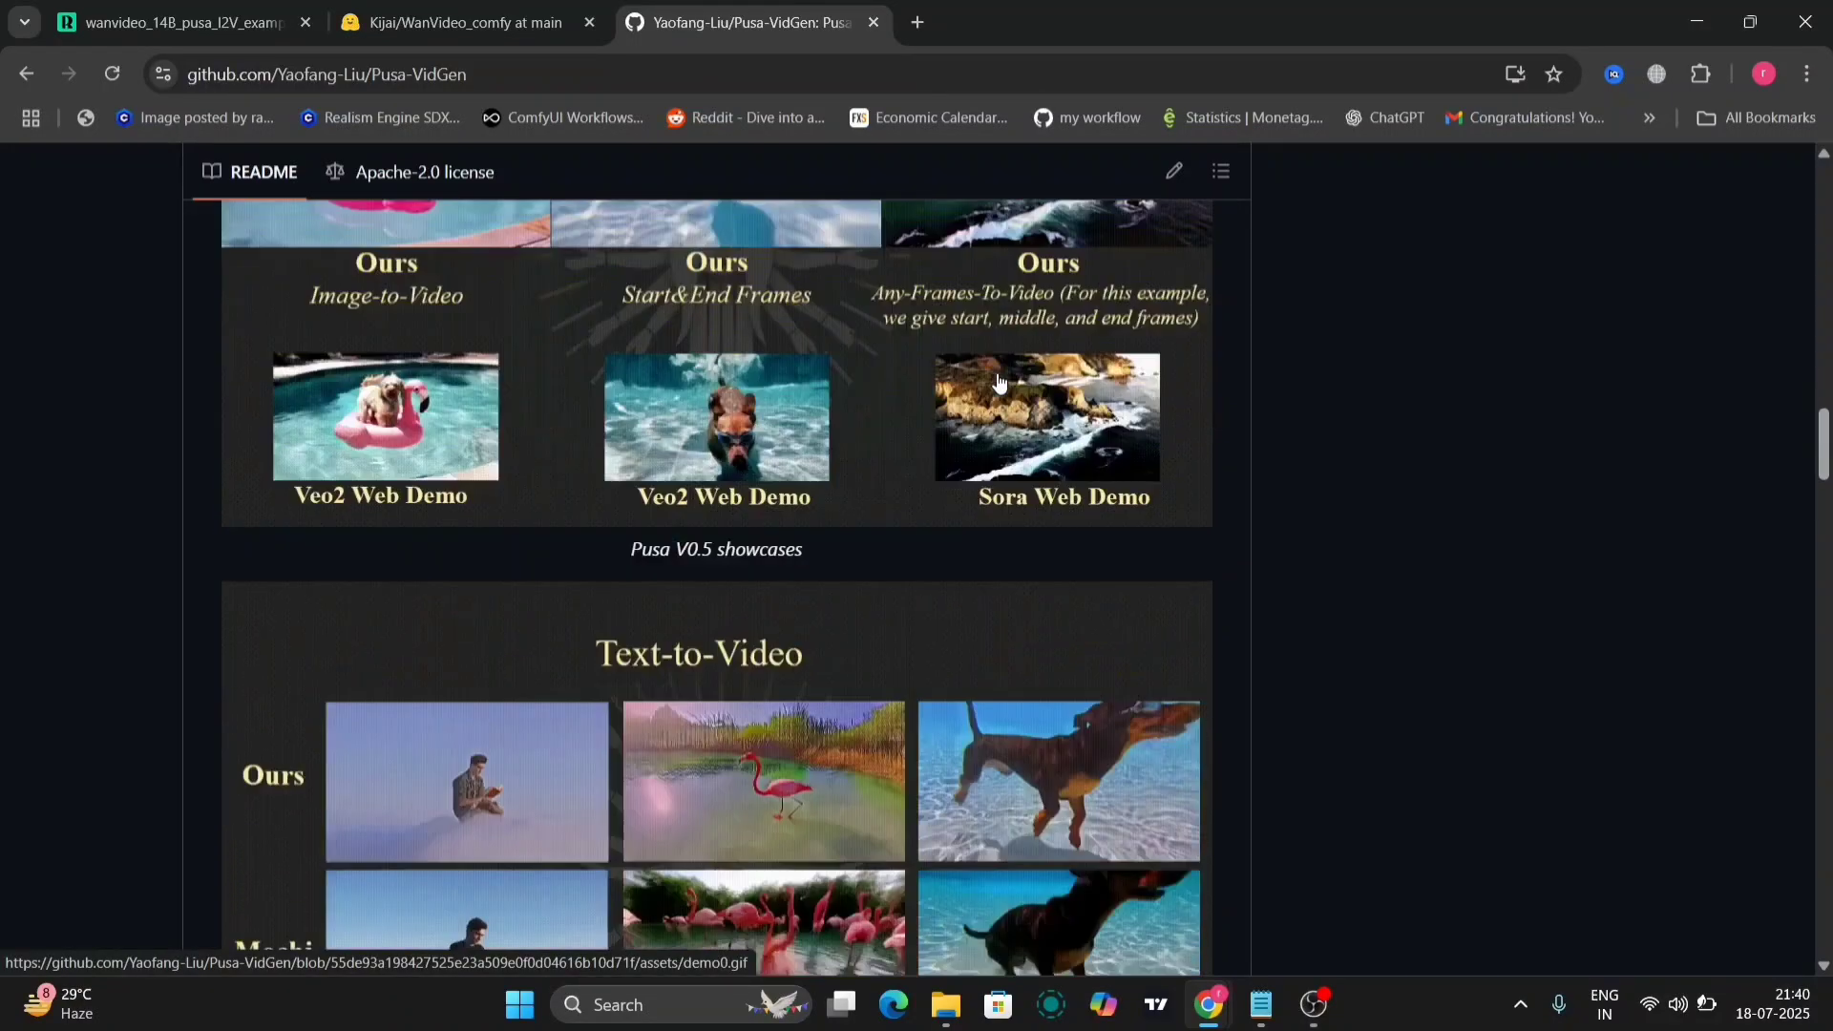
pyautogui.scroll(-3)
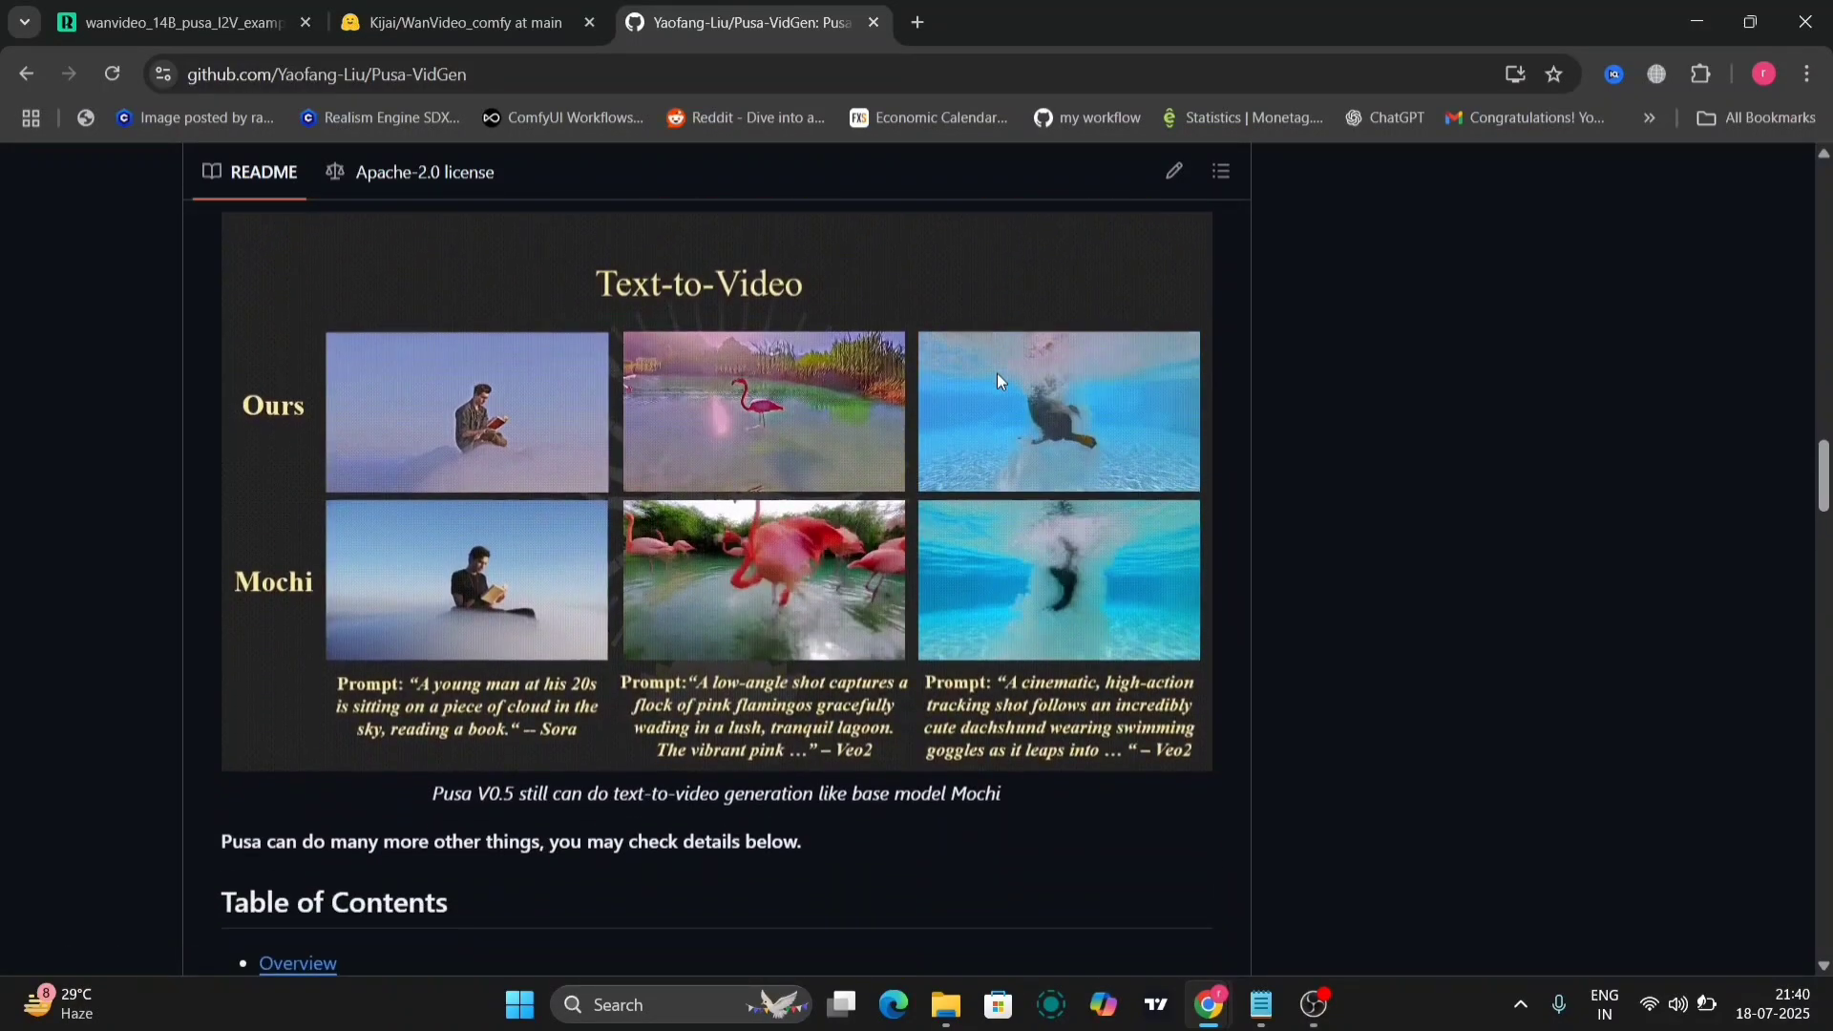
pyautogui.scroll(-3)
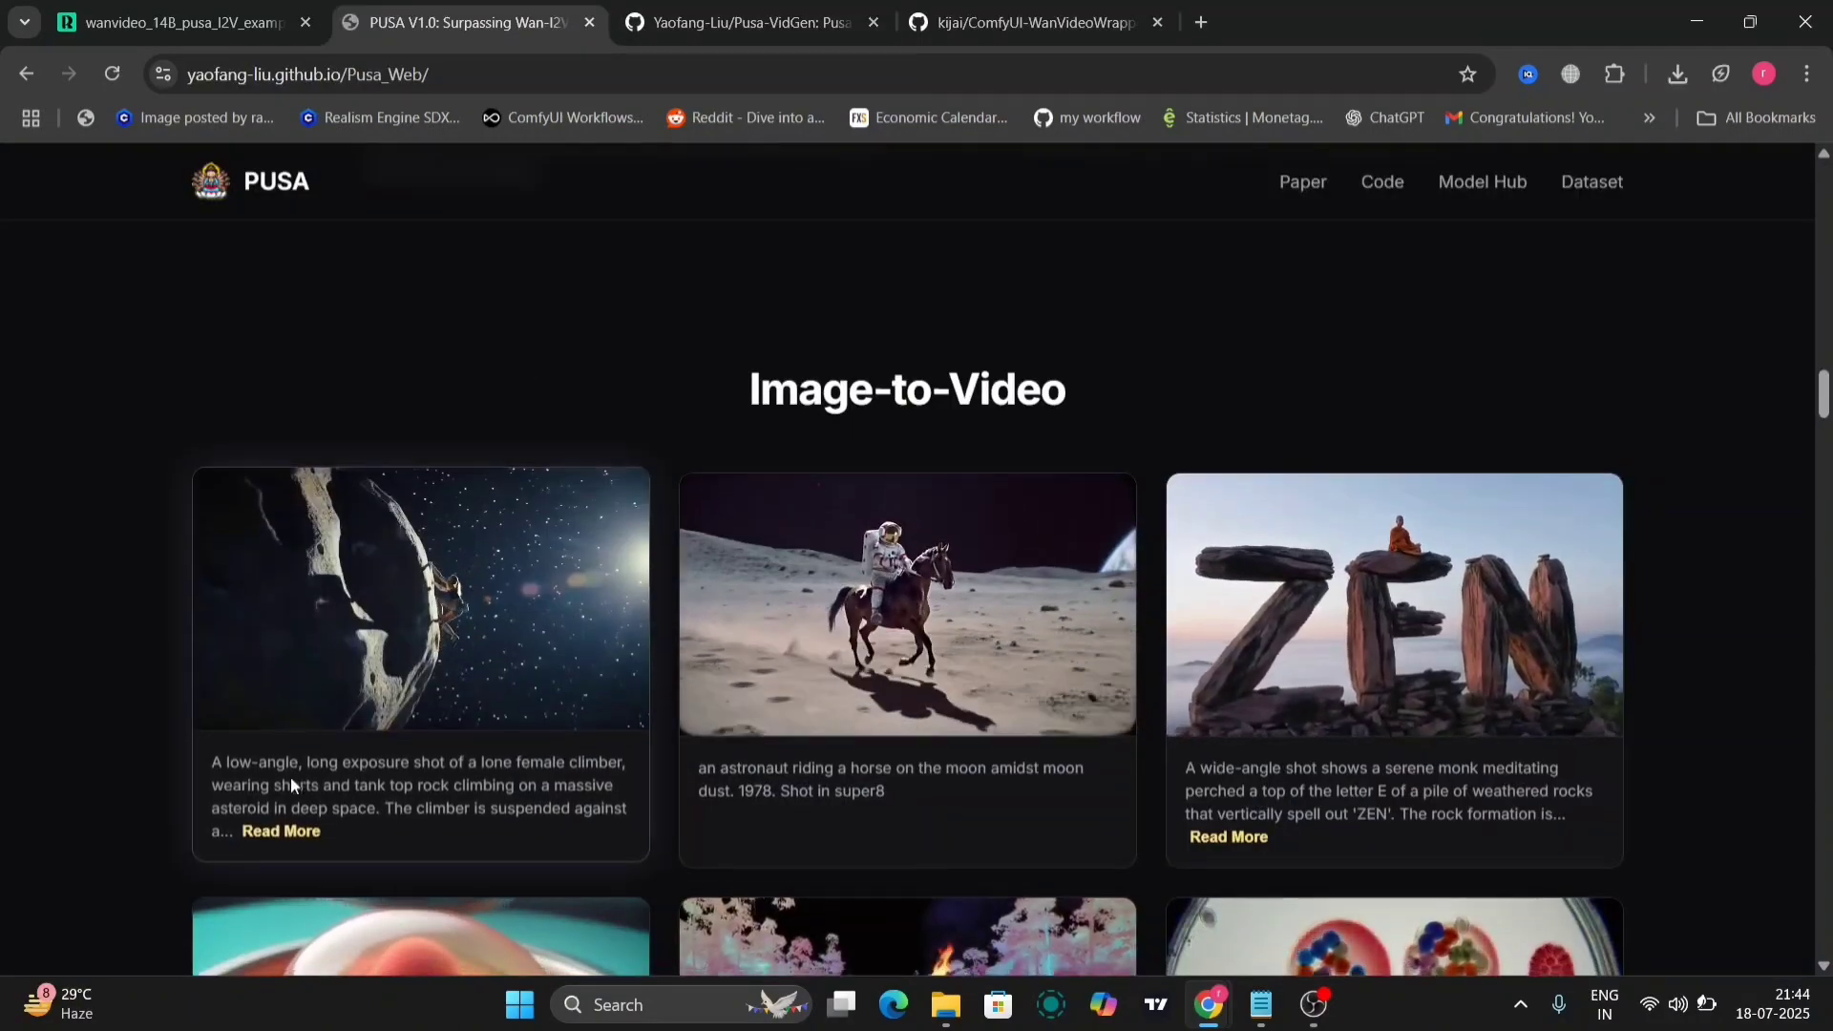
pyautogui.click(280, 832)
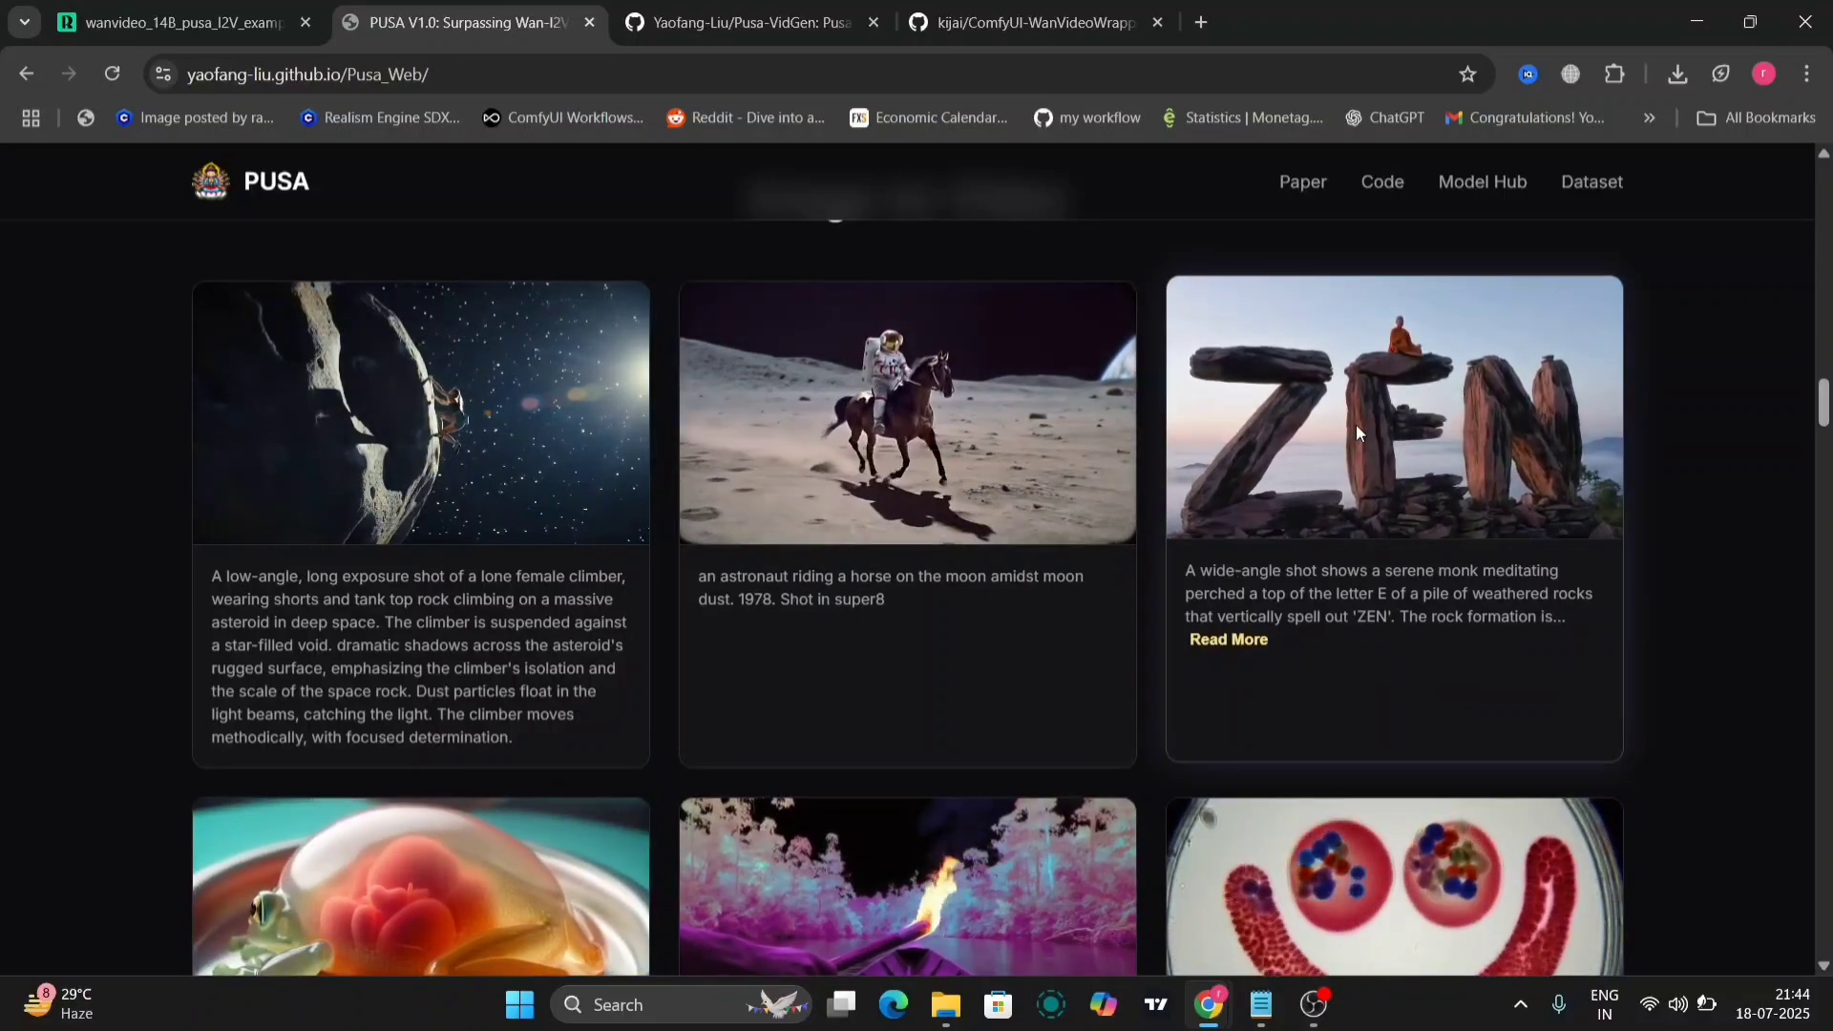
# - Browse the Video Extension and remaining example video galleries to the page end
pyautogui.scroll(-3)
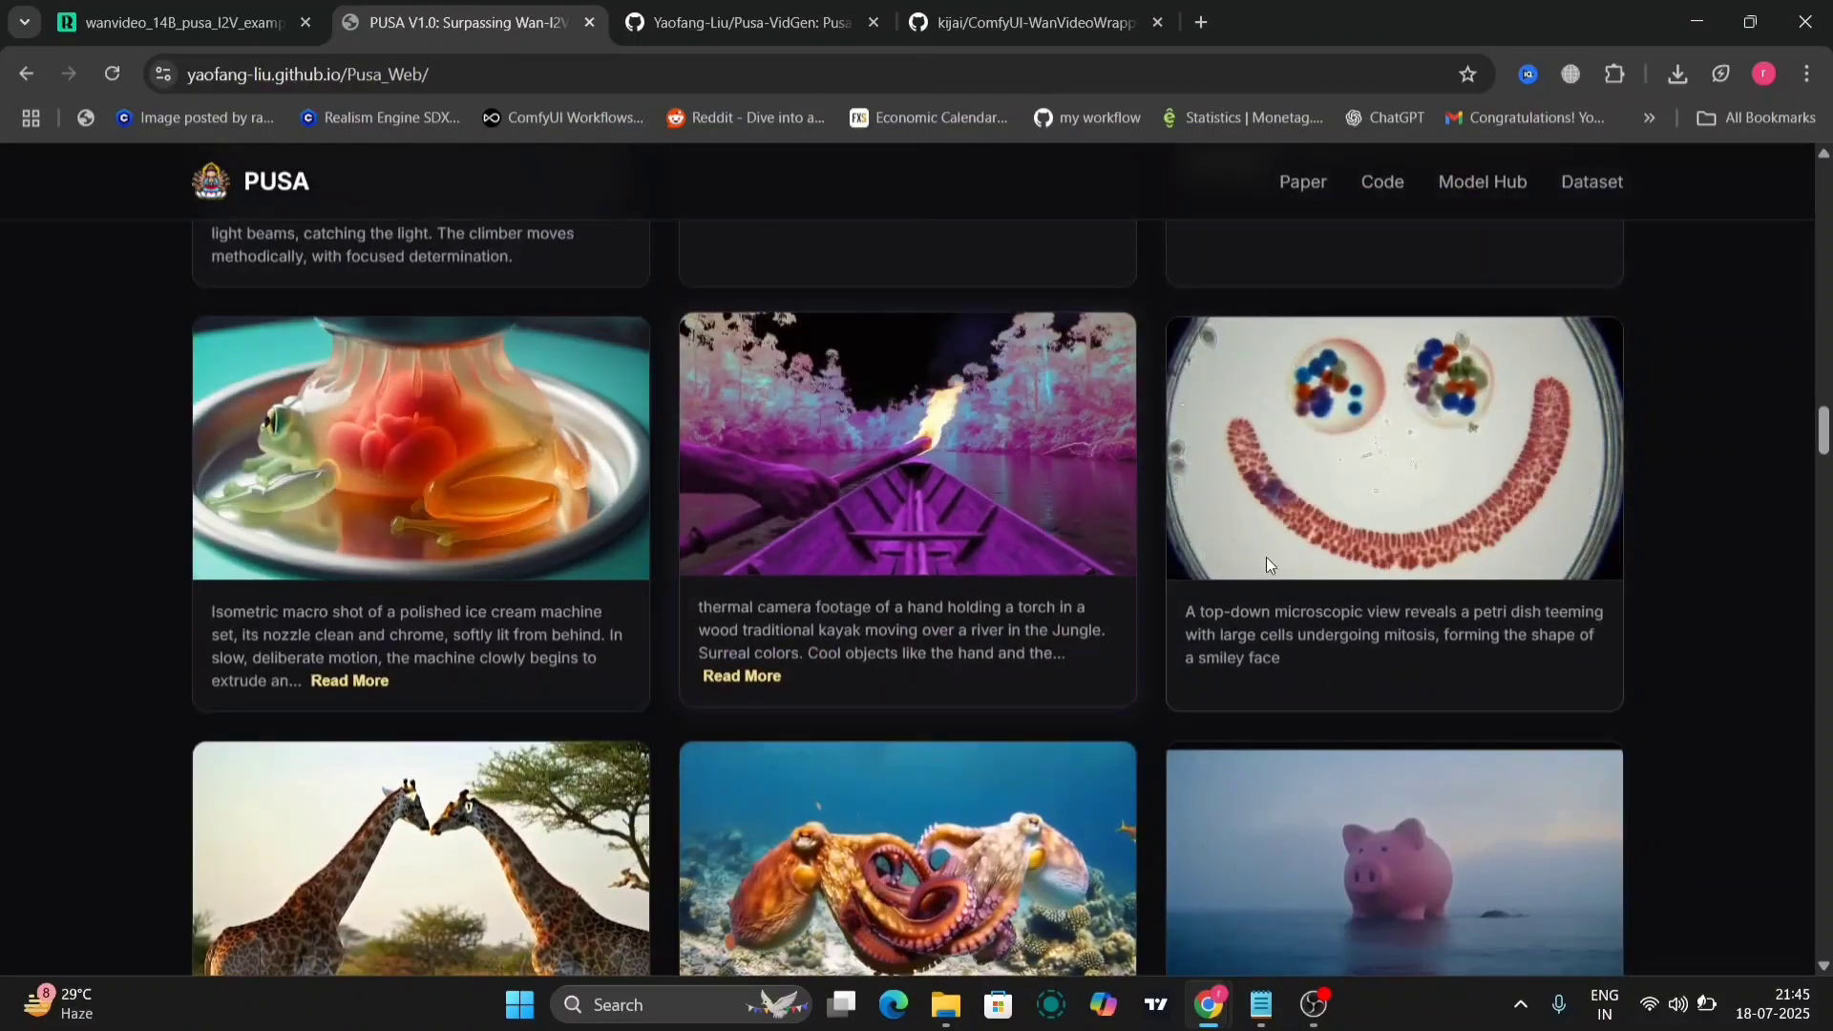
pyautogui.scroll(-3)
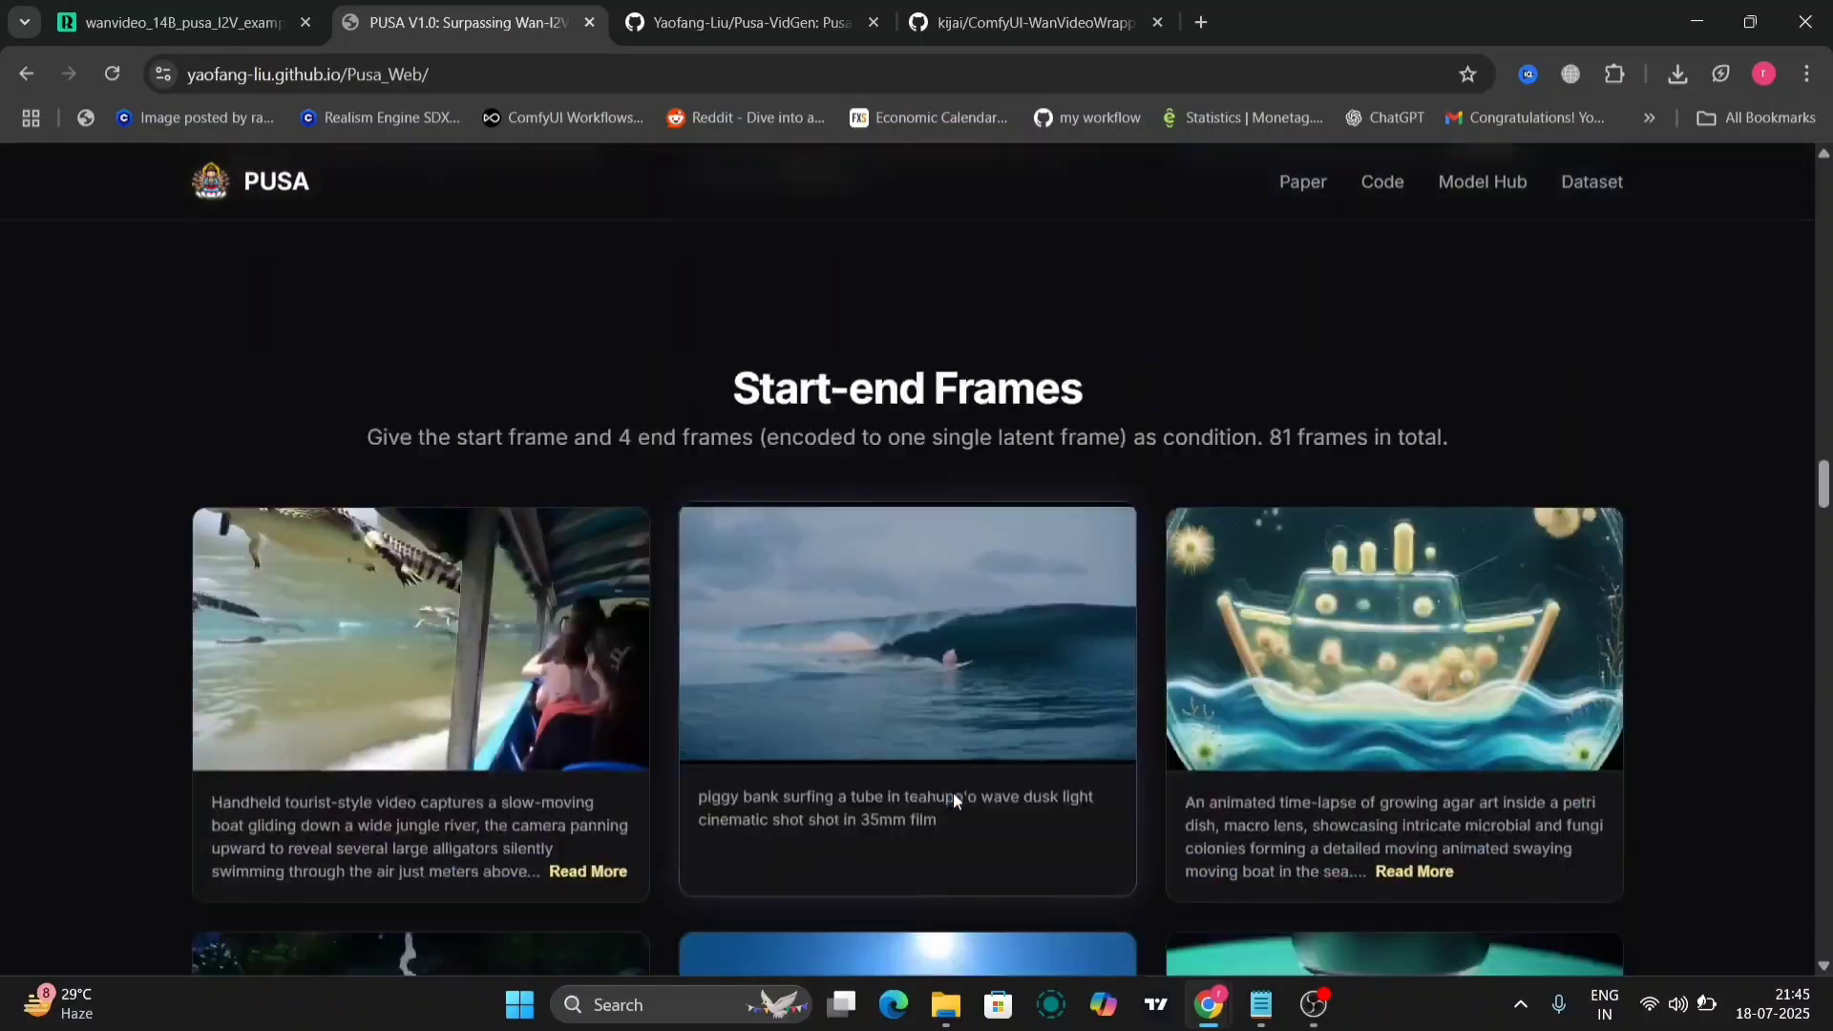
pyautogui.scroll(-3)
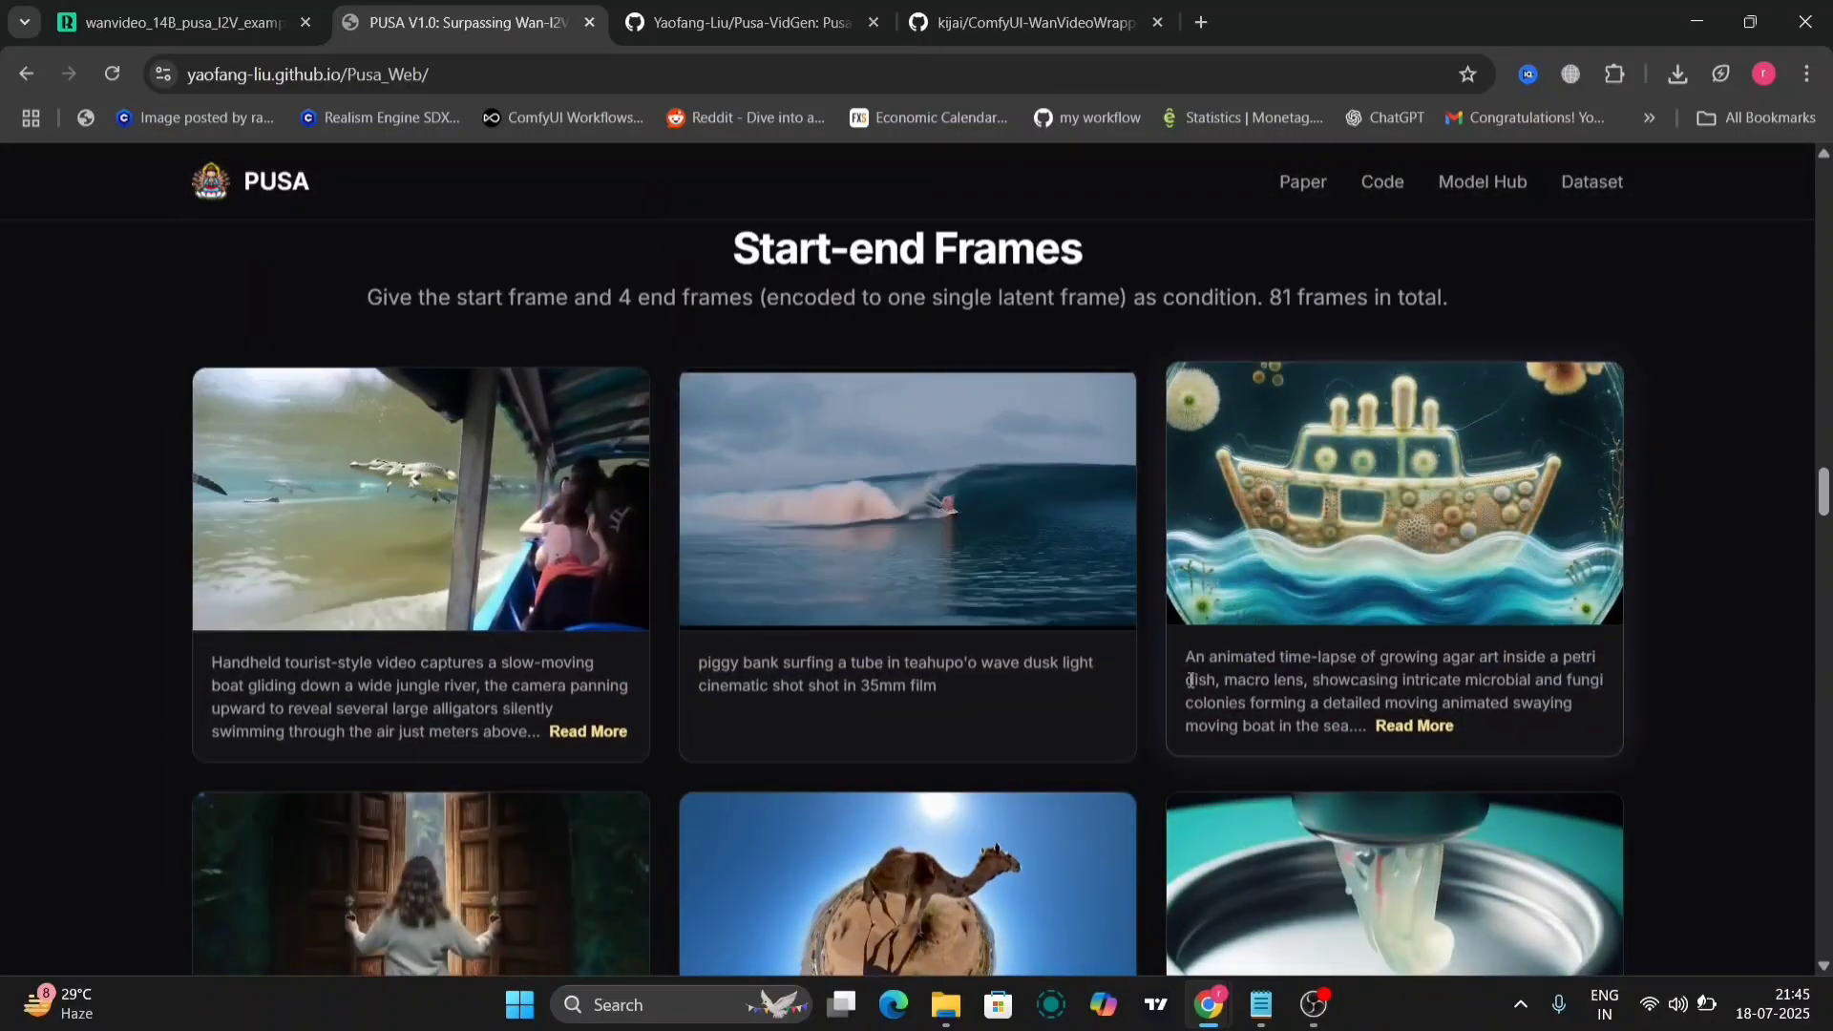
pyautogui.scroll(-3)
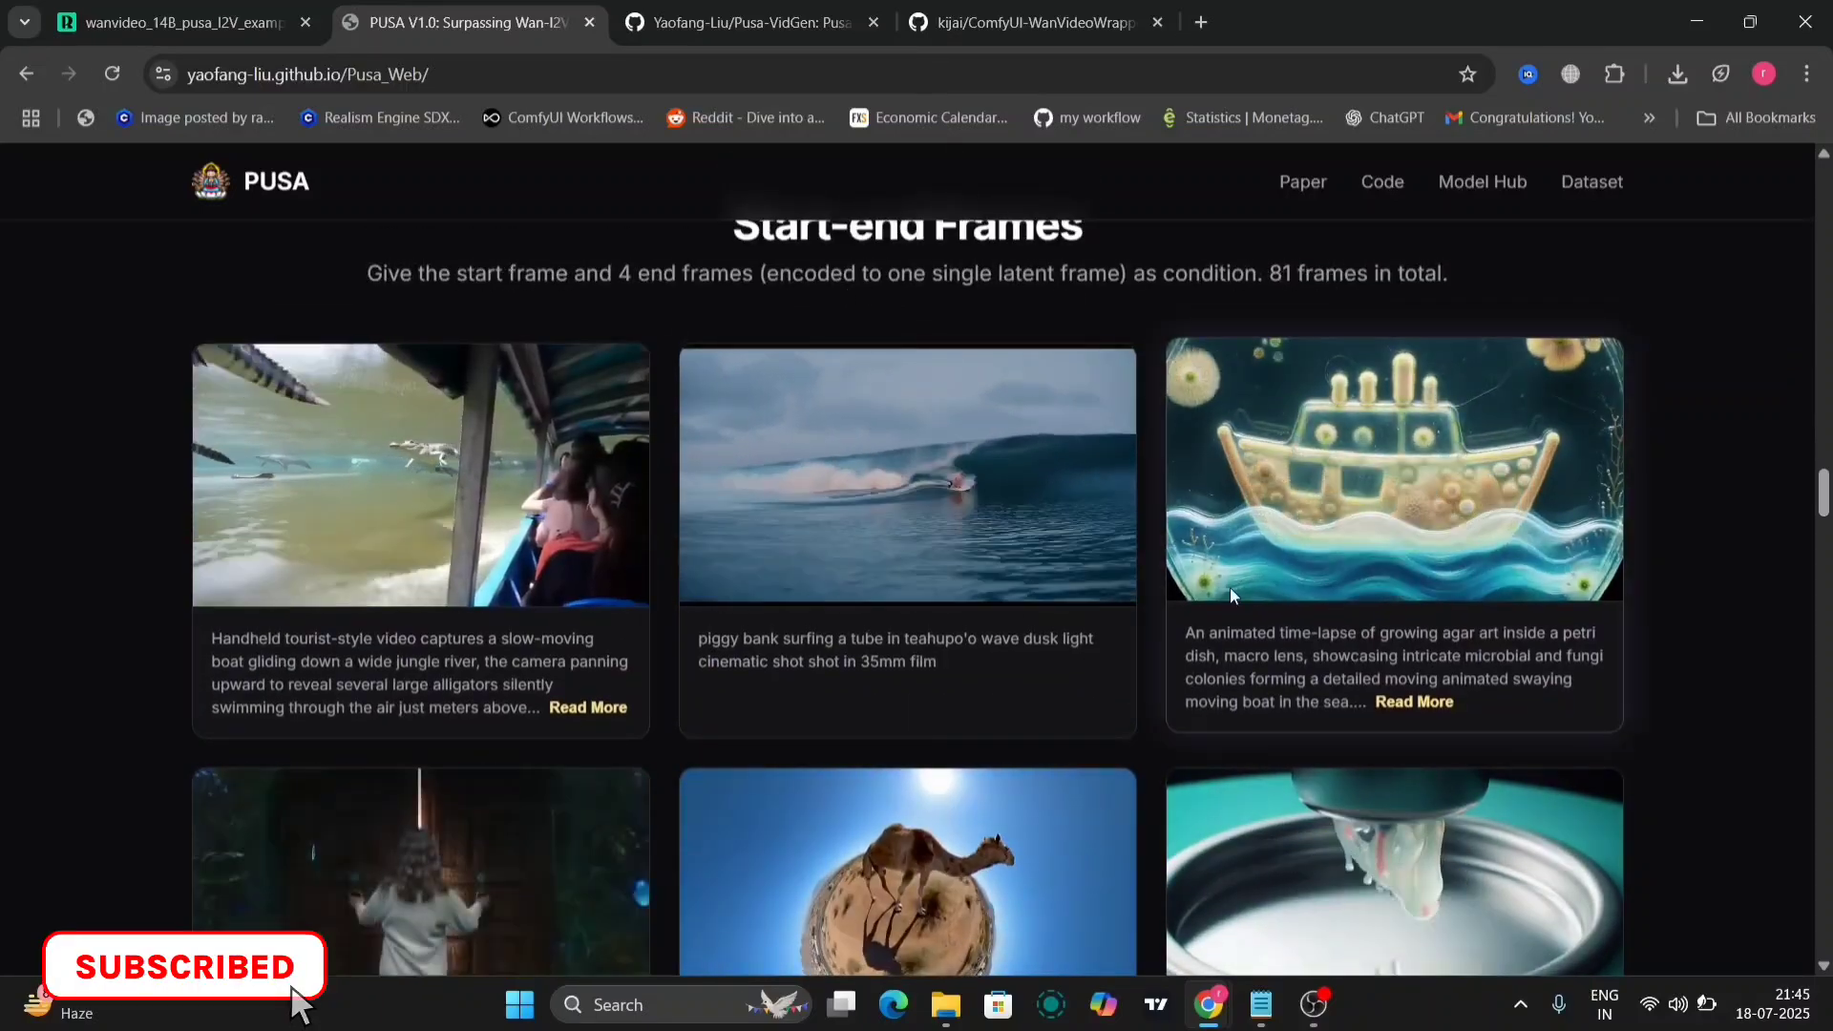
pyautogui.scroll(-3)
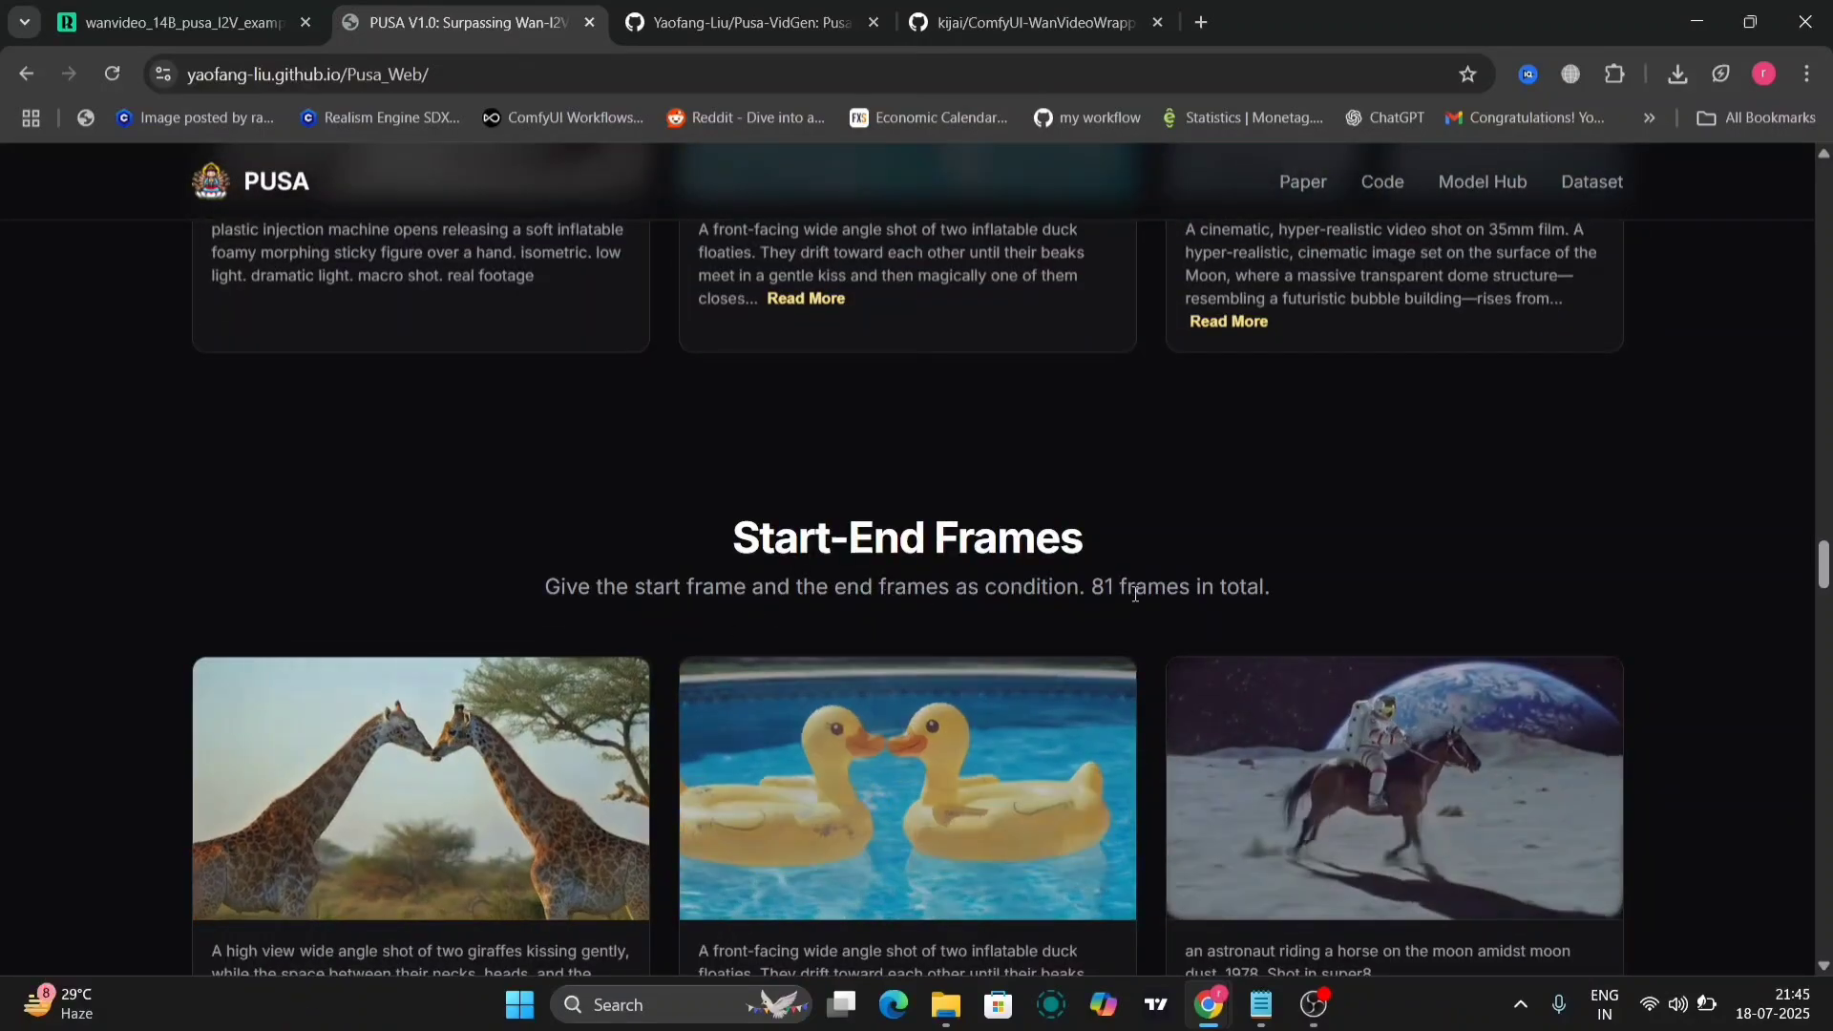
pyautogui.scroll(-3)
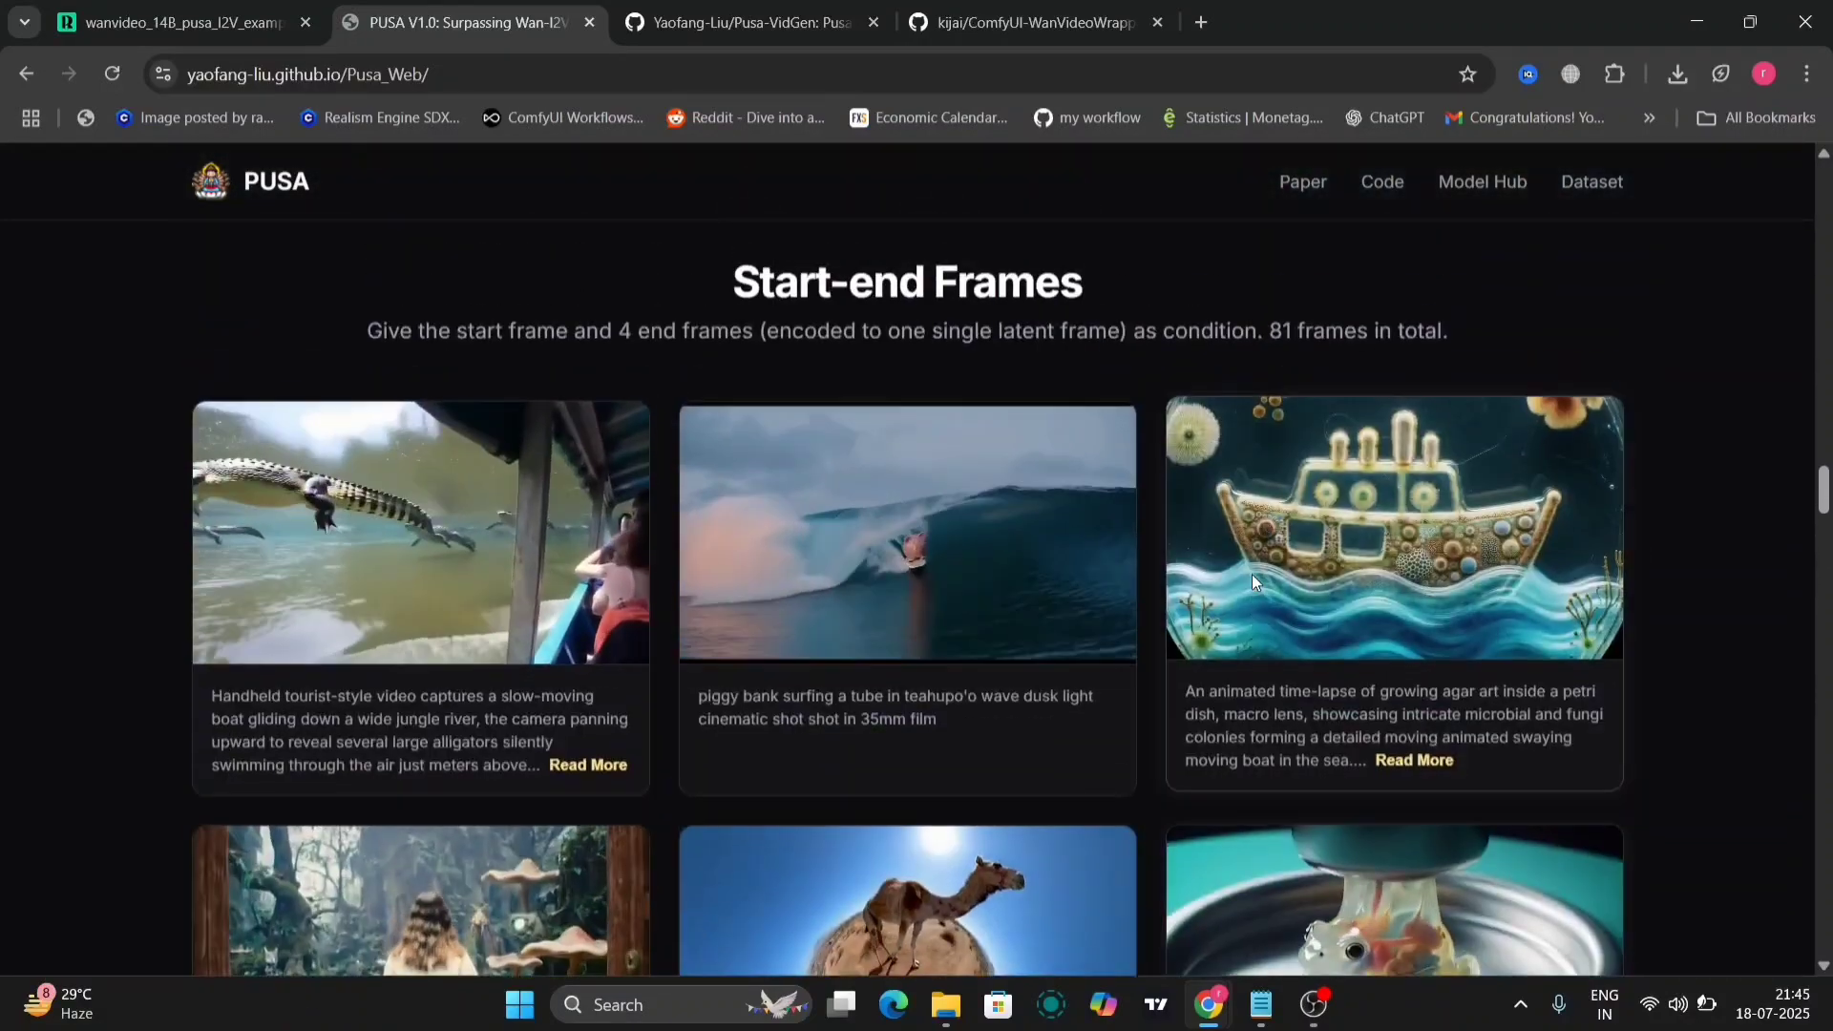
pyautogui.scroll(-3)
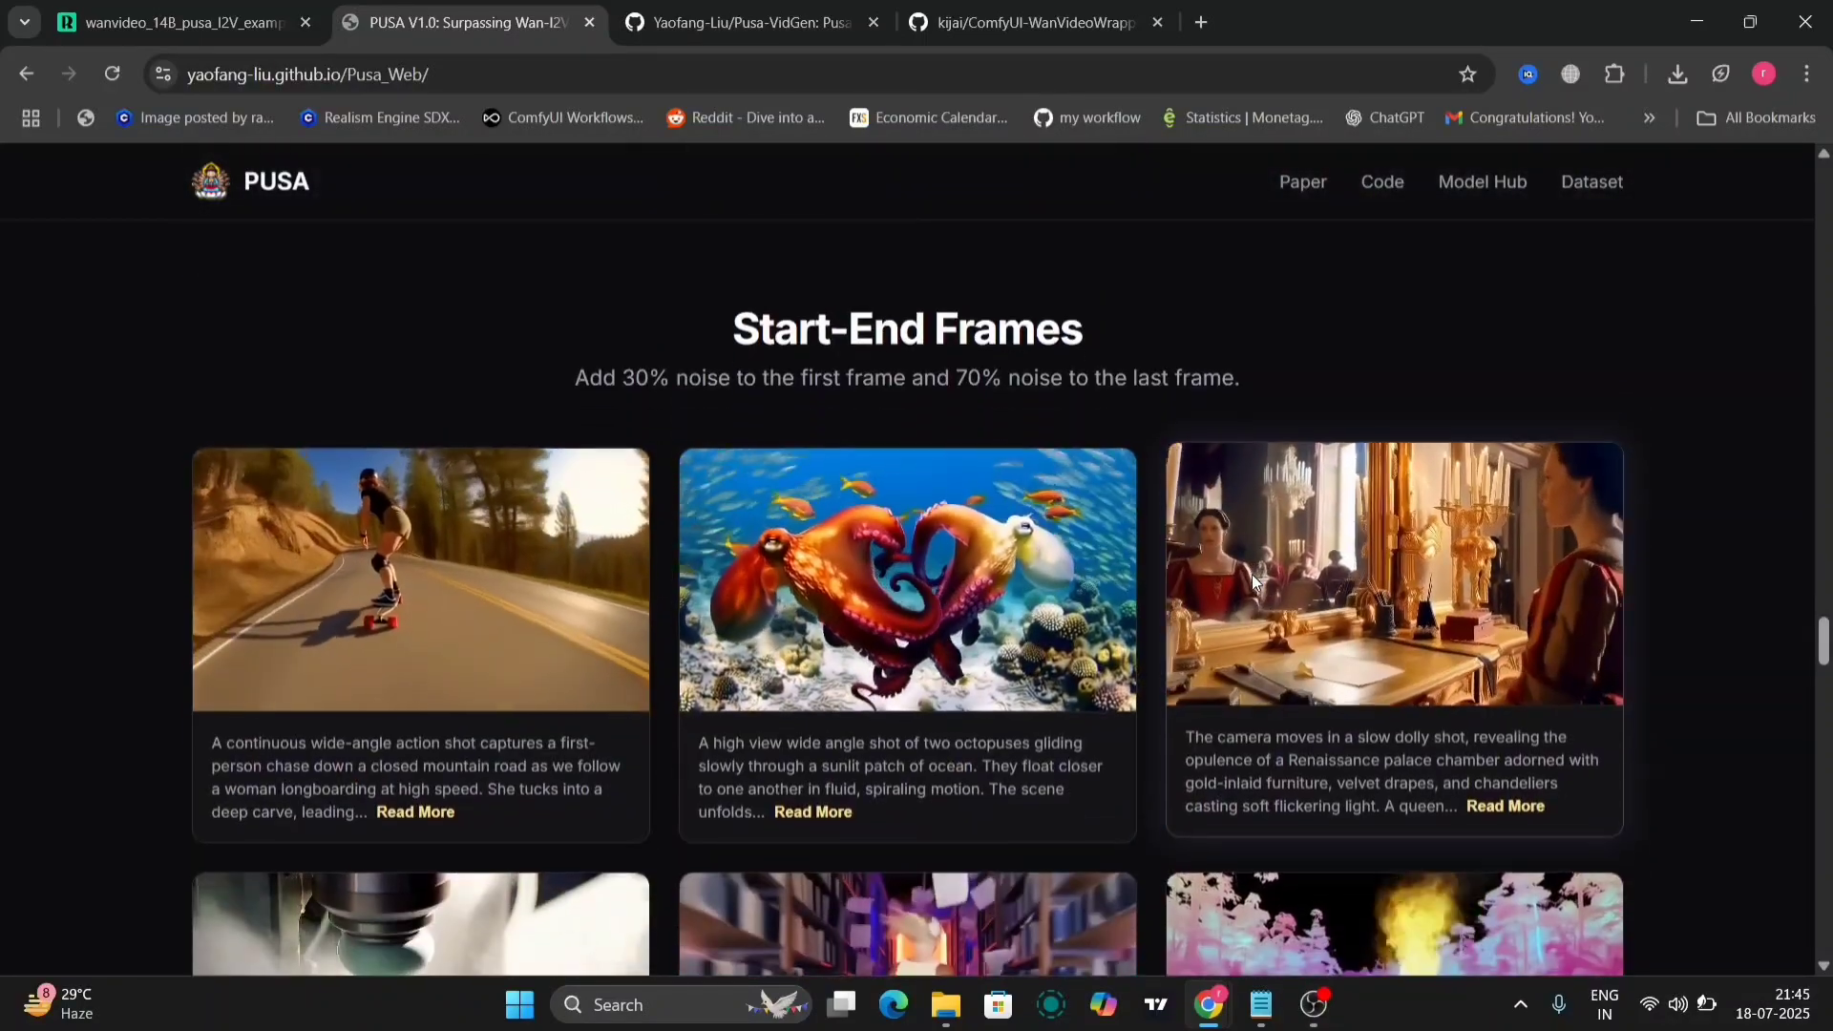
pyautogui.scroll(-3)
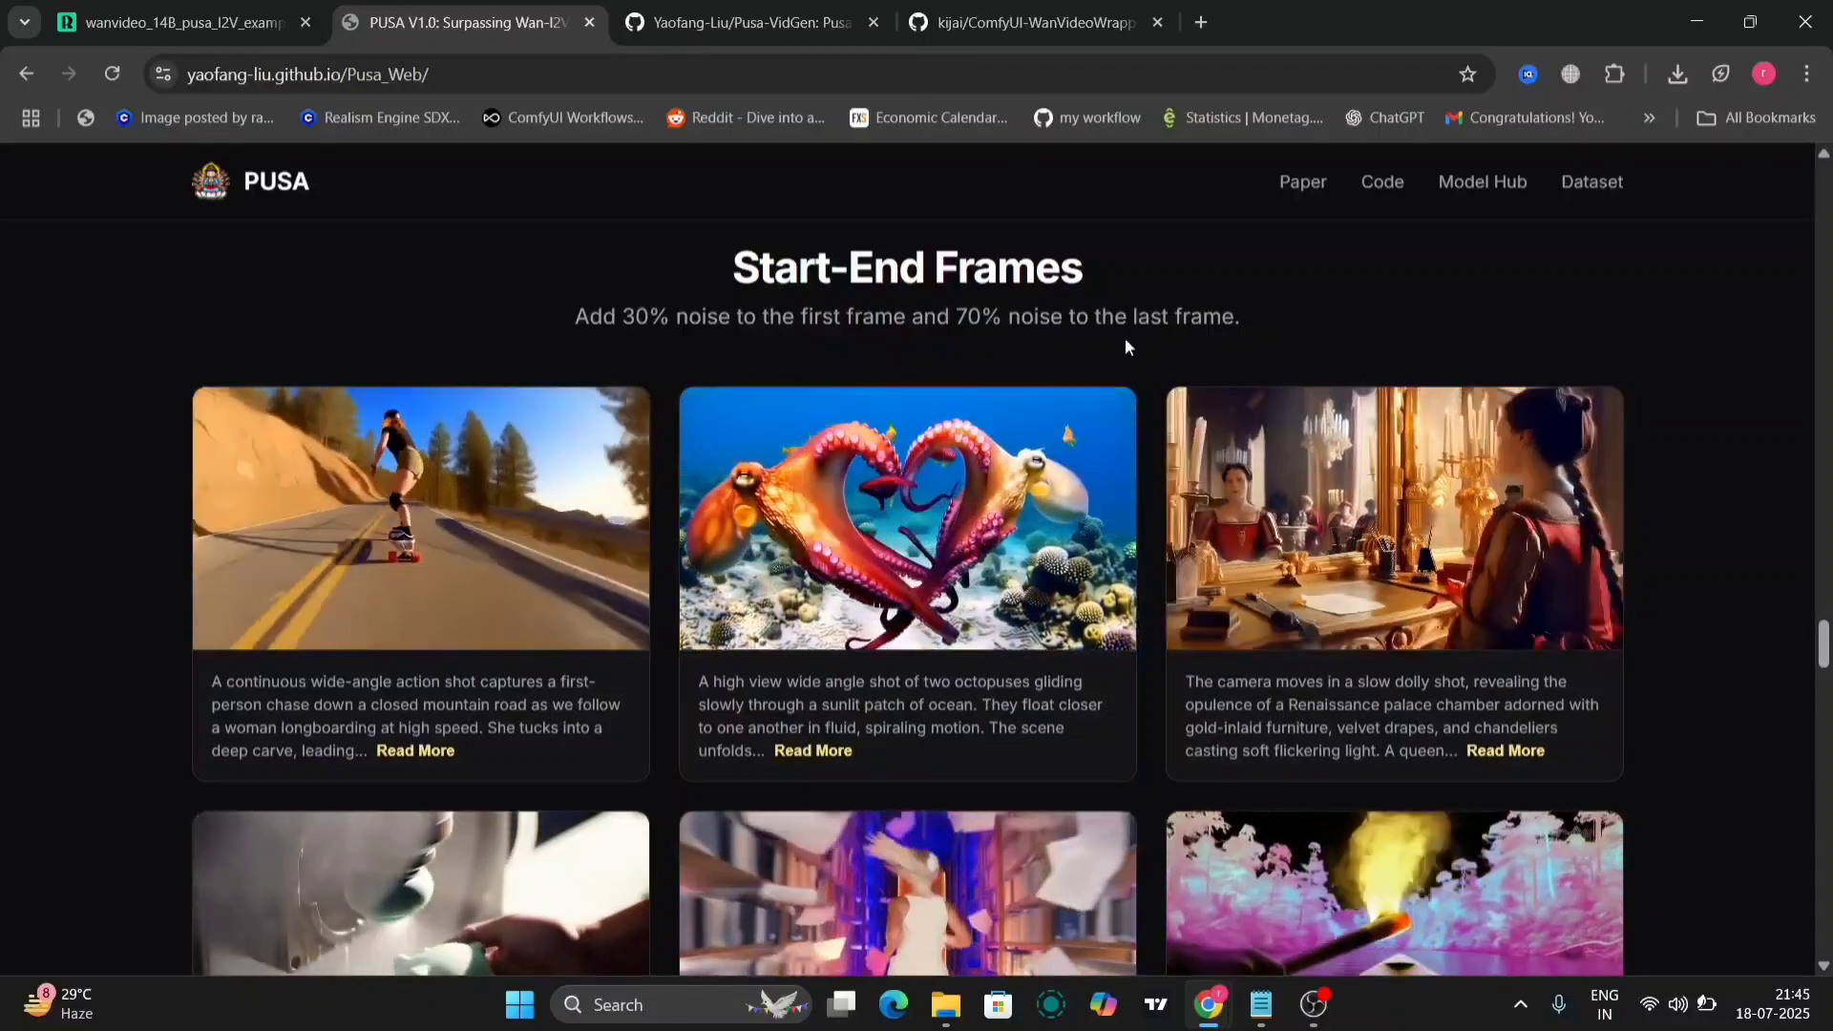
pyautogui.scroll(-3)
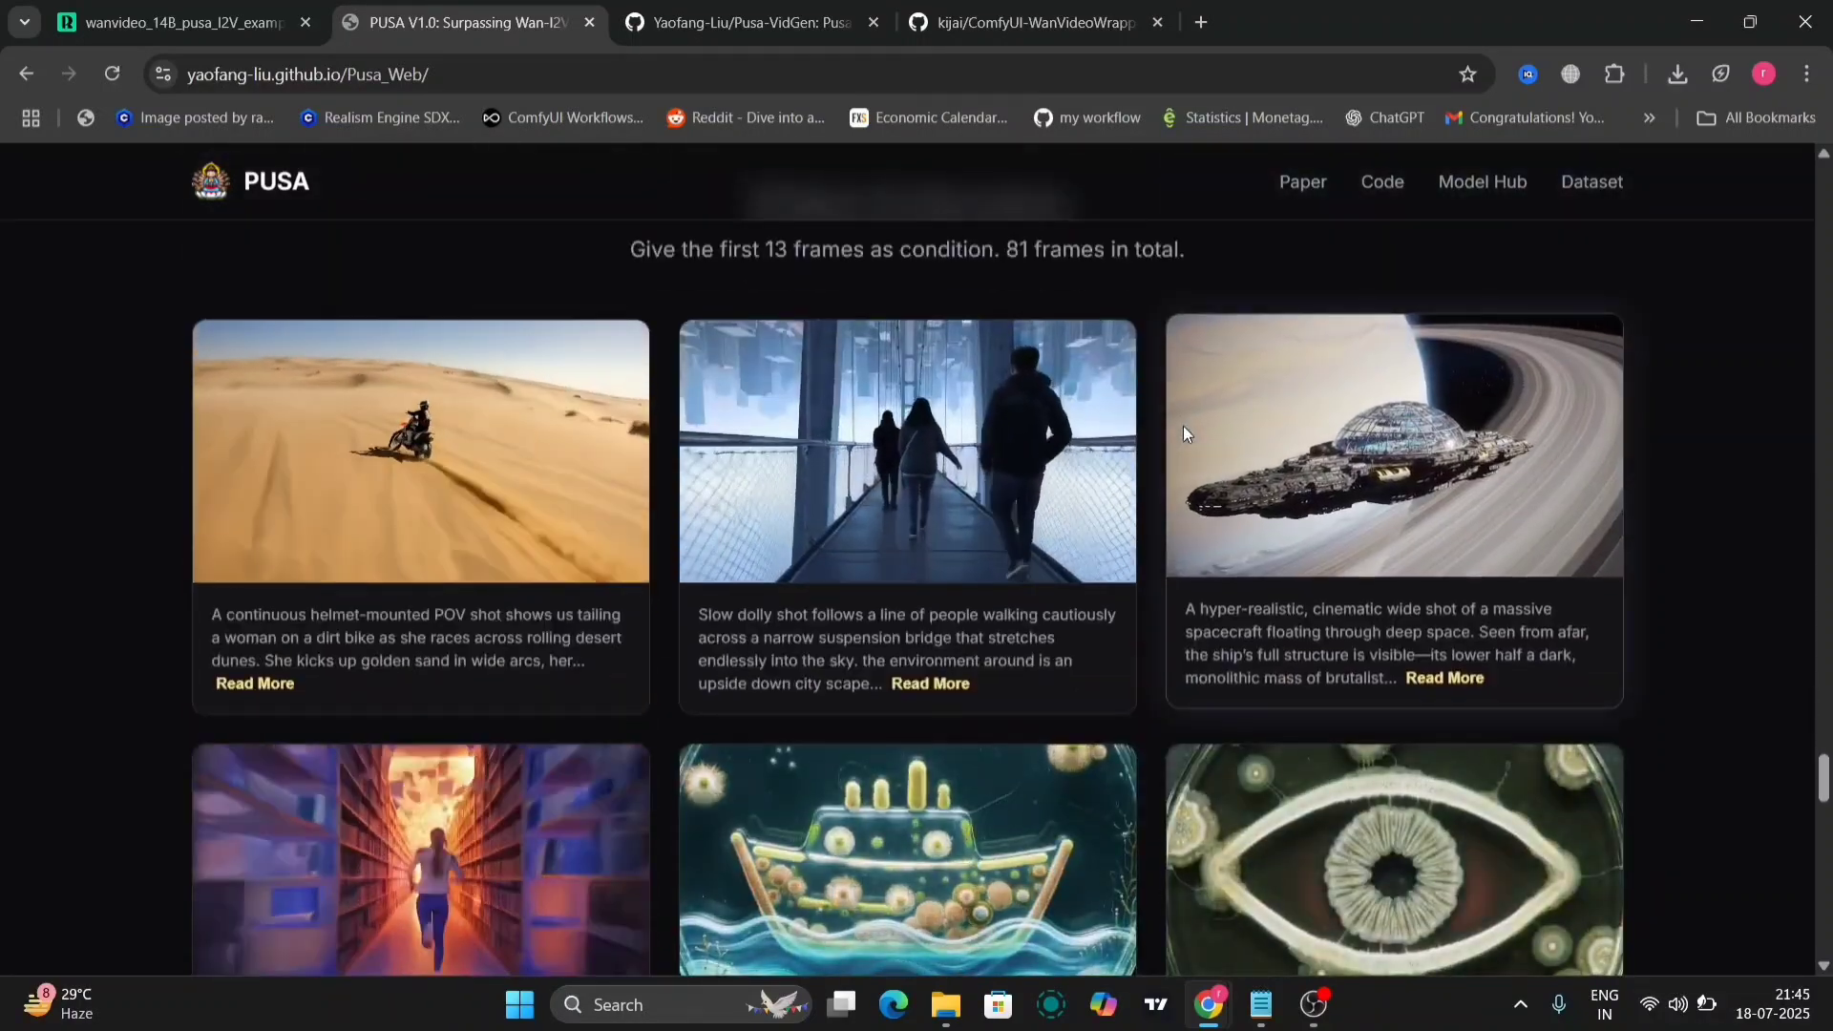
pyautogui.scroll(-3)
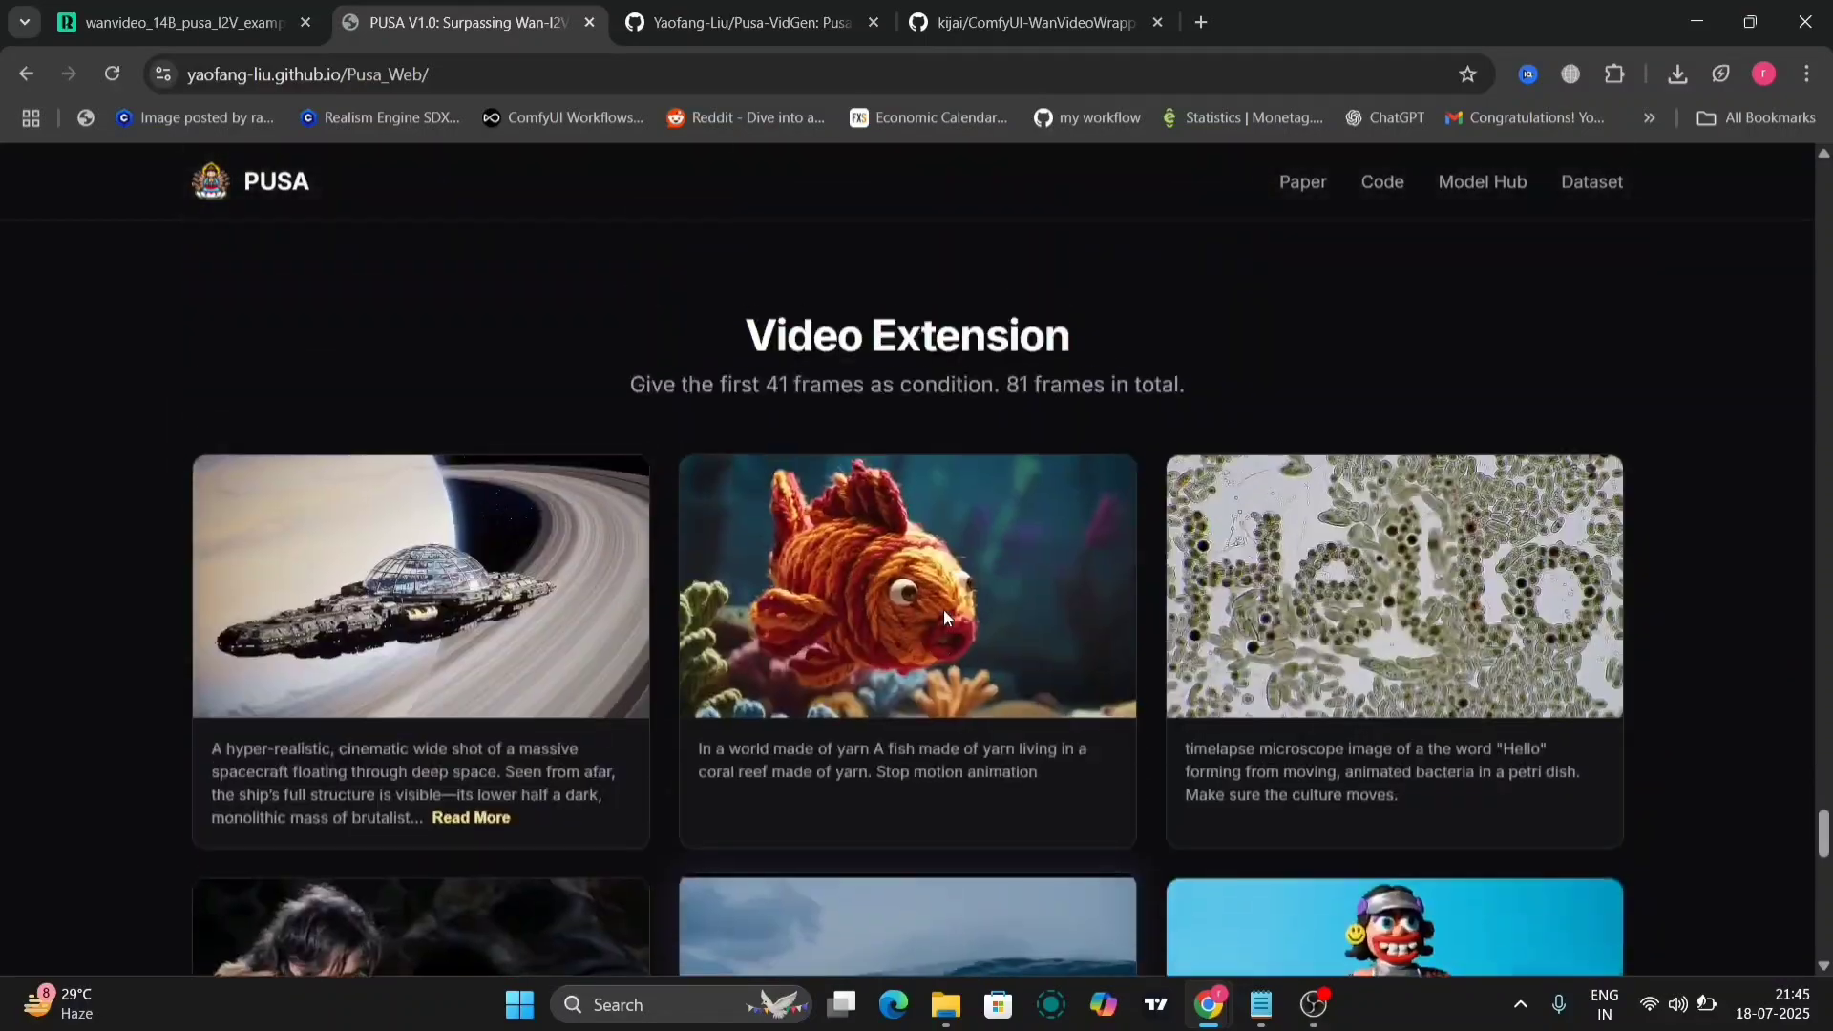
pyautogui.scroll(-3)
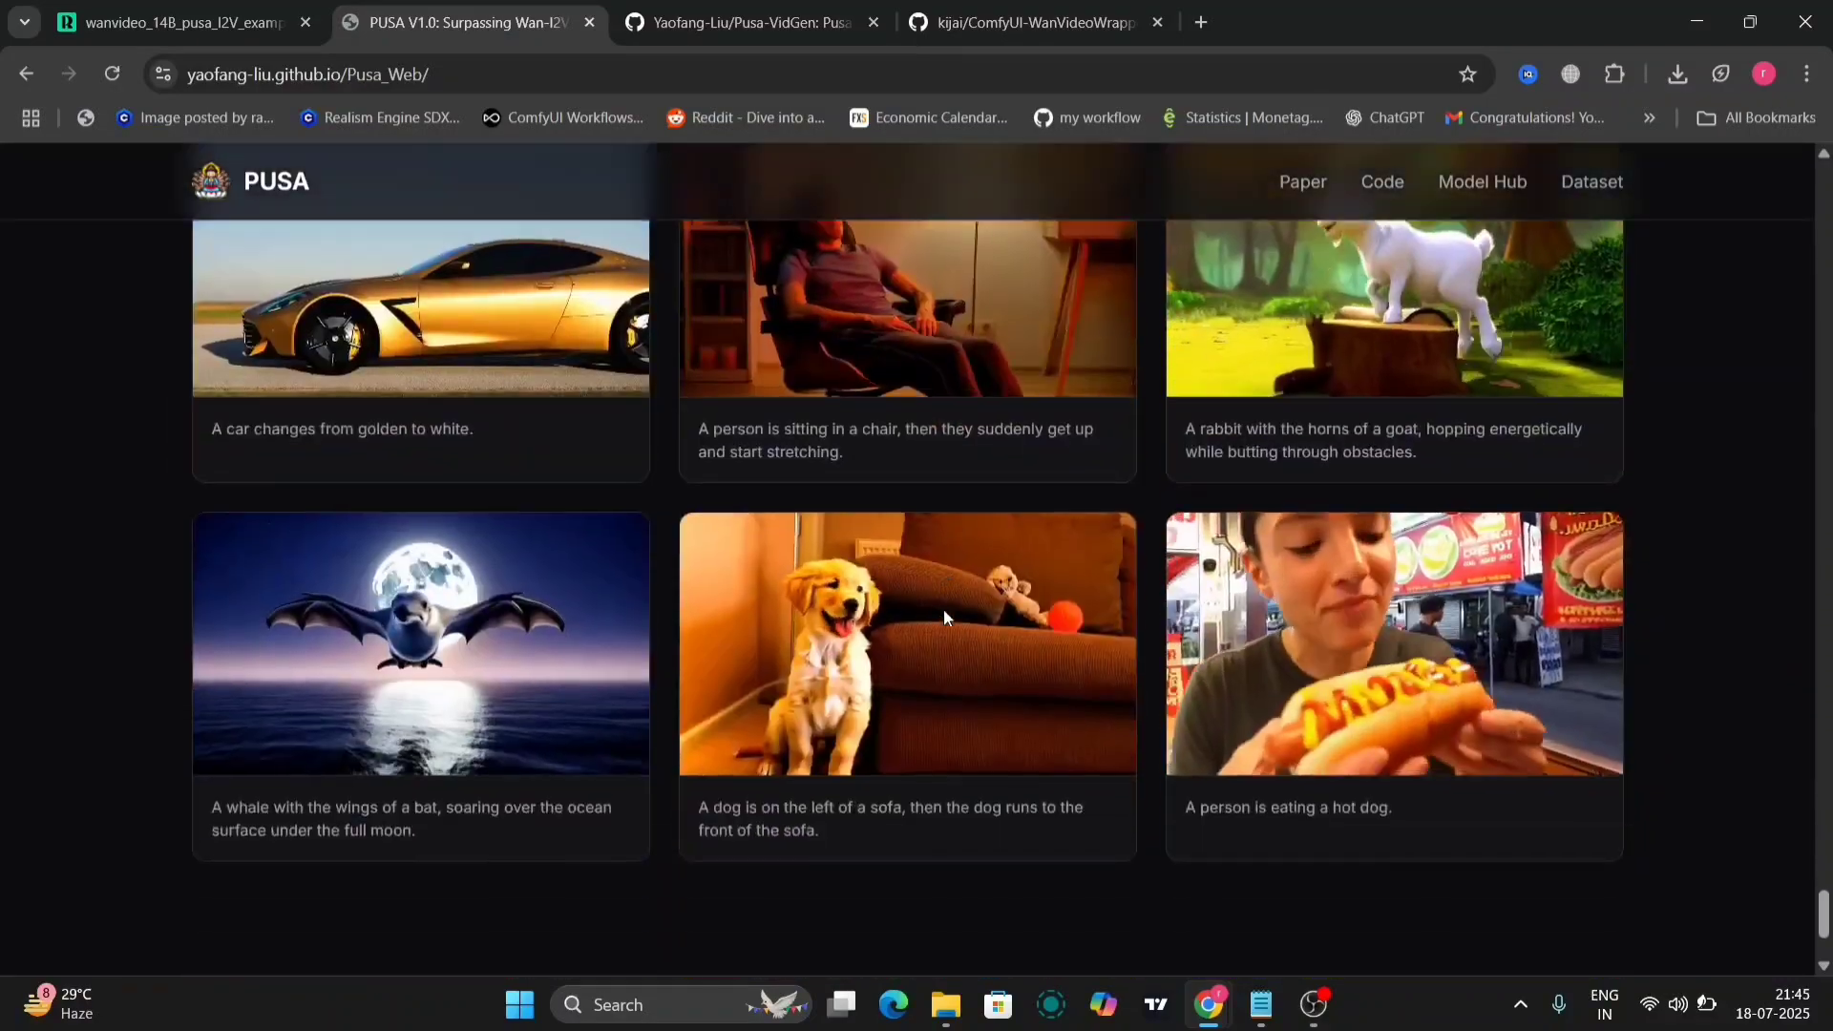
pyautogui.scroll(-3)
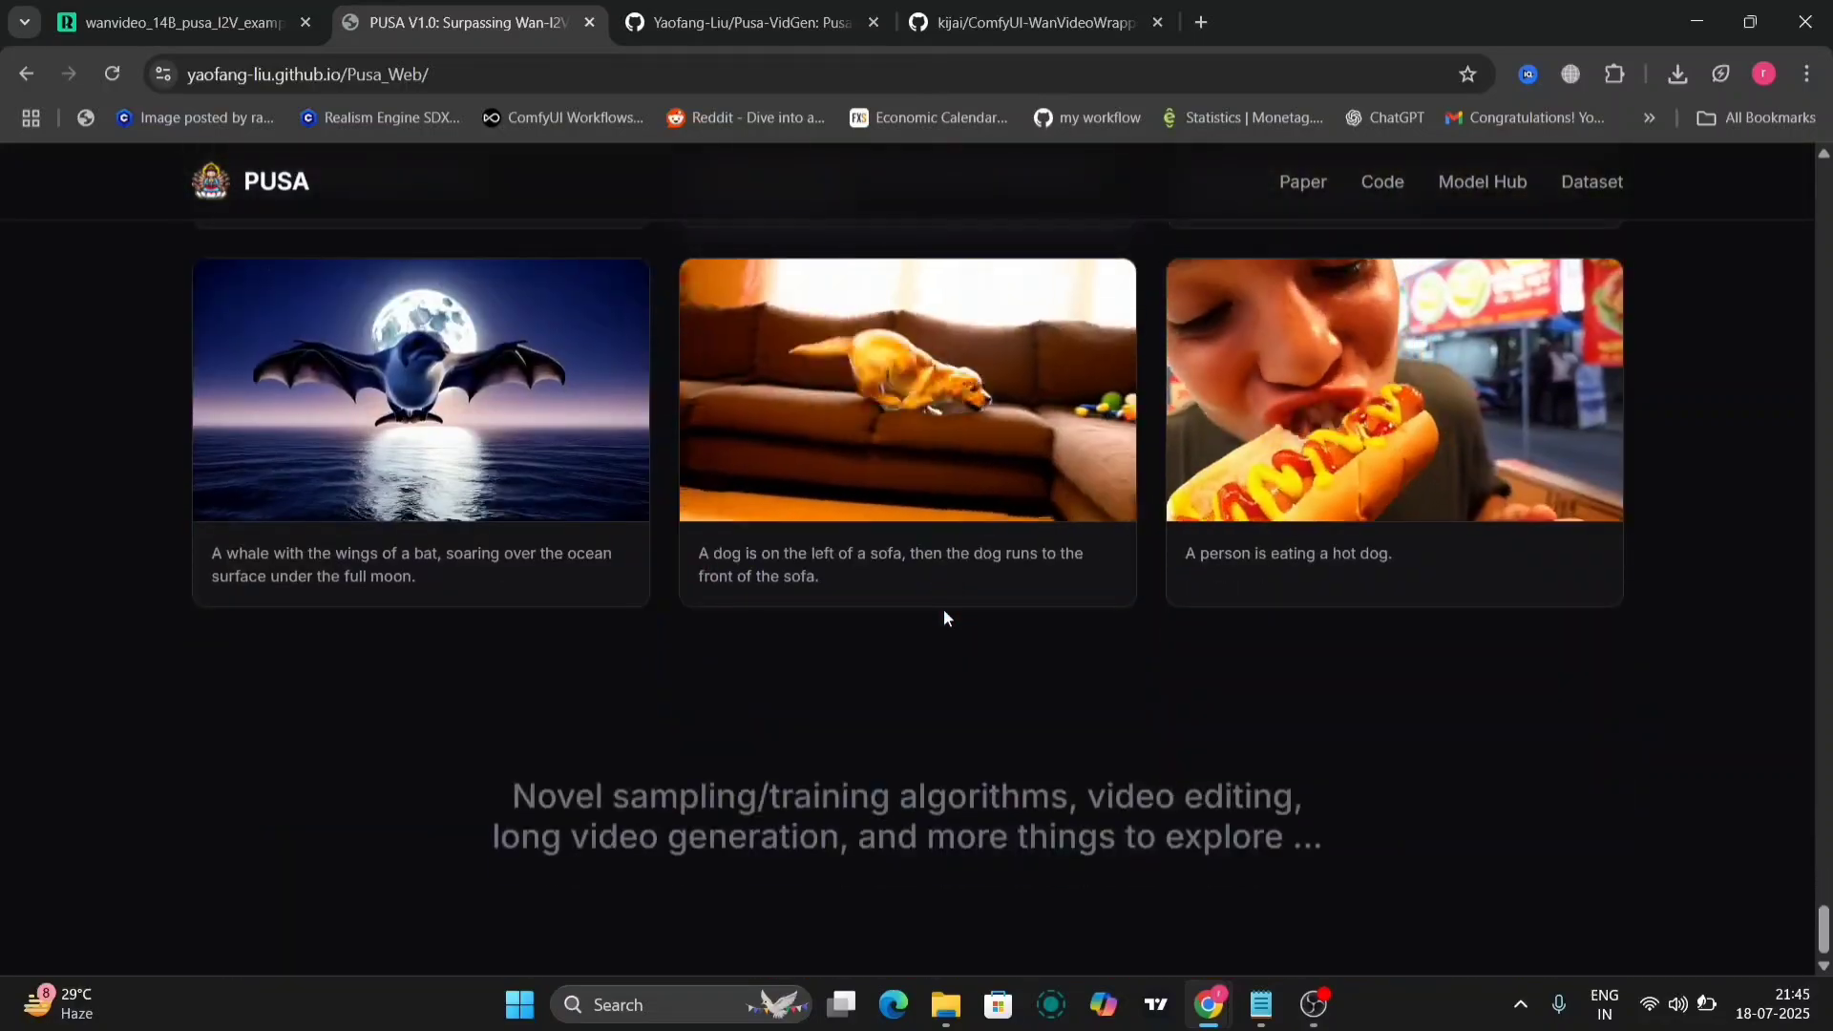
pyautogui.scroll(-3)
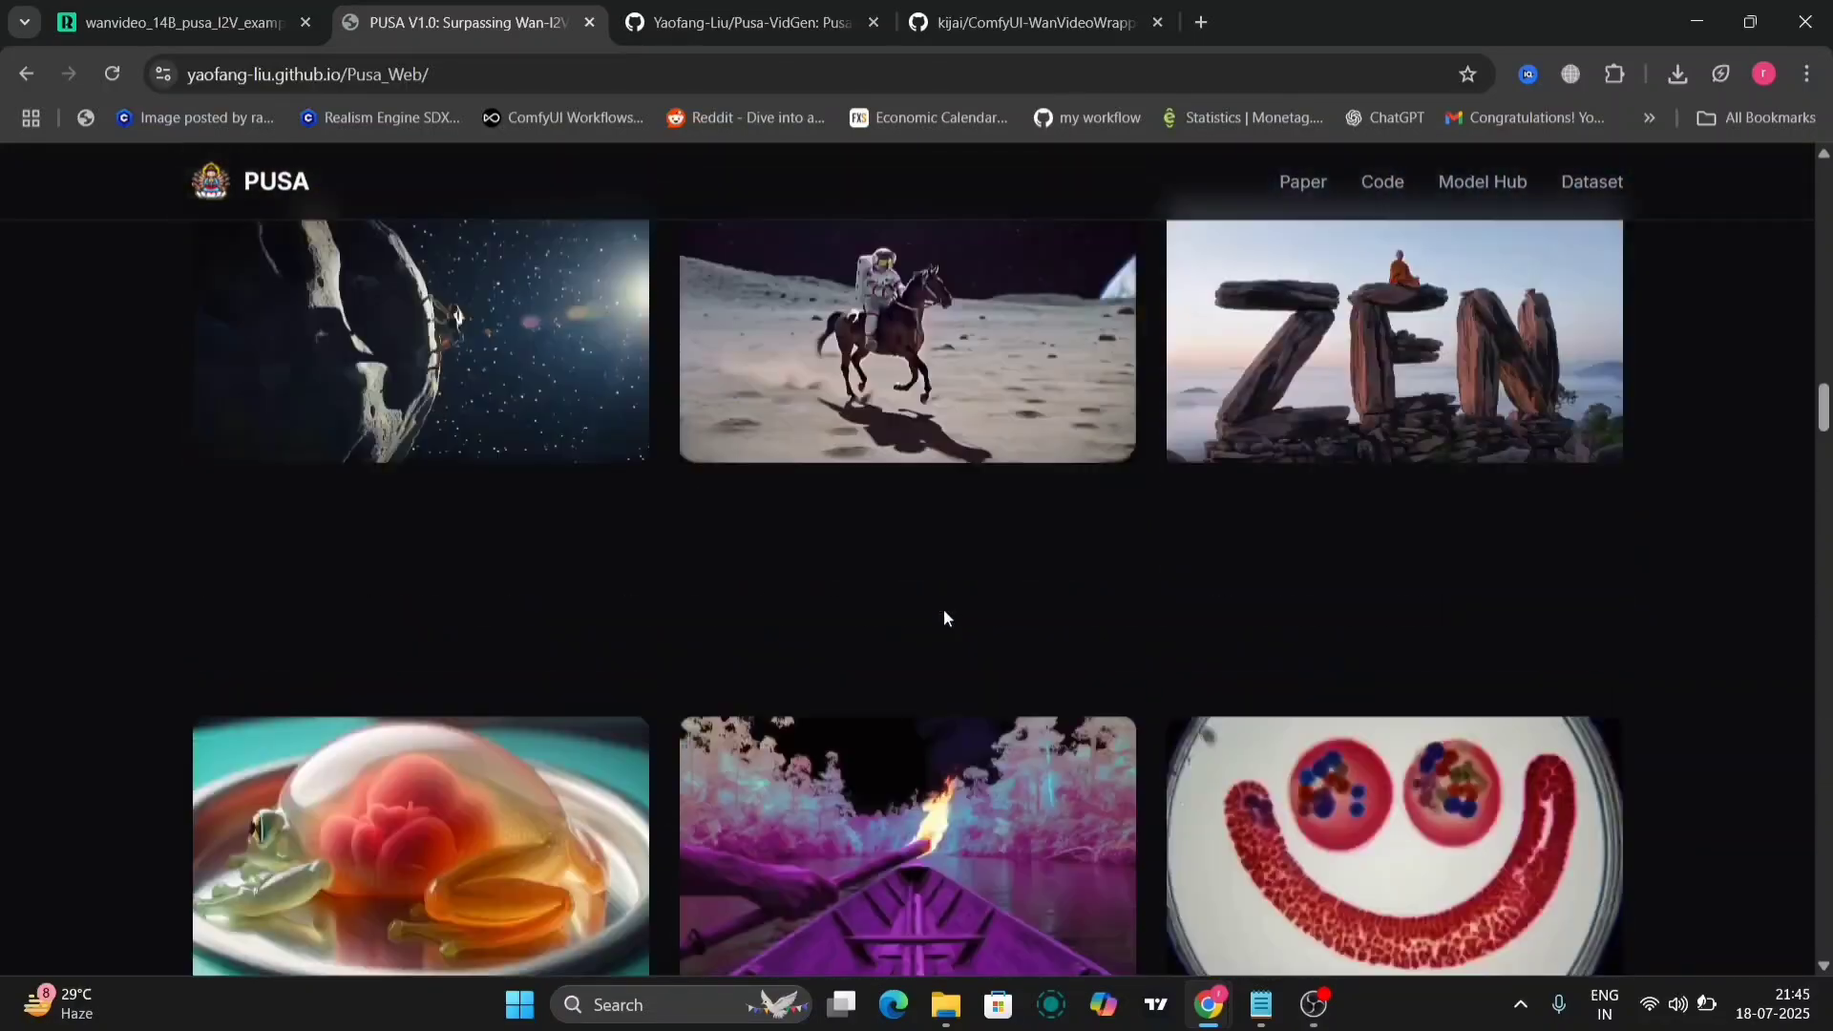
pyautogui.click(163, 22)
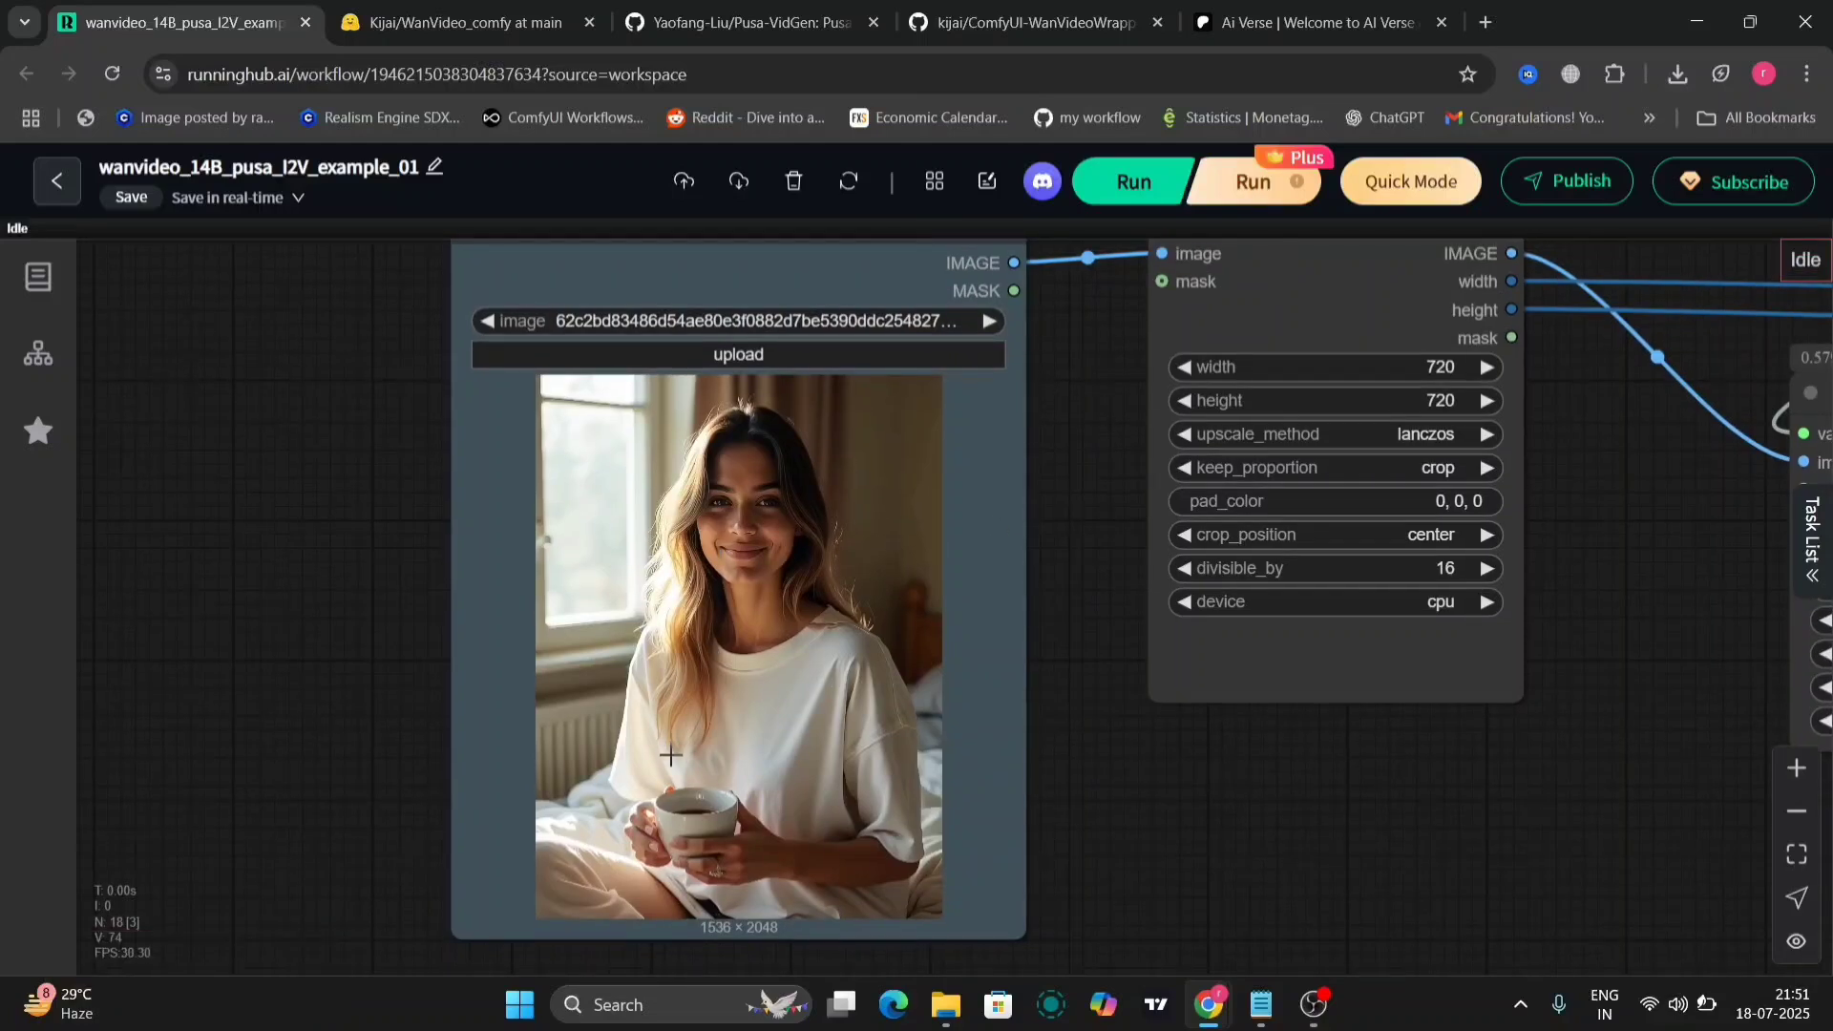
pyautogui.moveTo(725, 660)
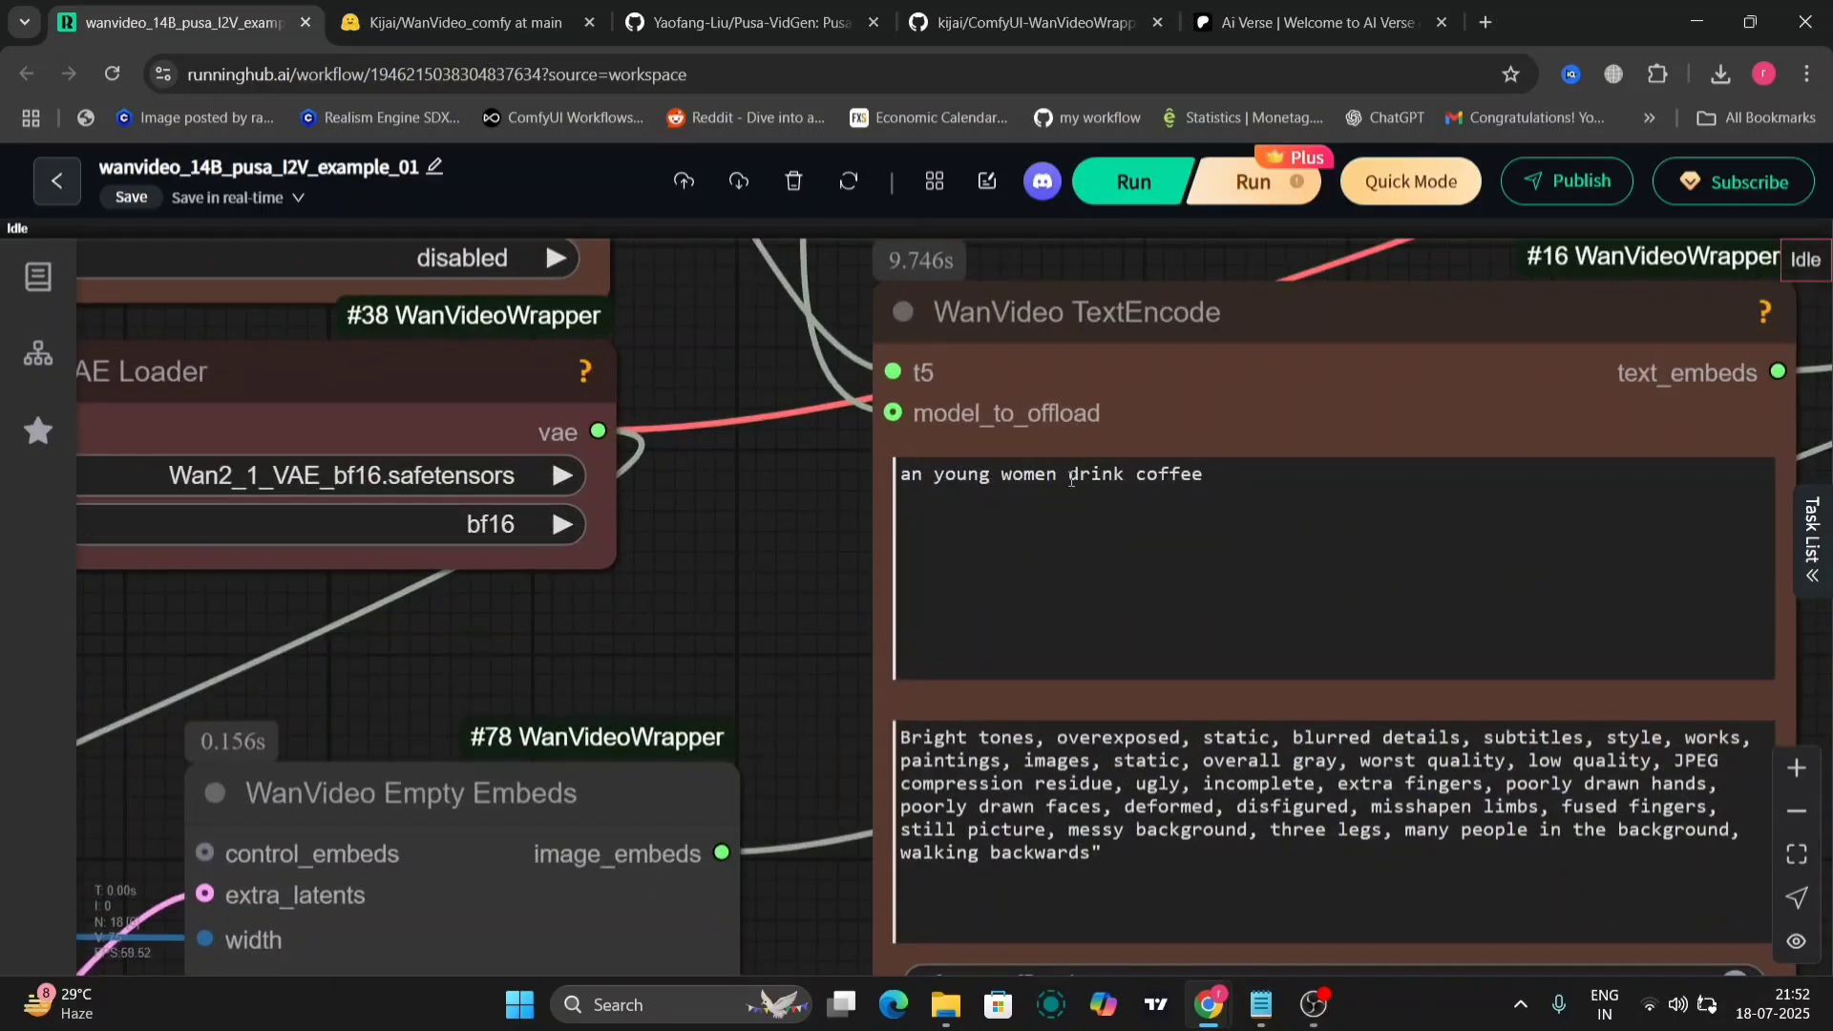
# - Set the WanVideo Sampler scheduler to flowmatch_pusa
pyautogui.scroll(-3)
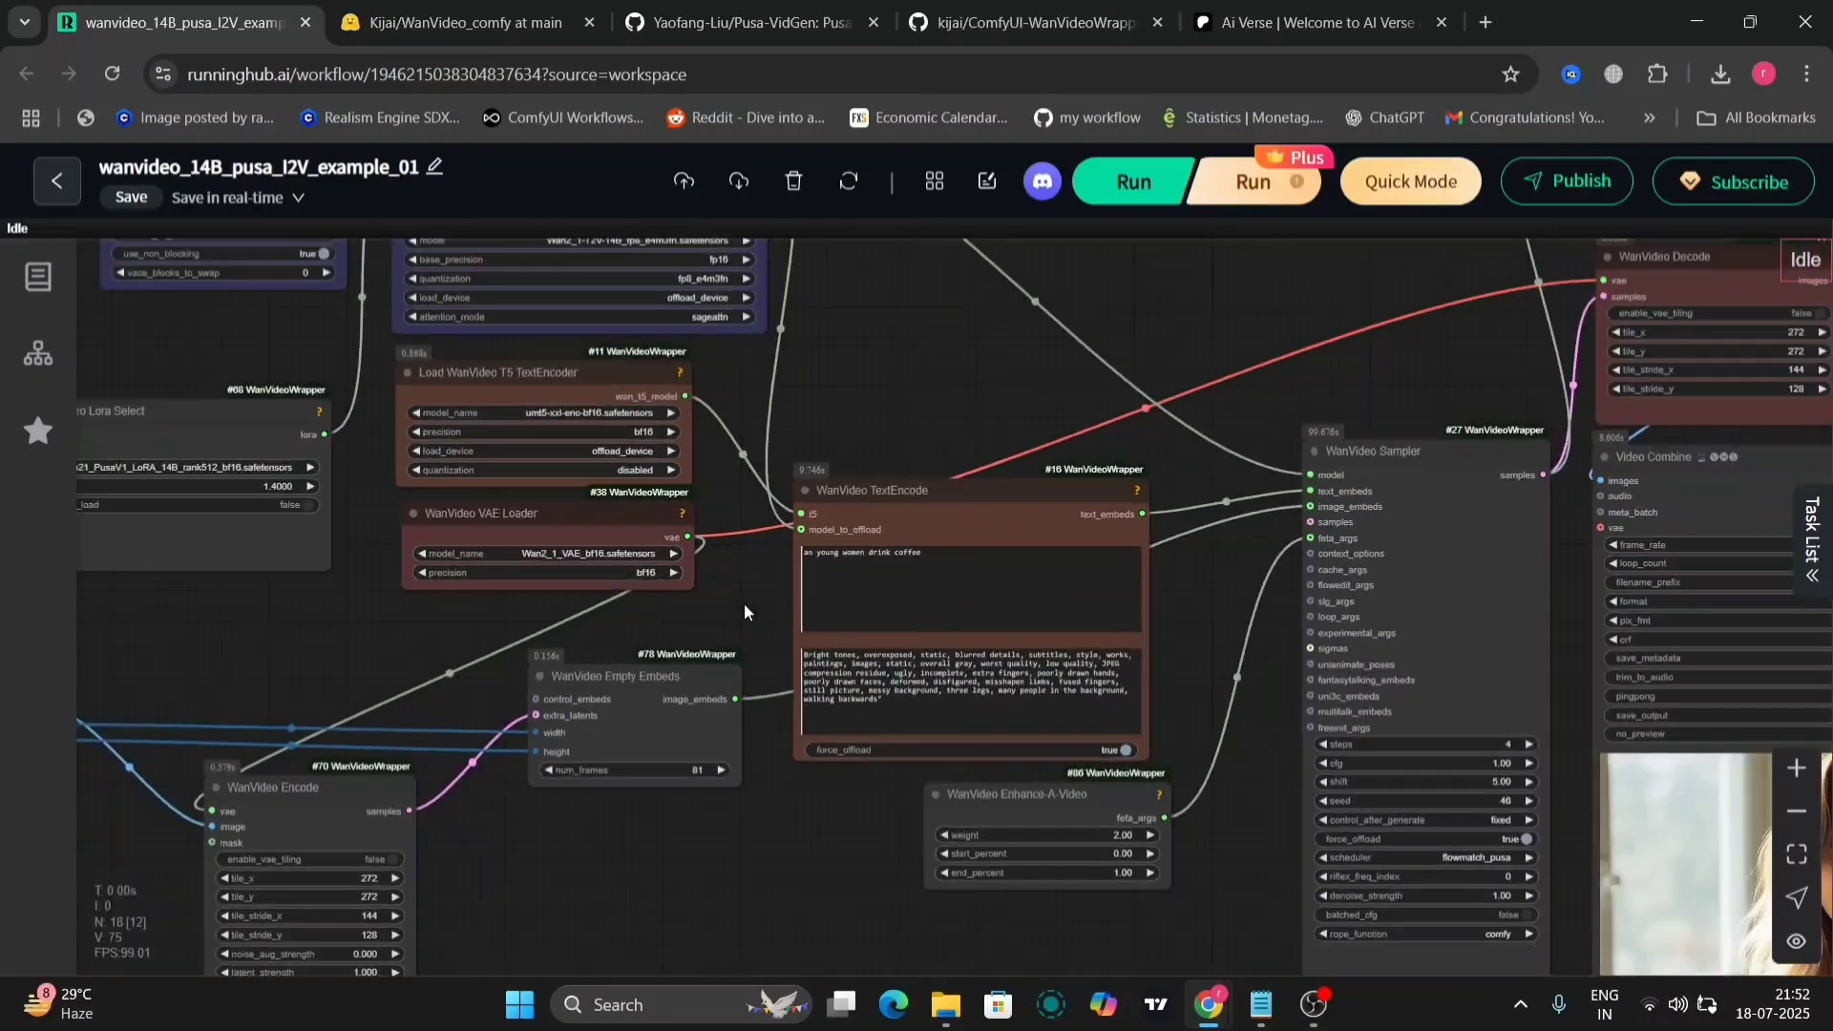
pyautogui.click(1130, 182)
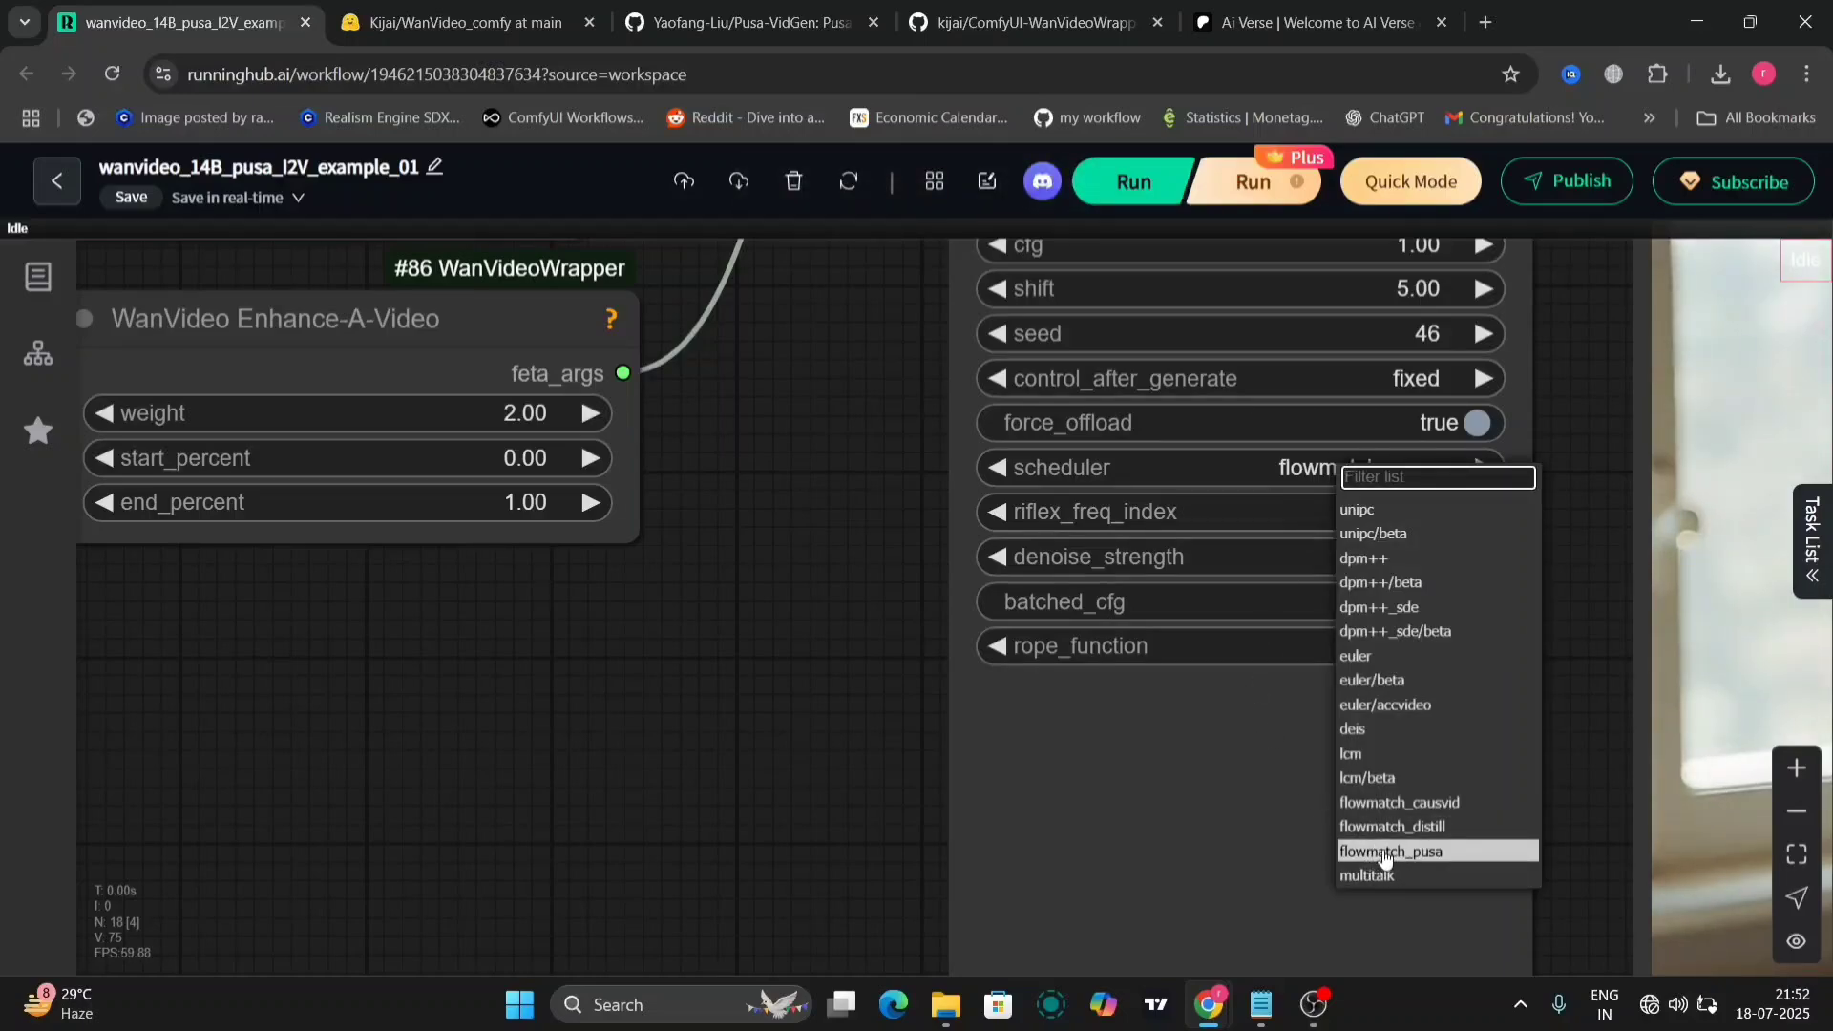
pyautogui.click(1391, 851)
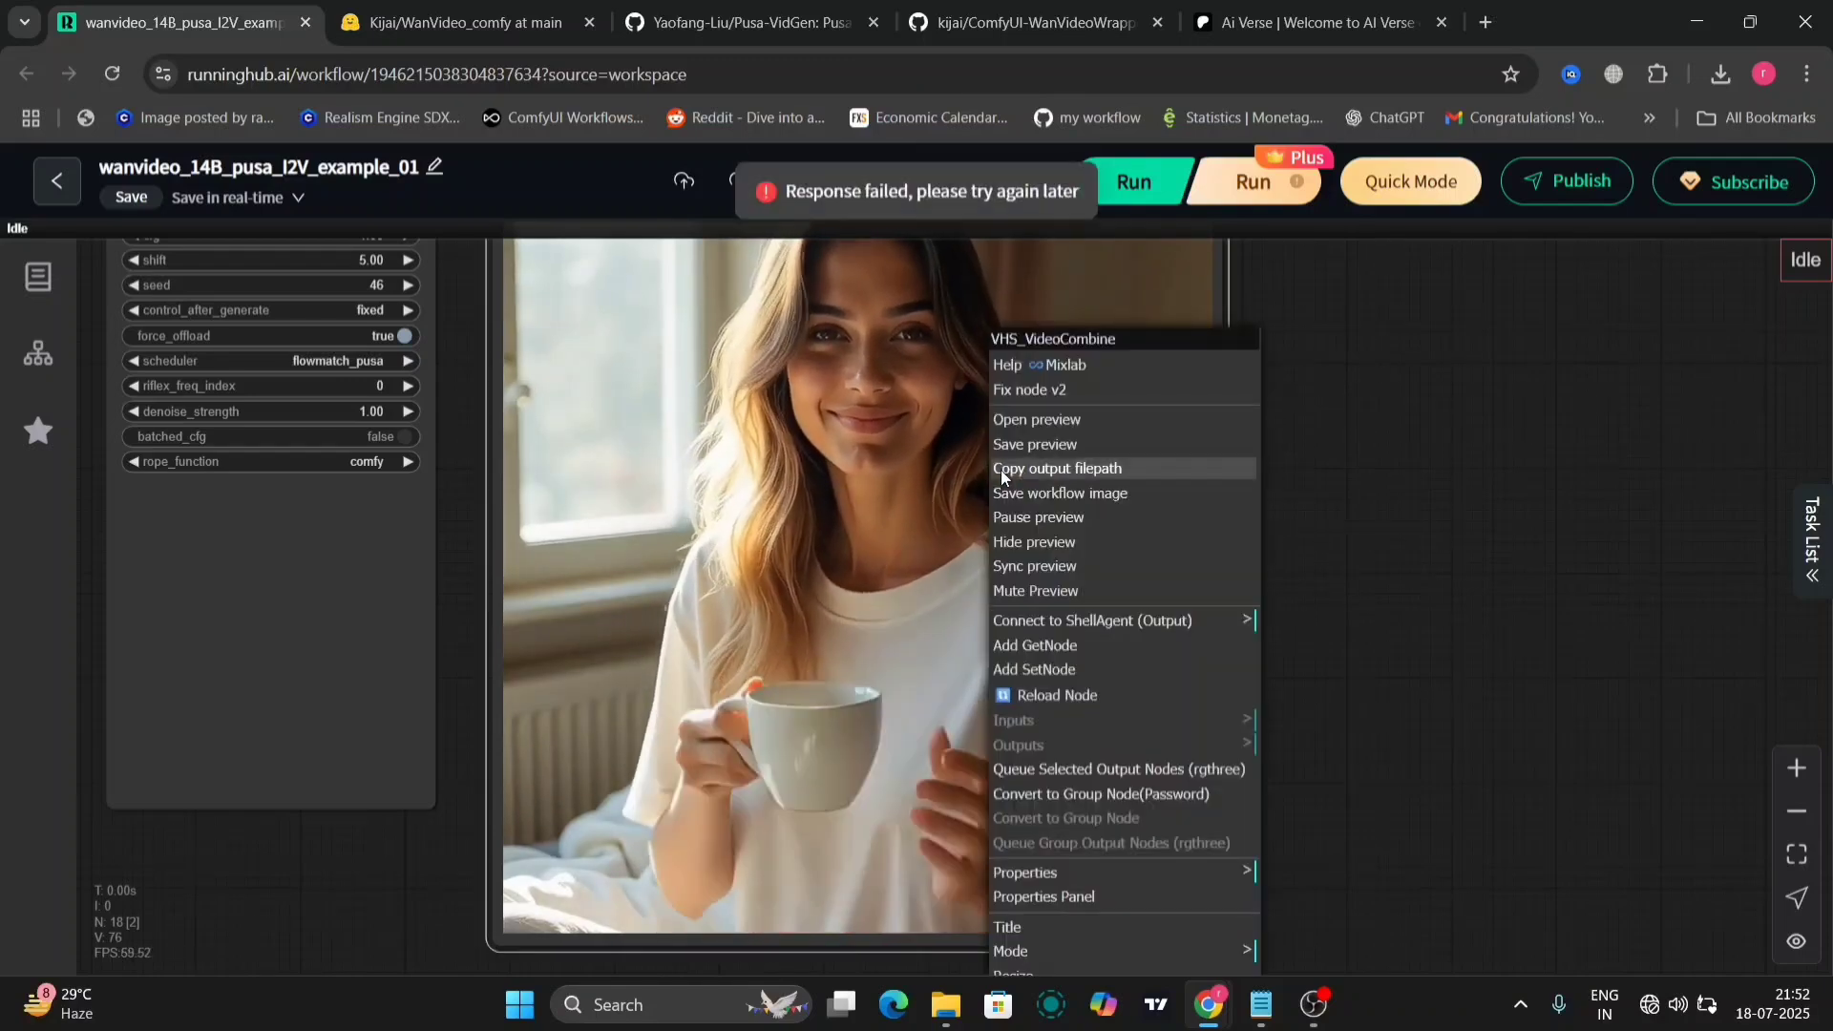
# - Dismiss the Video Combine menu and bring up the generated video's options again
pyautogui.click(1233, 411)
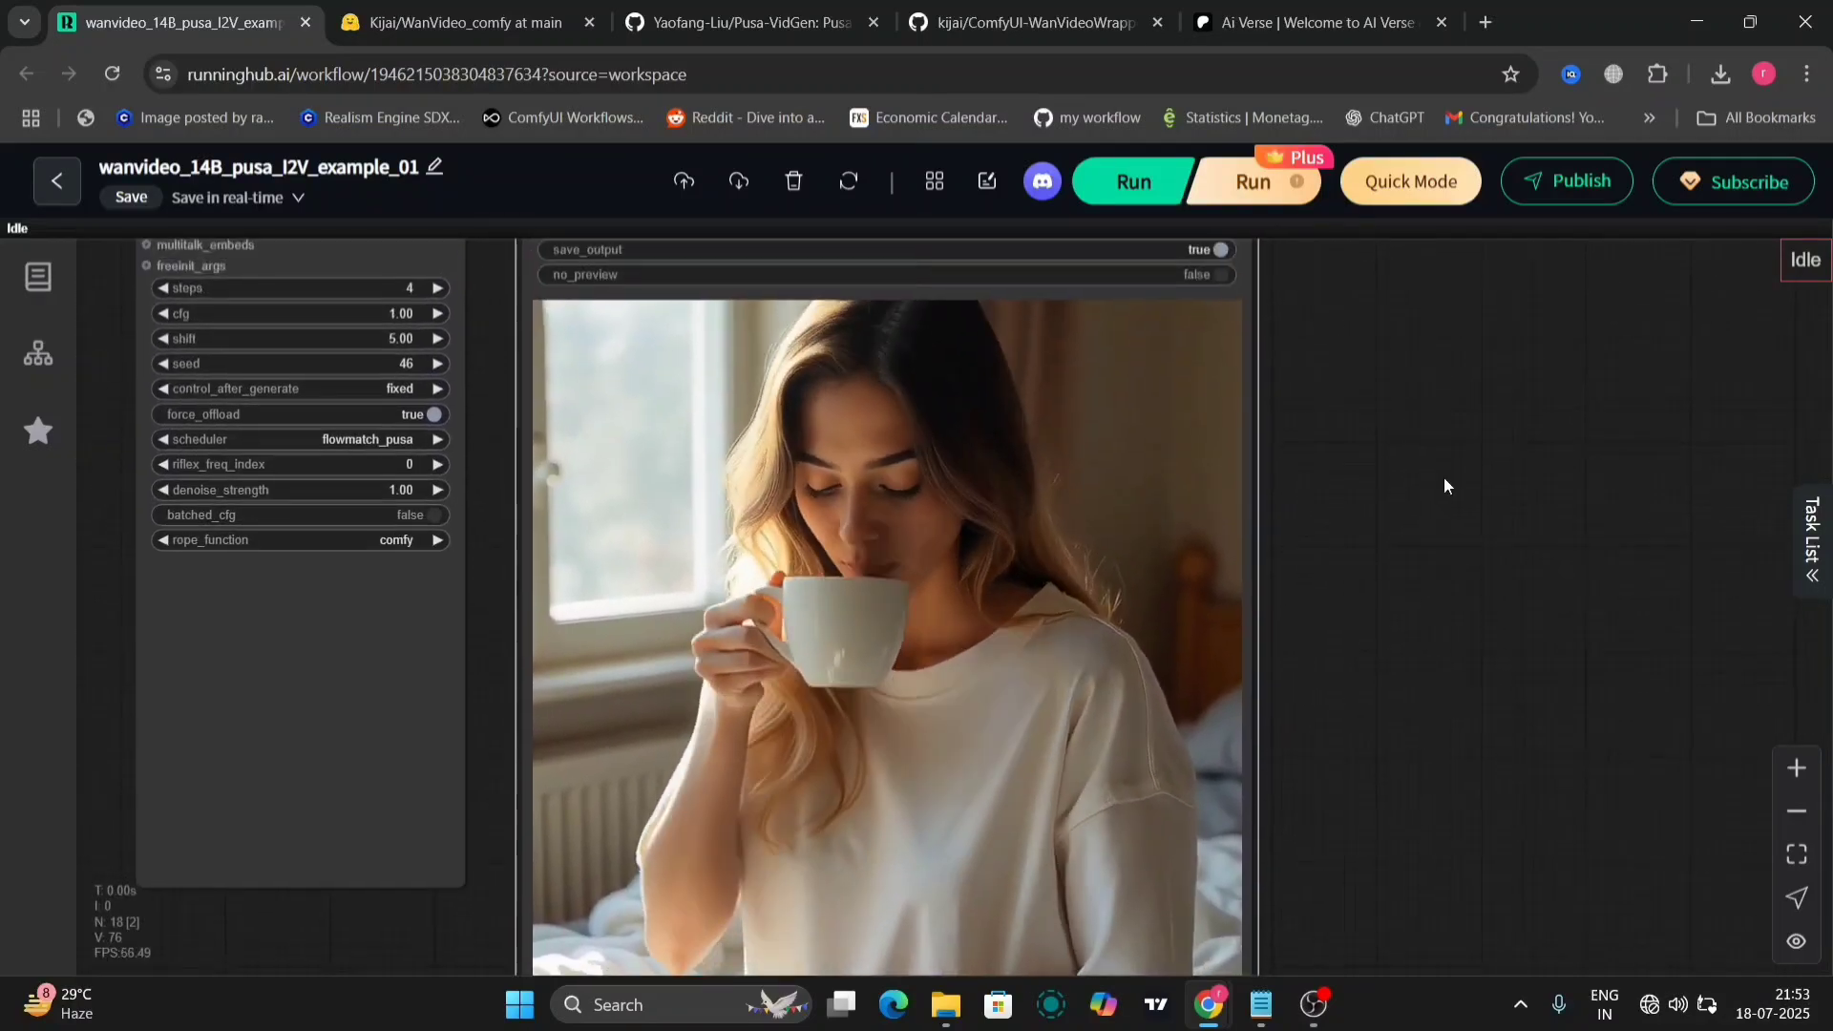
pyautogui.rightClick(882, 503)
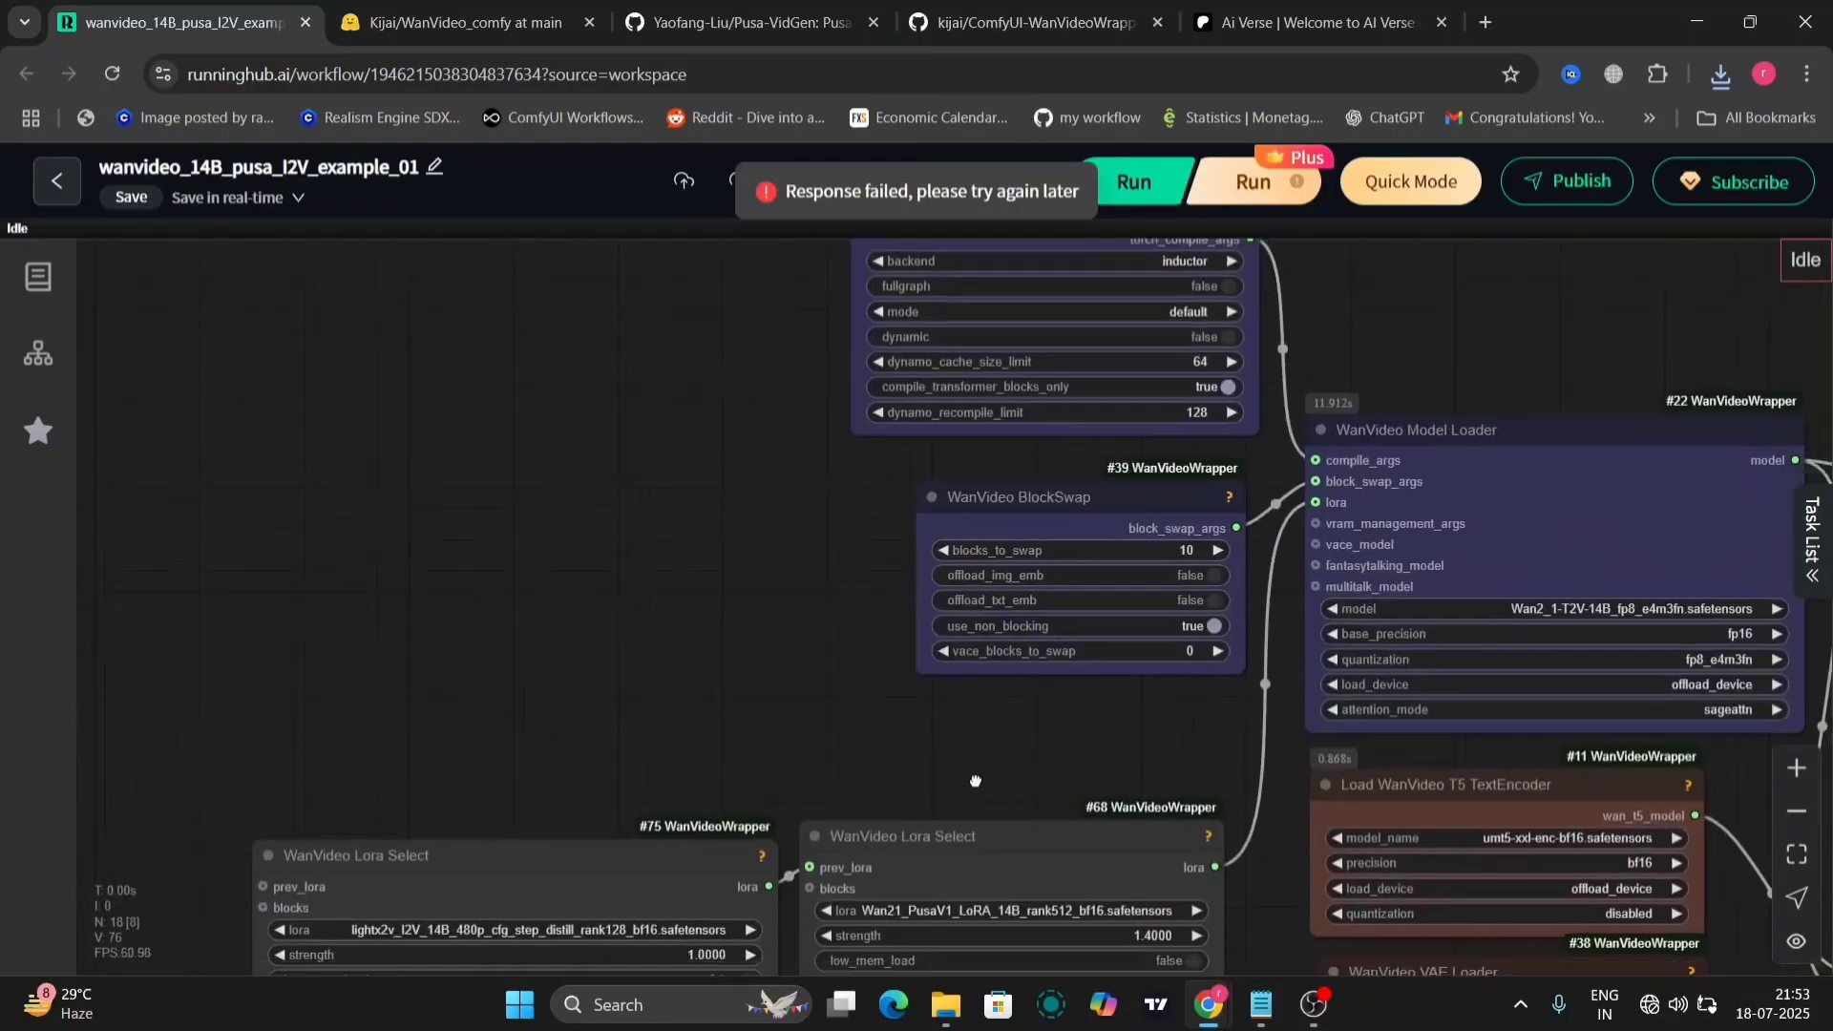
# - Pan the workflow canvas over to the model loading nodes
pyautogui.moveTo(975, 780); pyautogui.dragTo(608, 568)
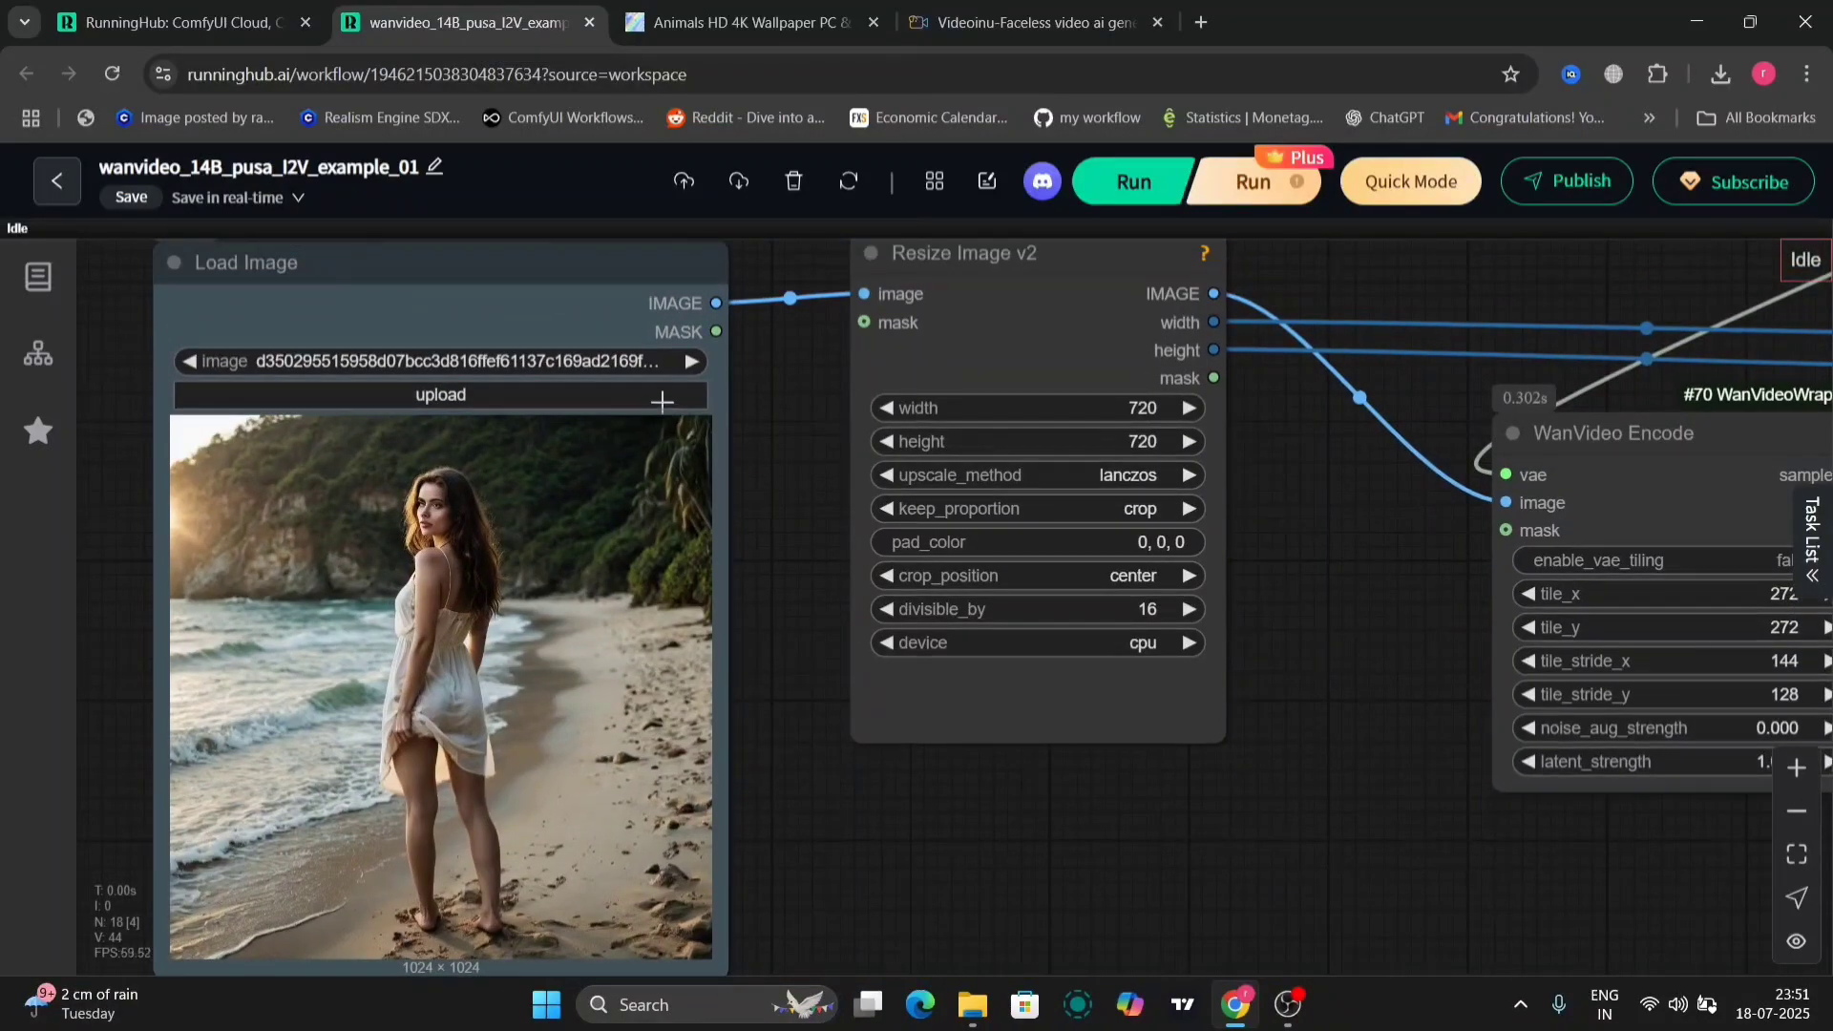
# - Open the Load Image upload picker and scroll through the photos folder
pyautogui.click(439, 396)
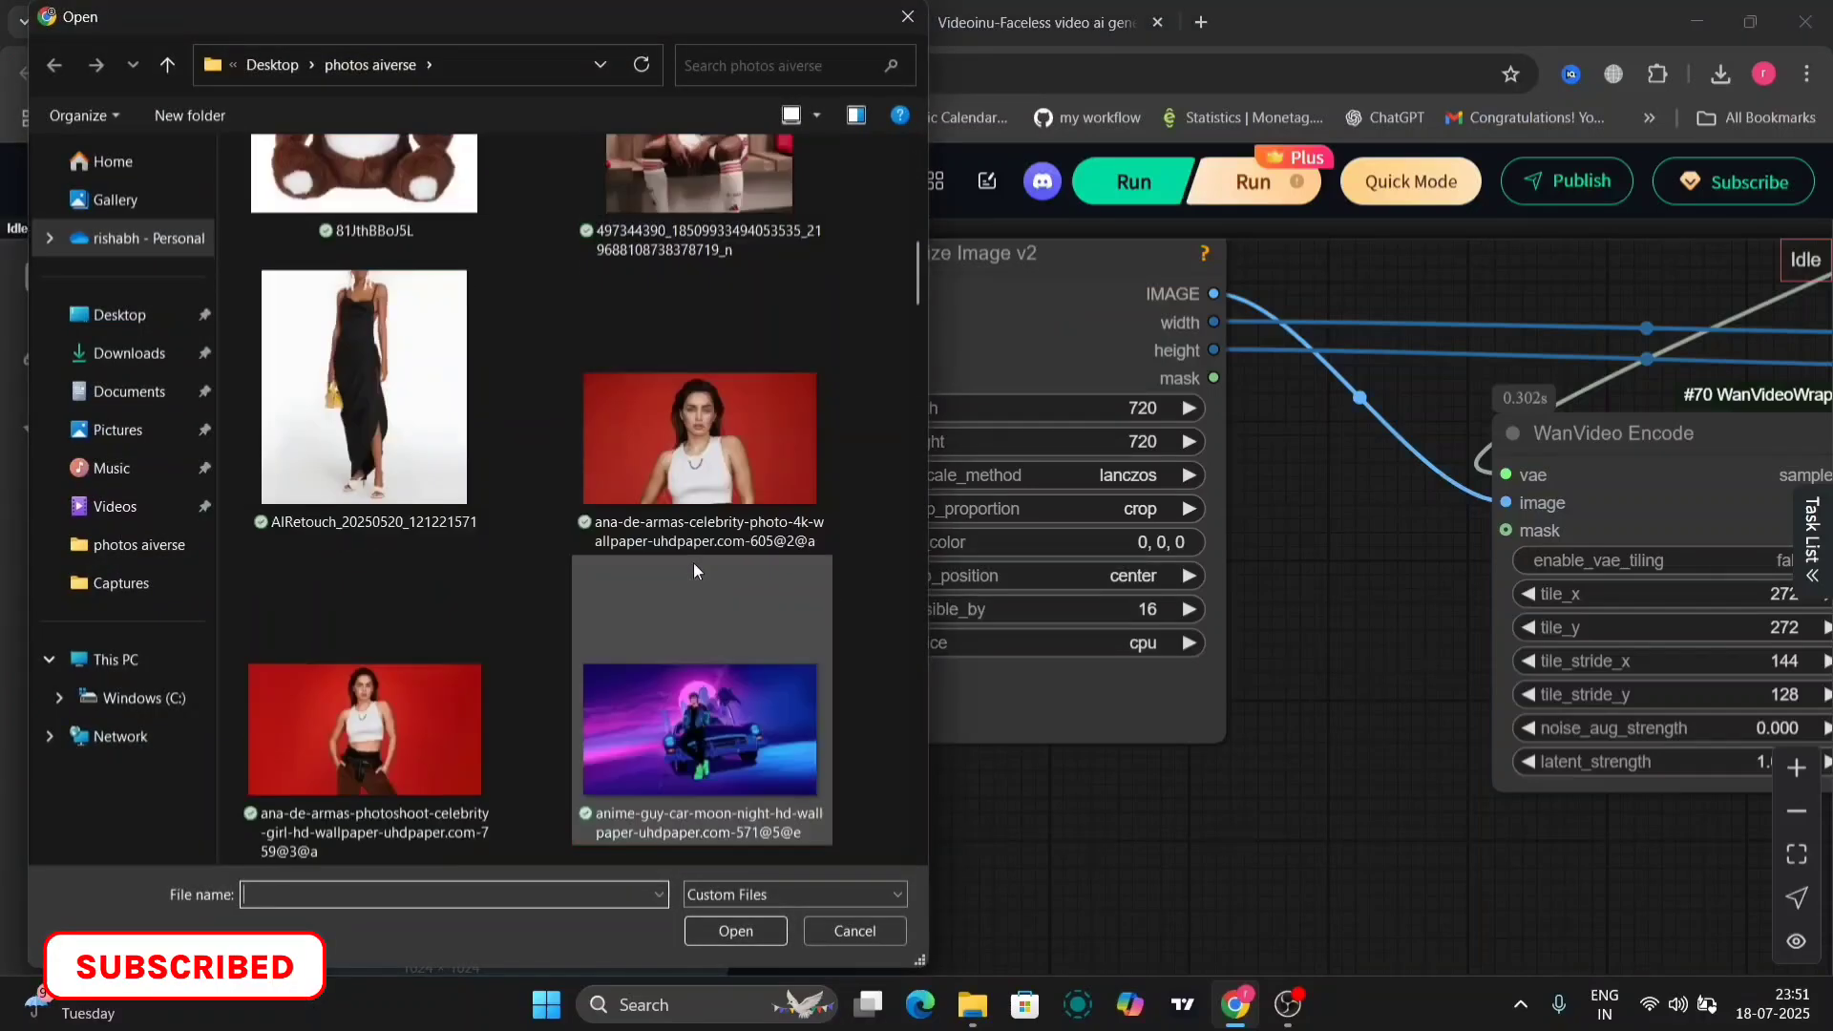
pyautogui.scroll(-3)
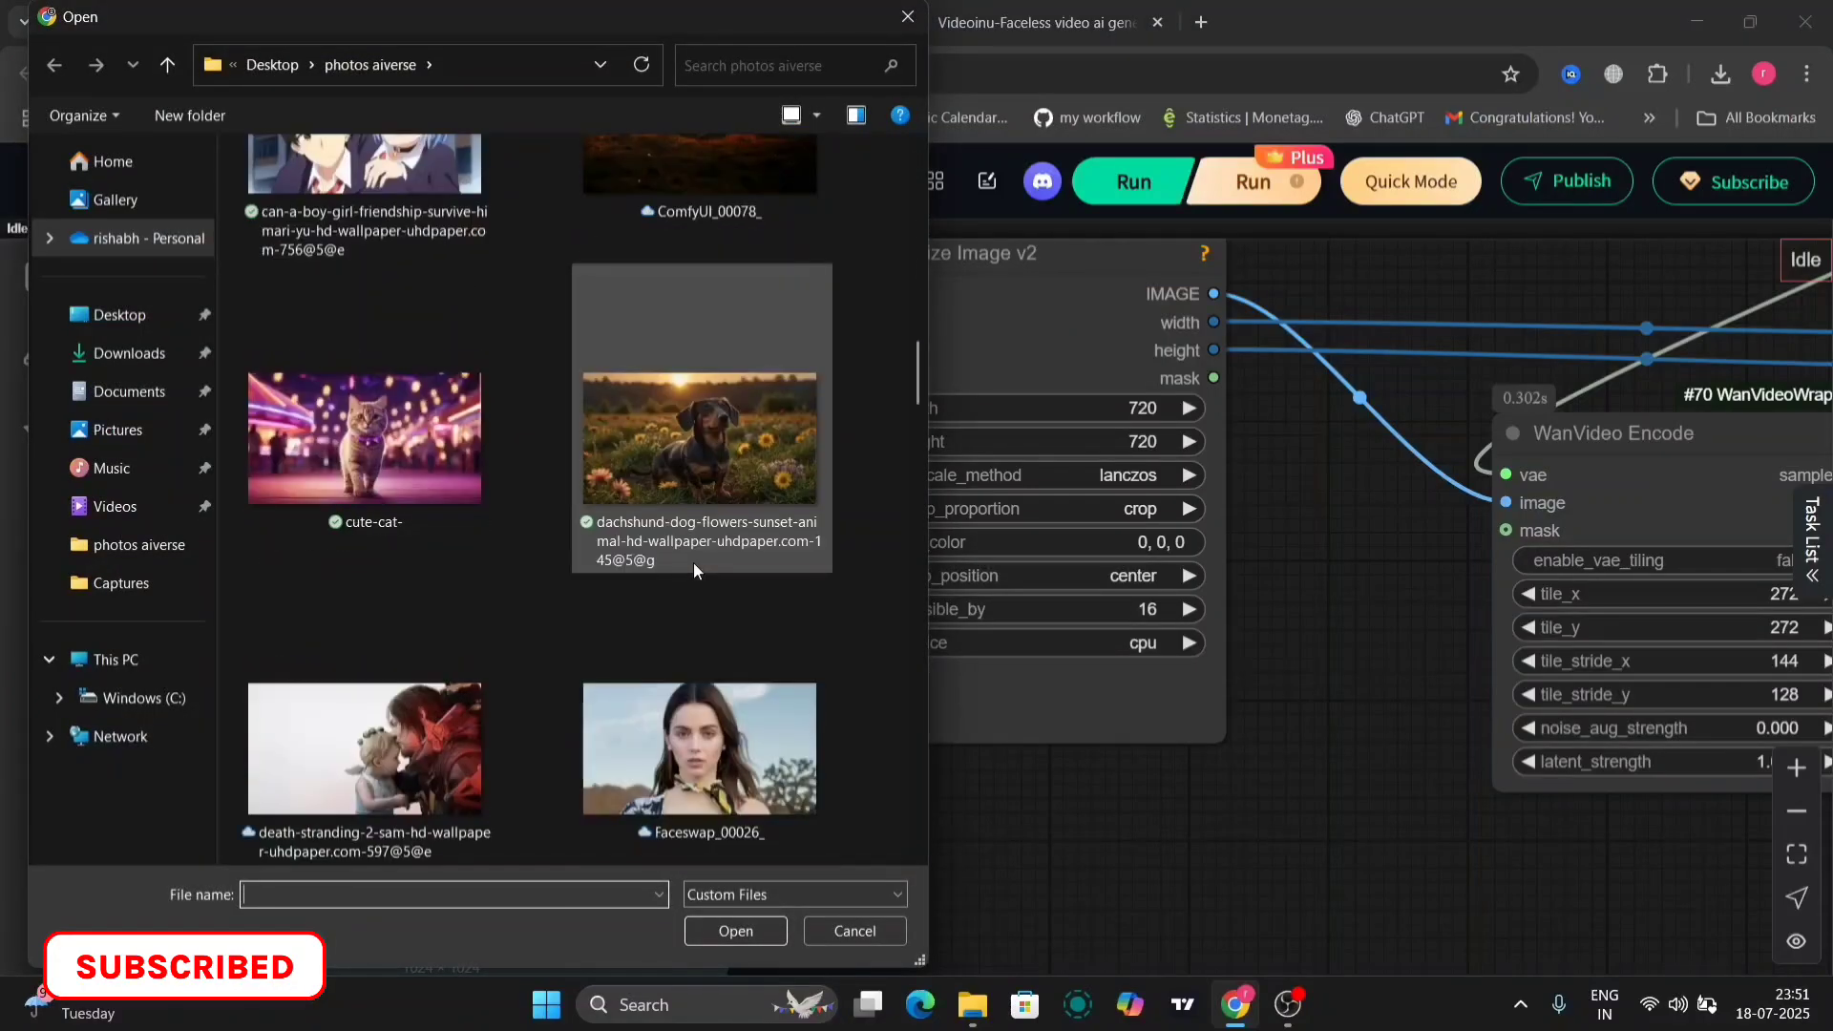
pyautogui.moveTo(702, 409)
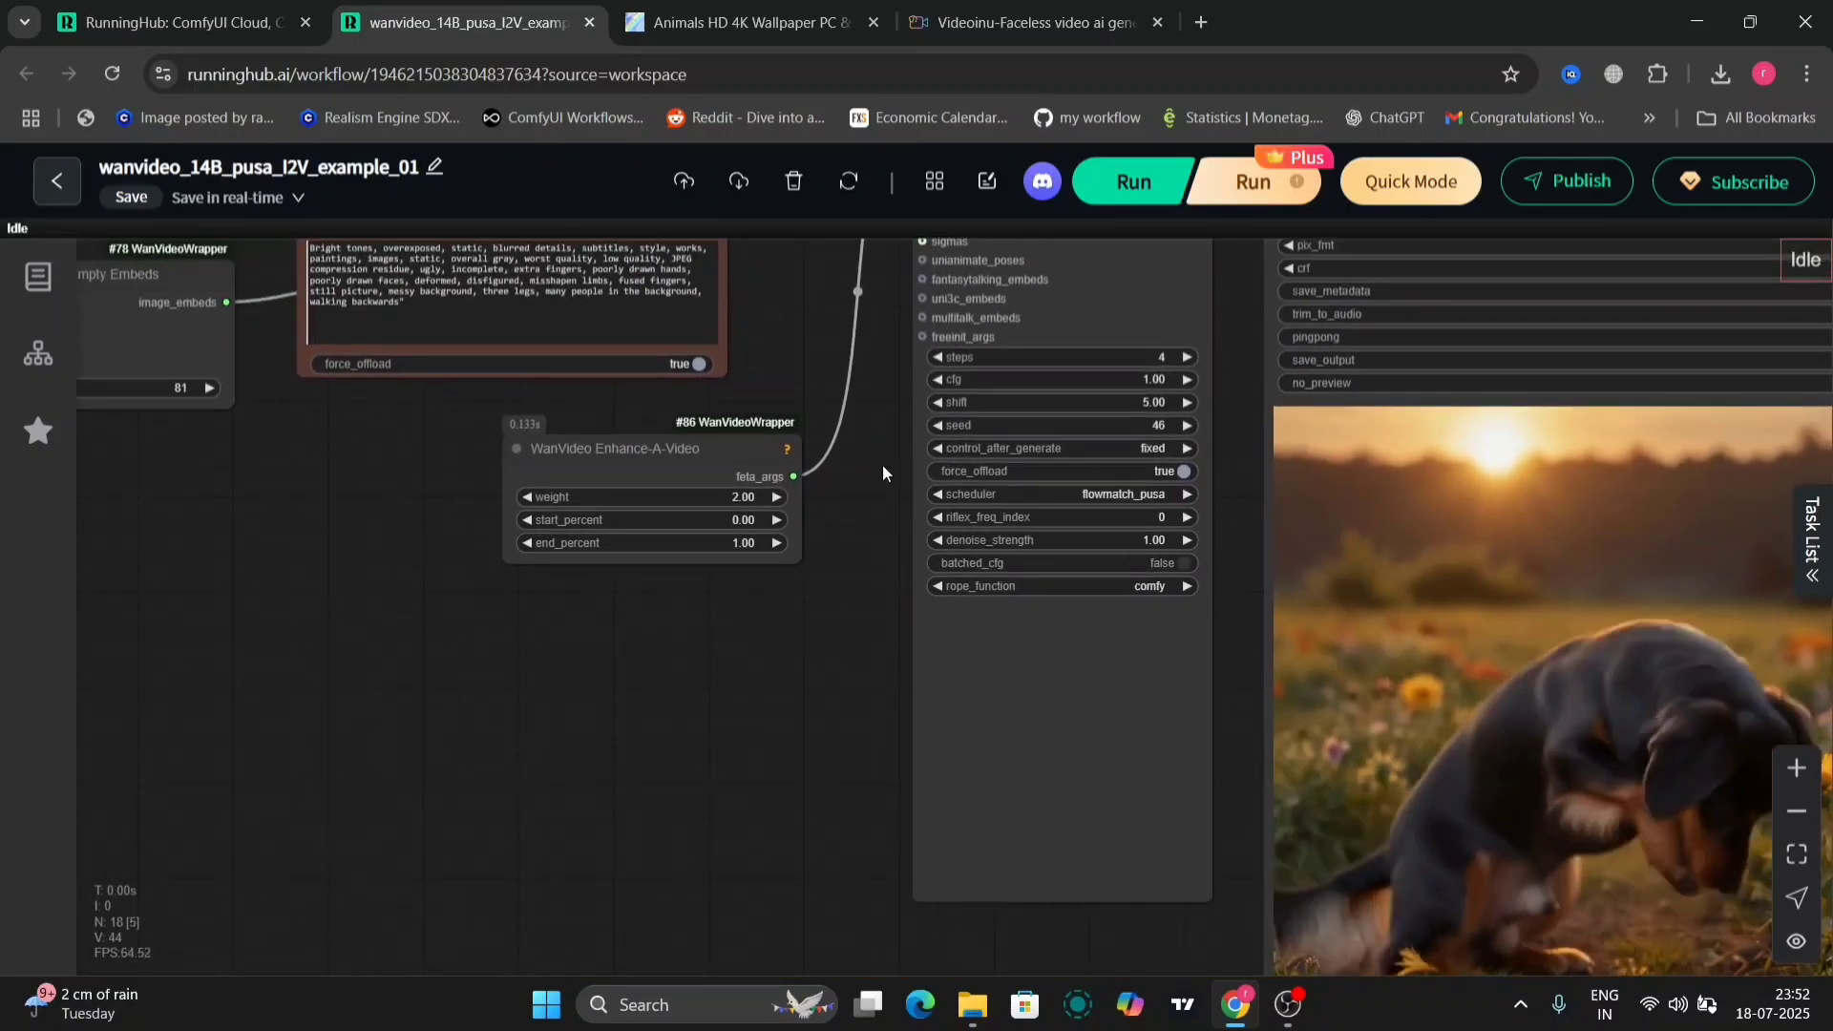
# - Set num_frames in WanVideo Empty Embeds to 117 and run the workflow
pyautogui.moveTo(882, 473); pyautogui.dragTo(947, 724)
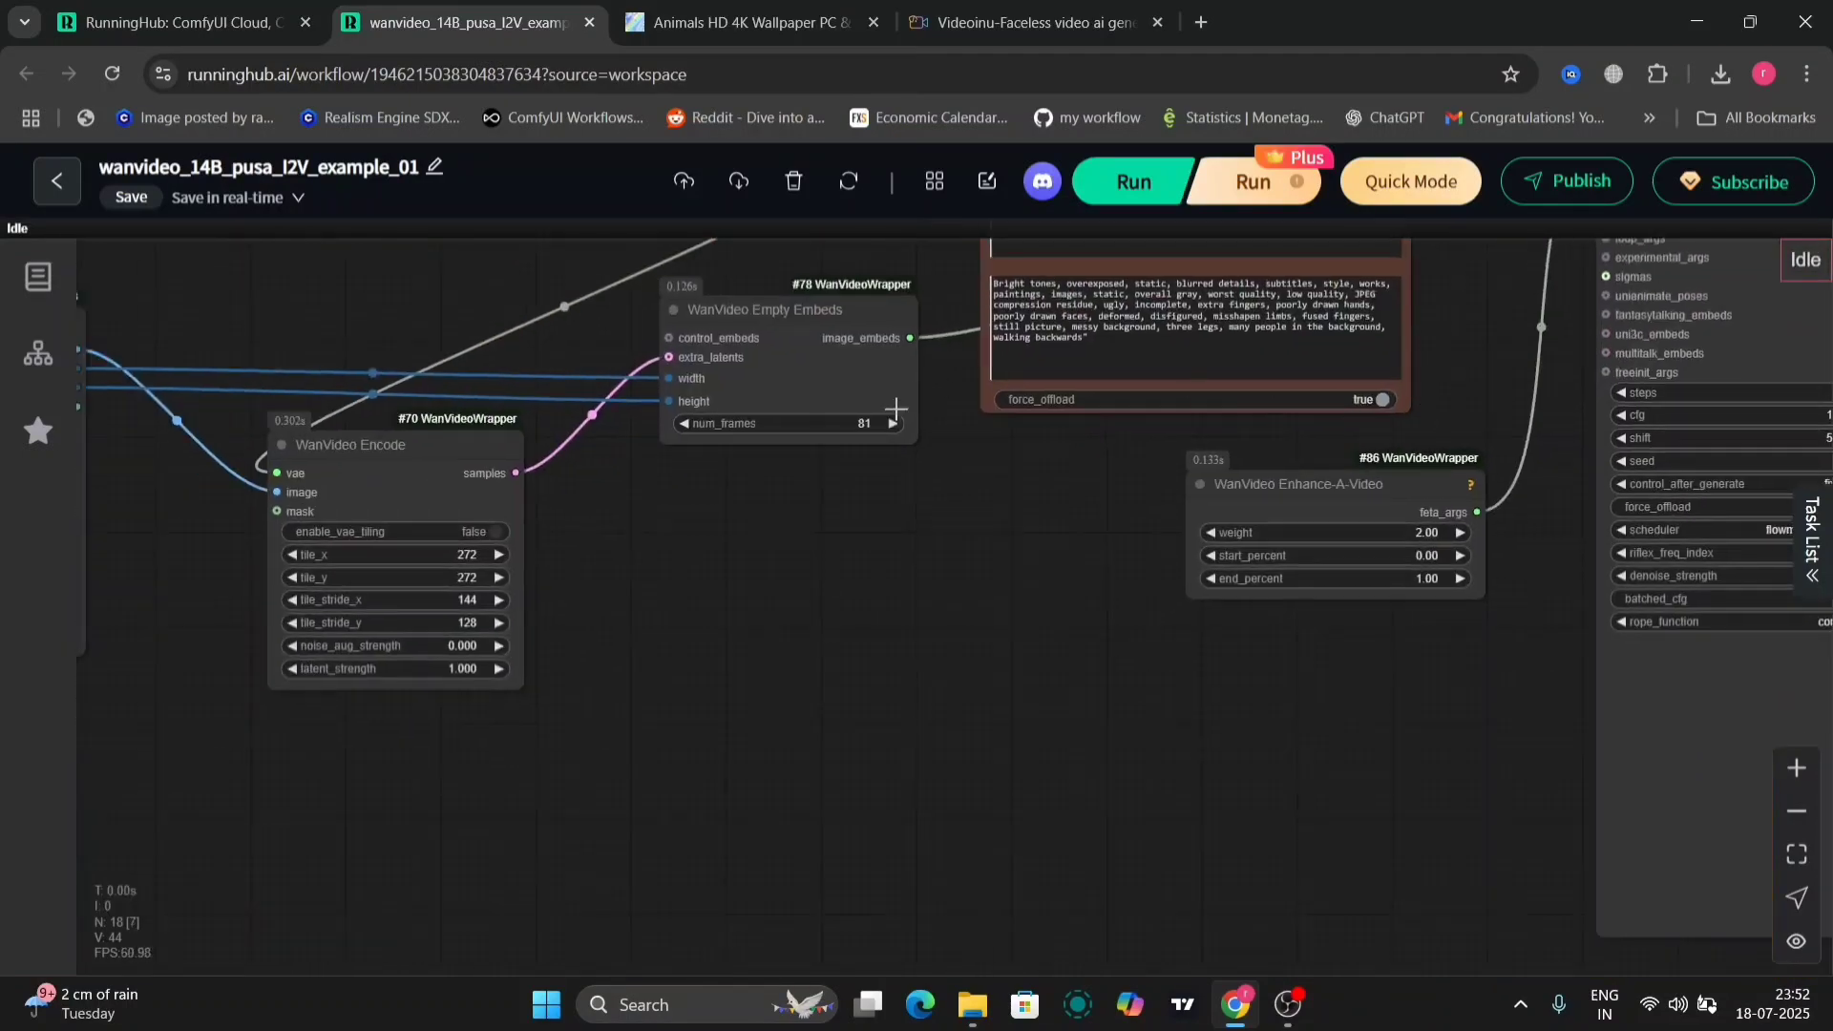
pyautogui.click(777, 423)
pyautogui.write('117')
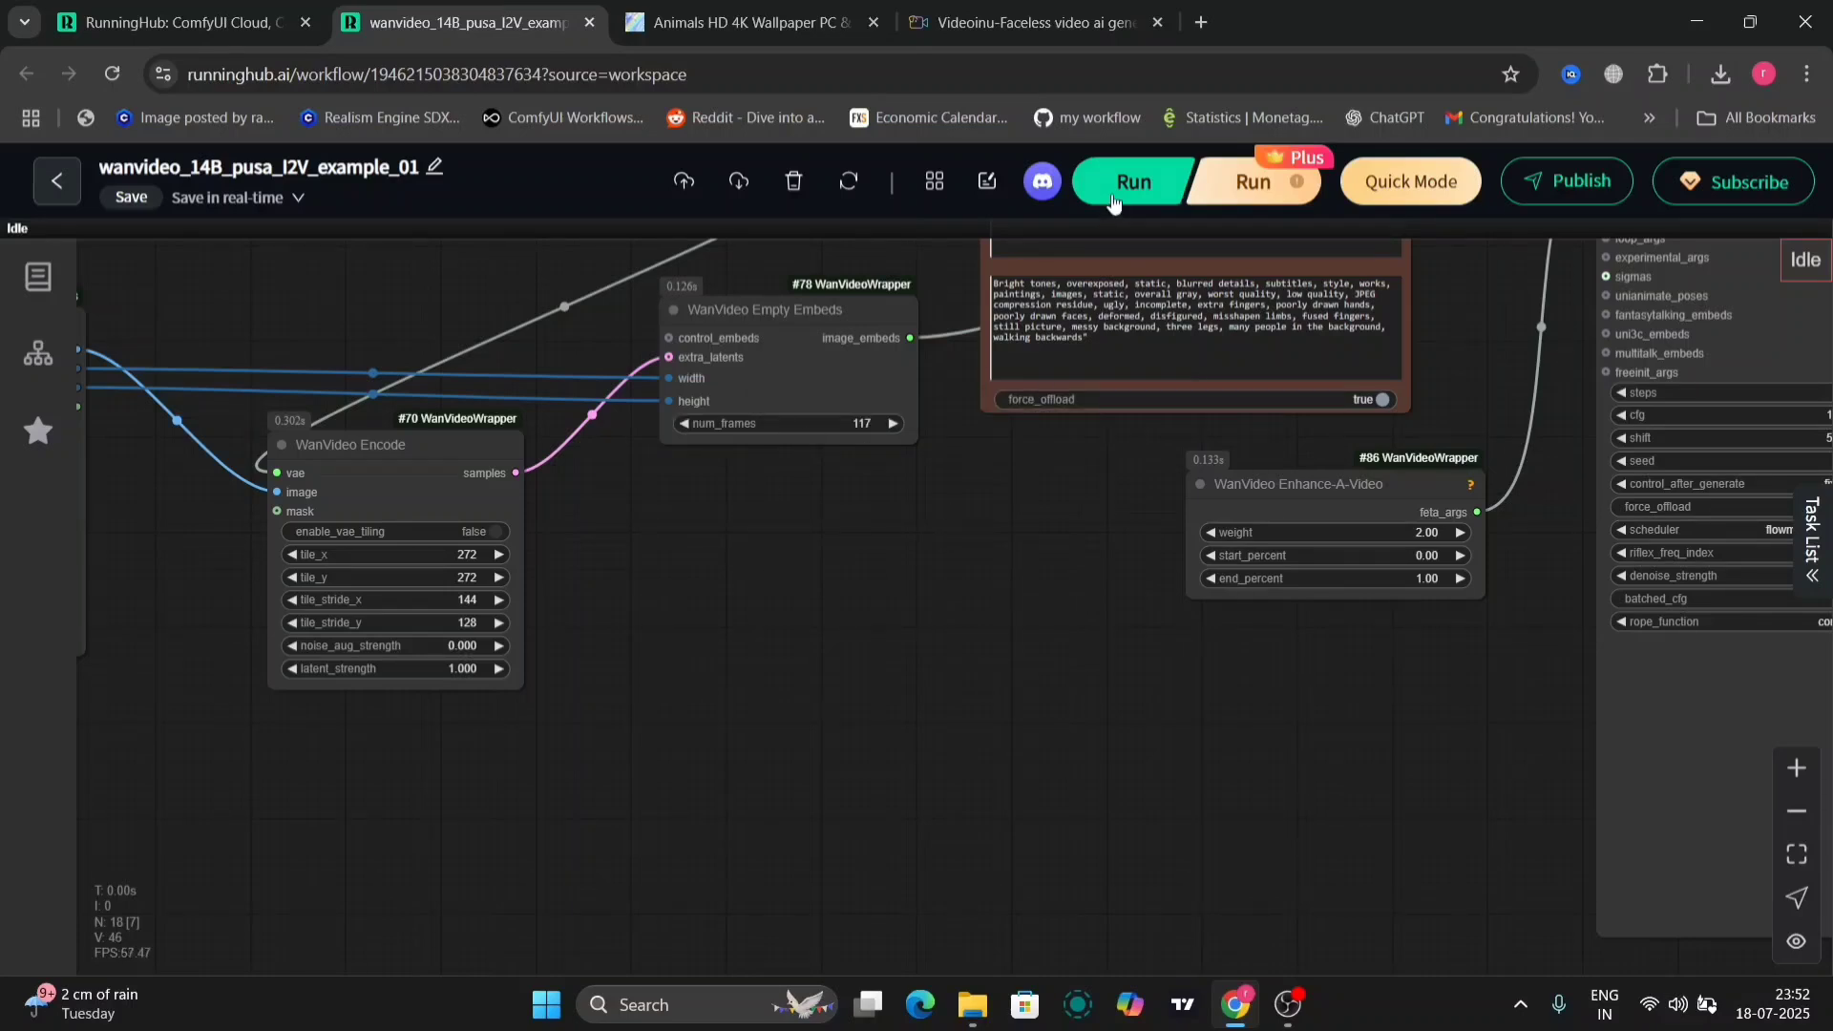
pyautogui.click(1129, 181)
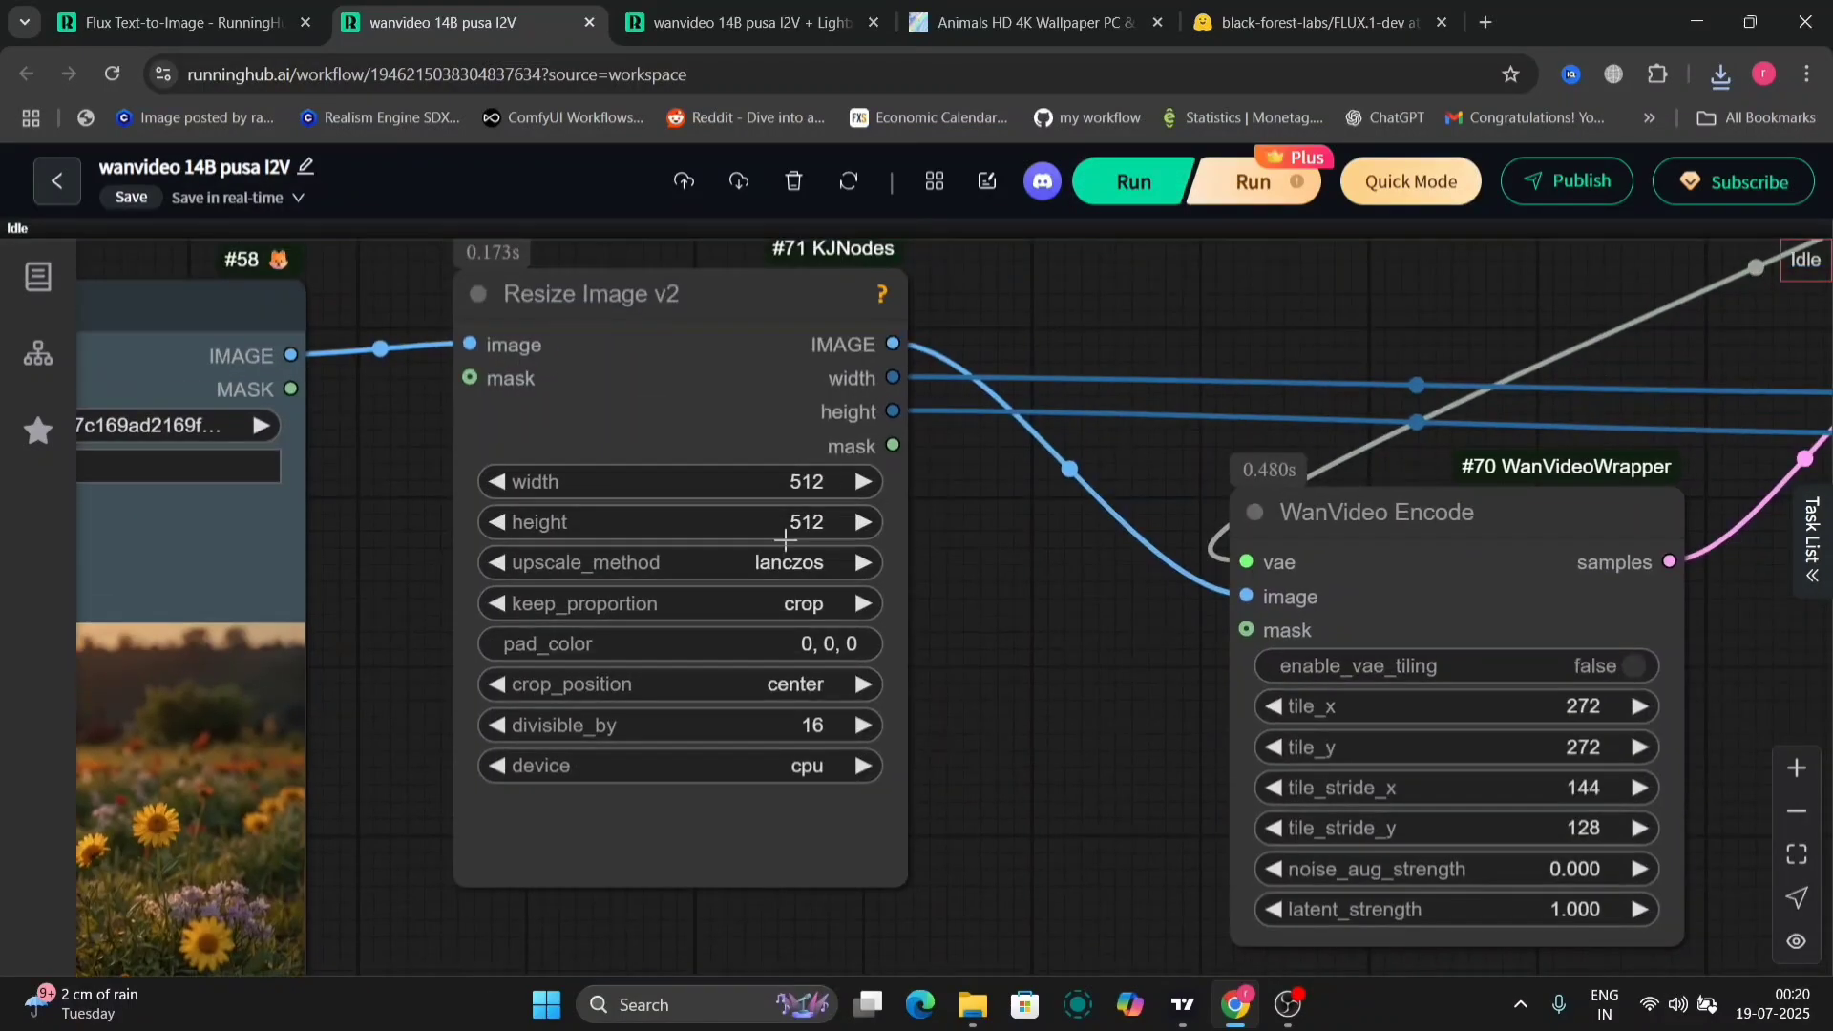
pyautogui.moveTo(1318, 411)
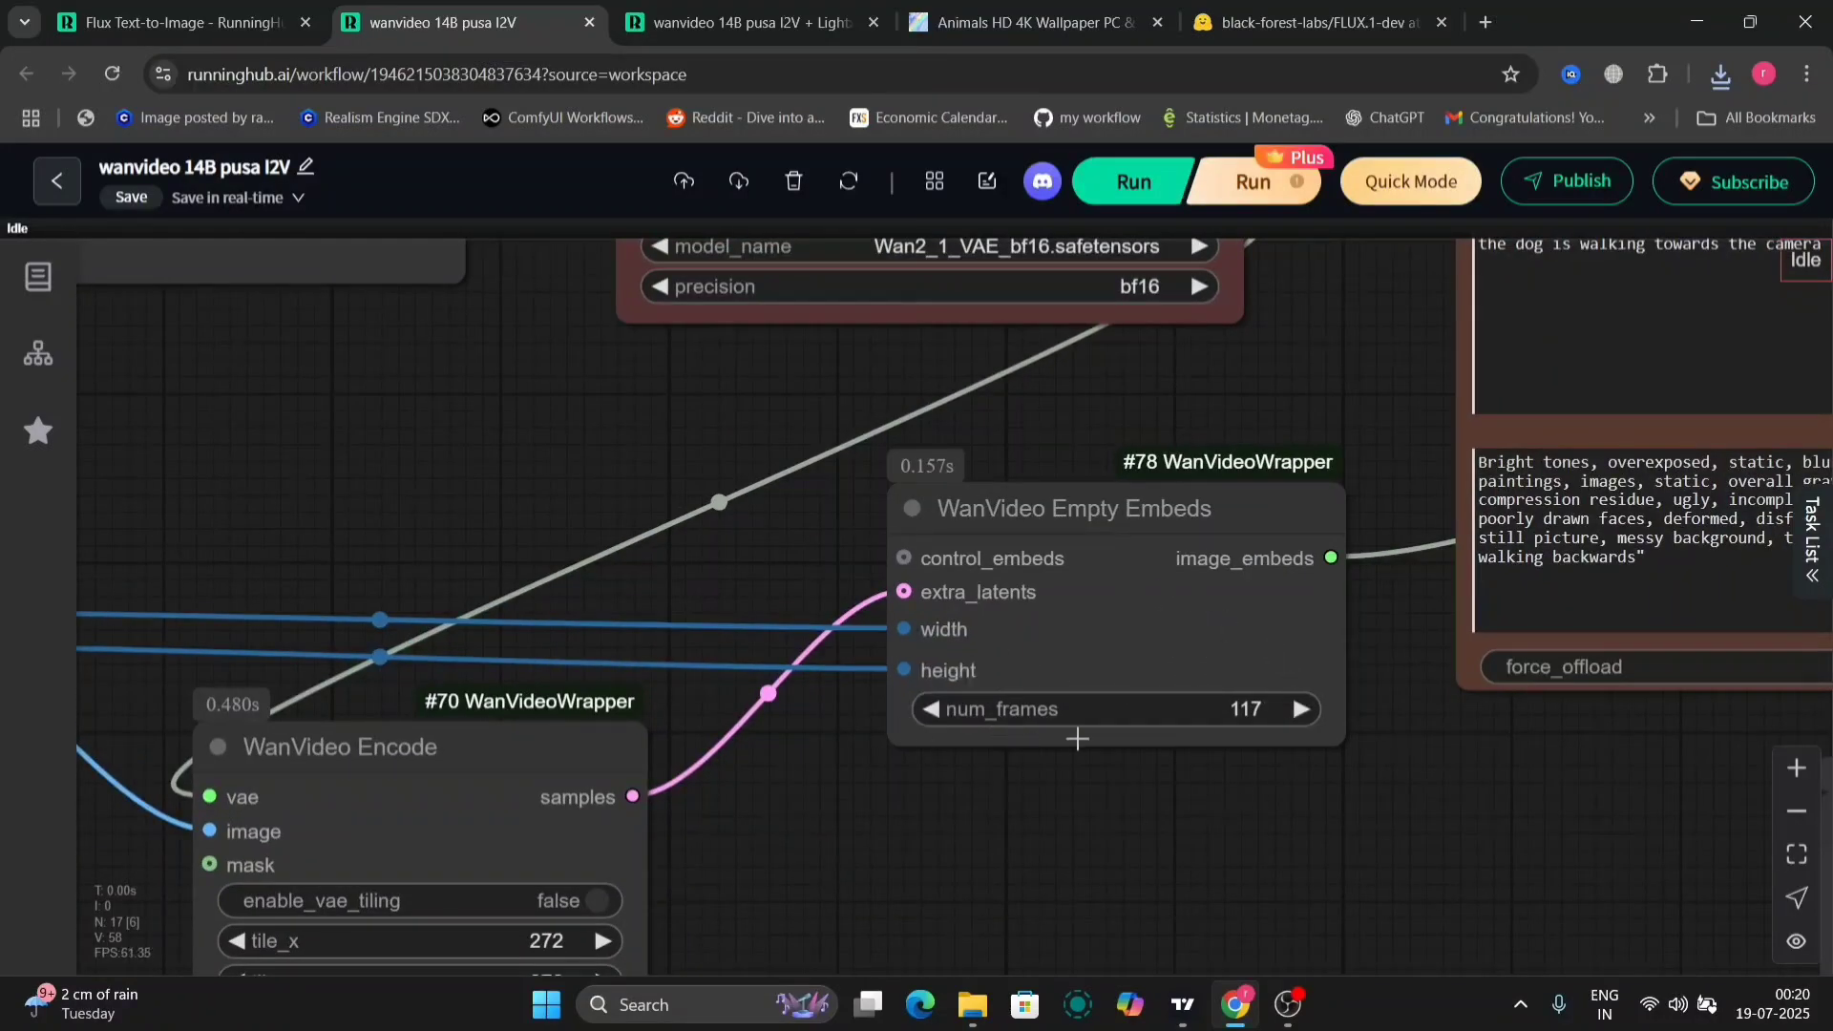
# - Raise num_frames to 121, then pan across the model loader, prompt and sampler nodes
pyautogui.click(1299, 709)
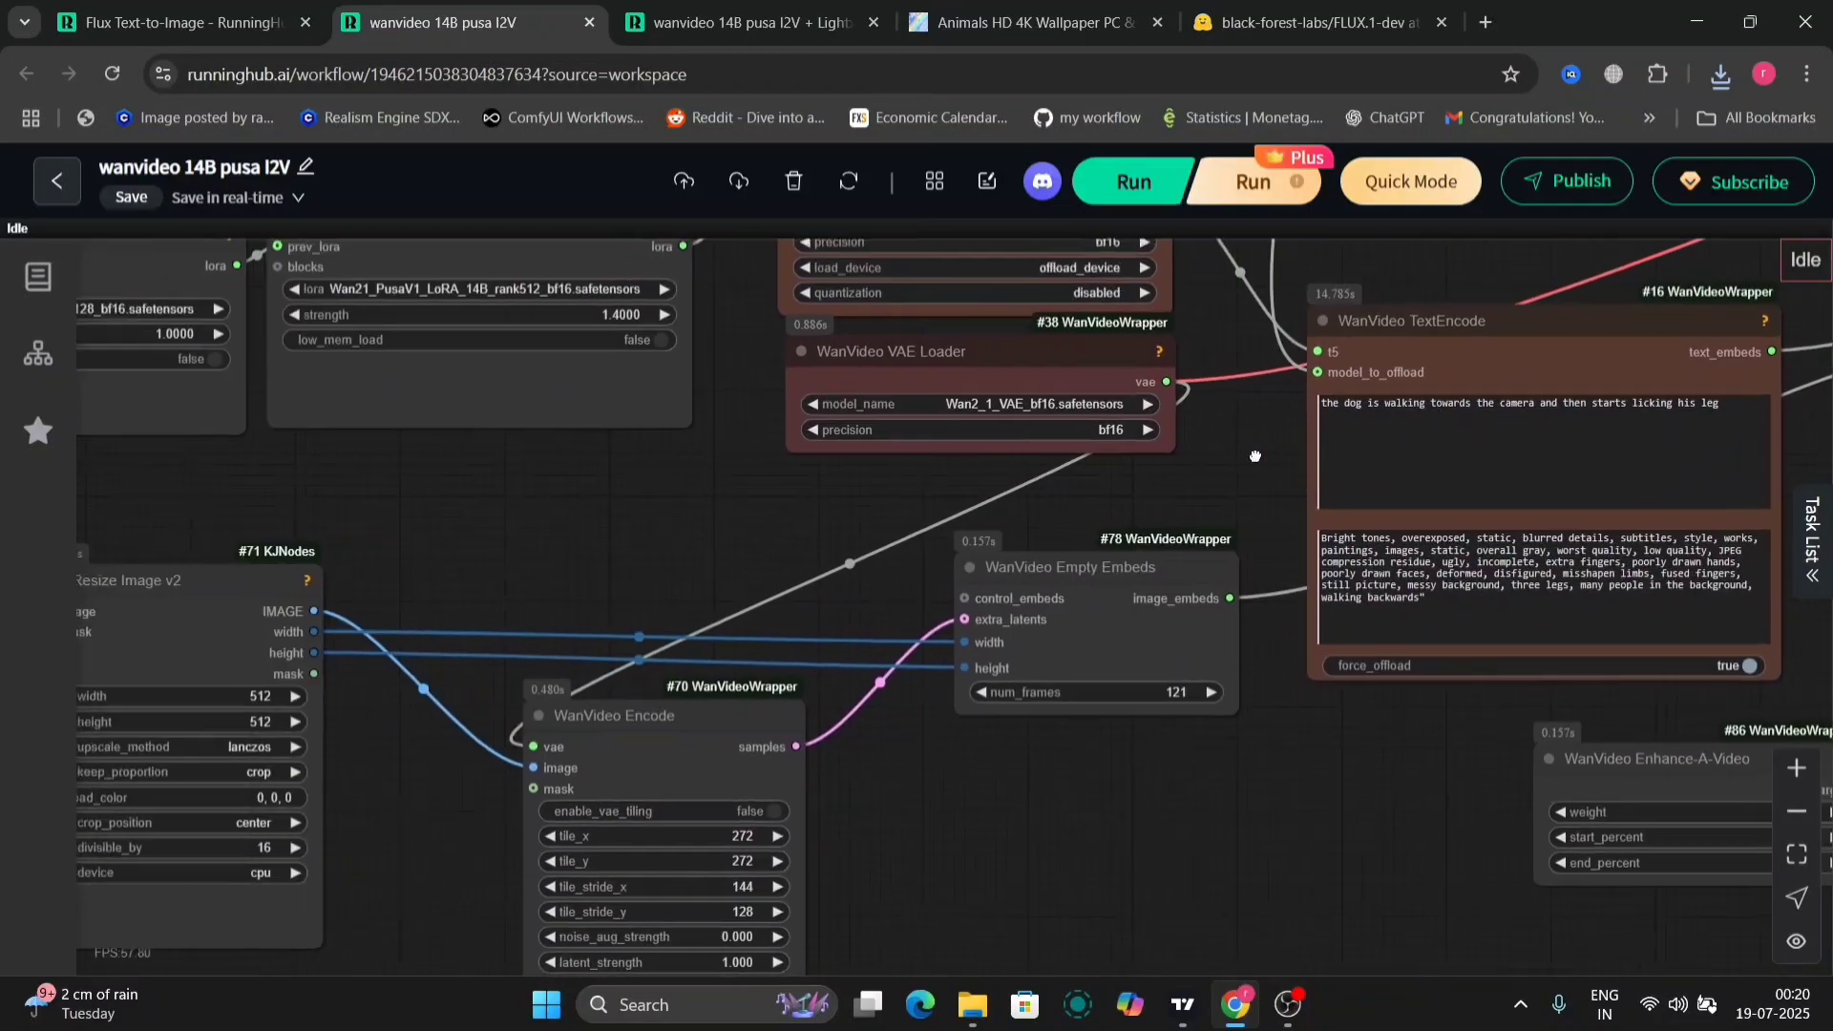
pyautogui.moveTo(1256, 456); pyautogui.dragTo(1228, 880)
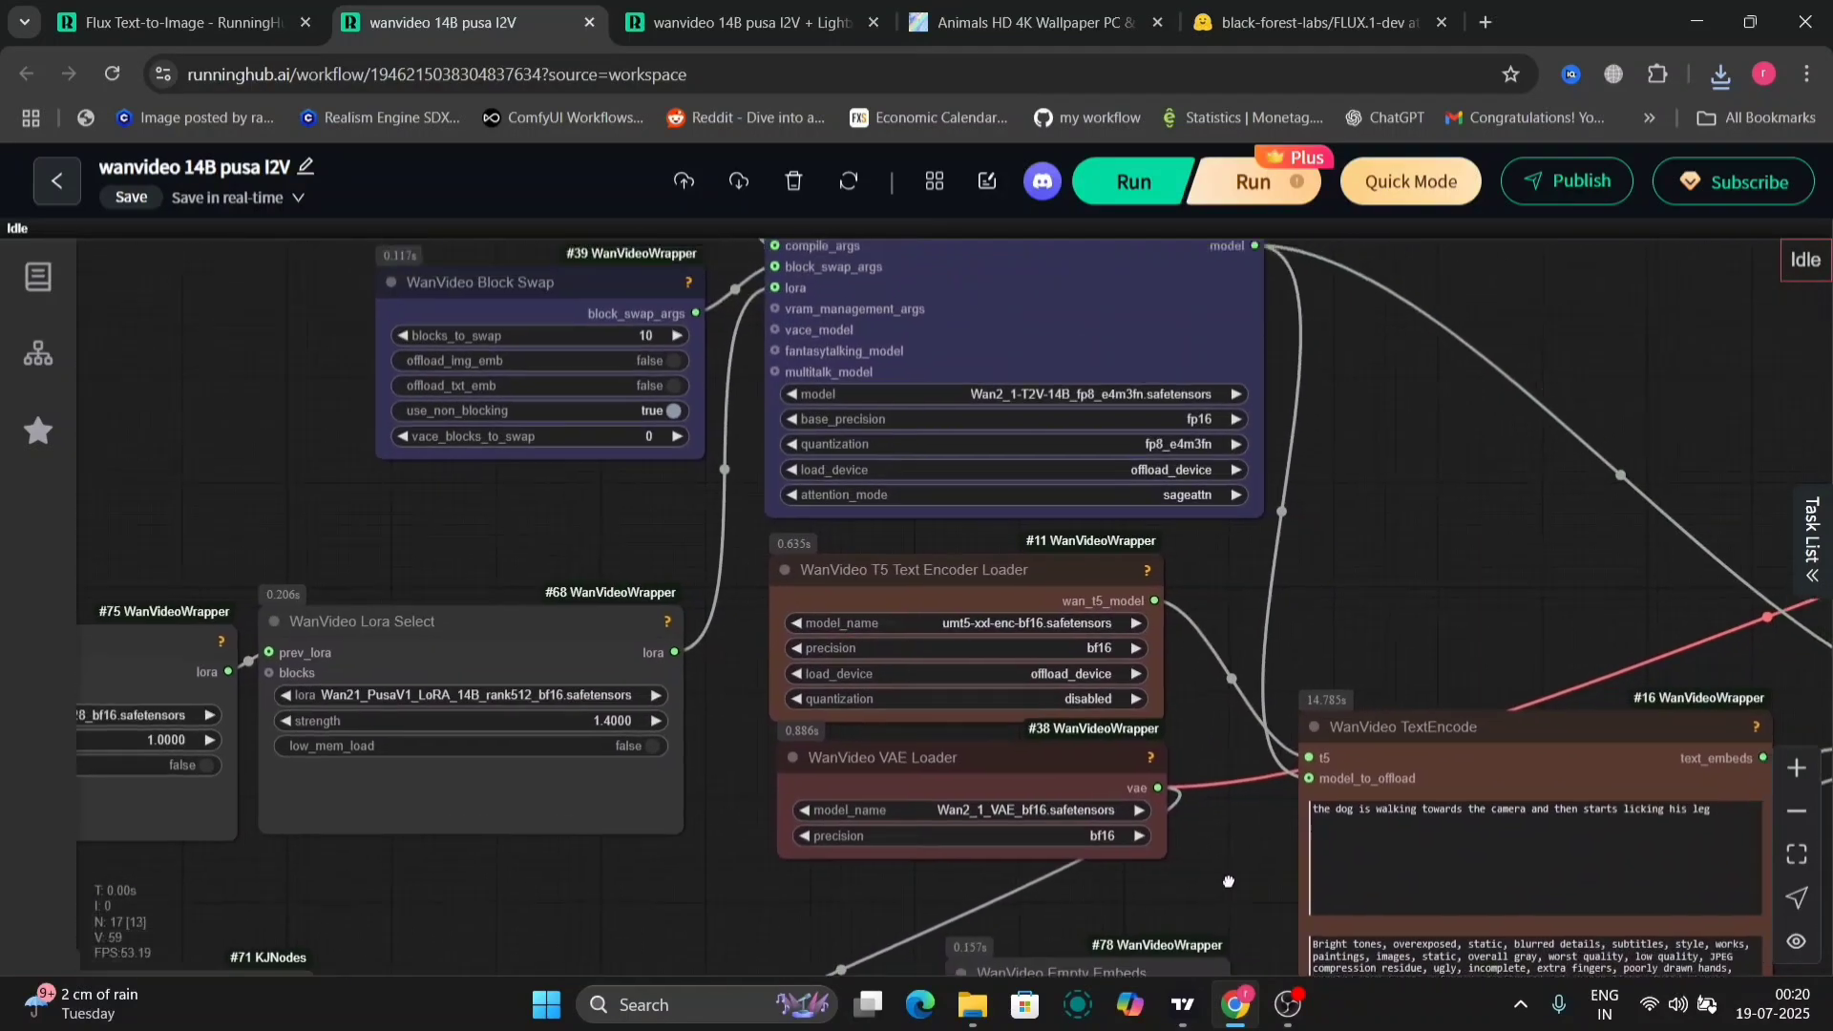
pyautogui.moveTo(1228, 880); pyautogui.dragTo(951, 562)
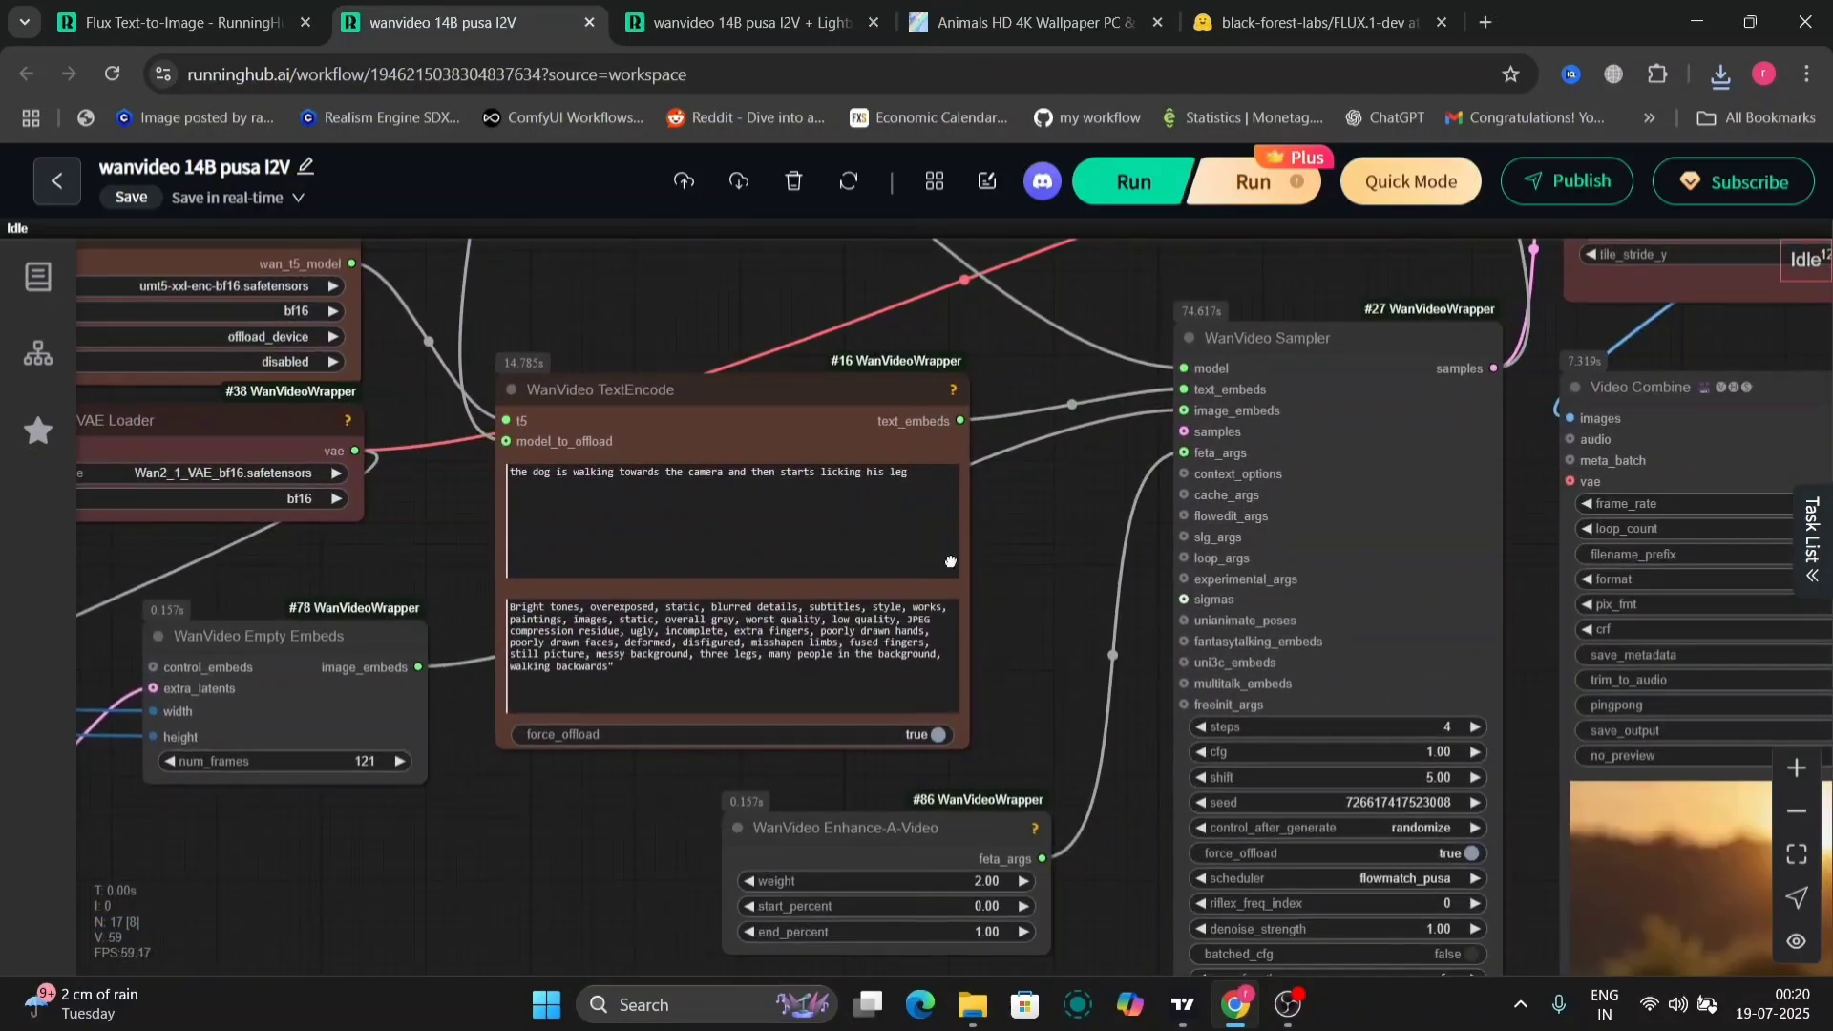